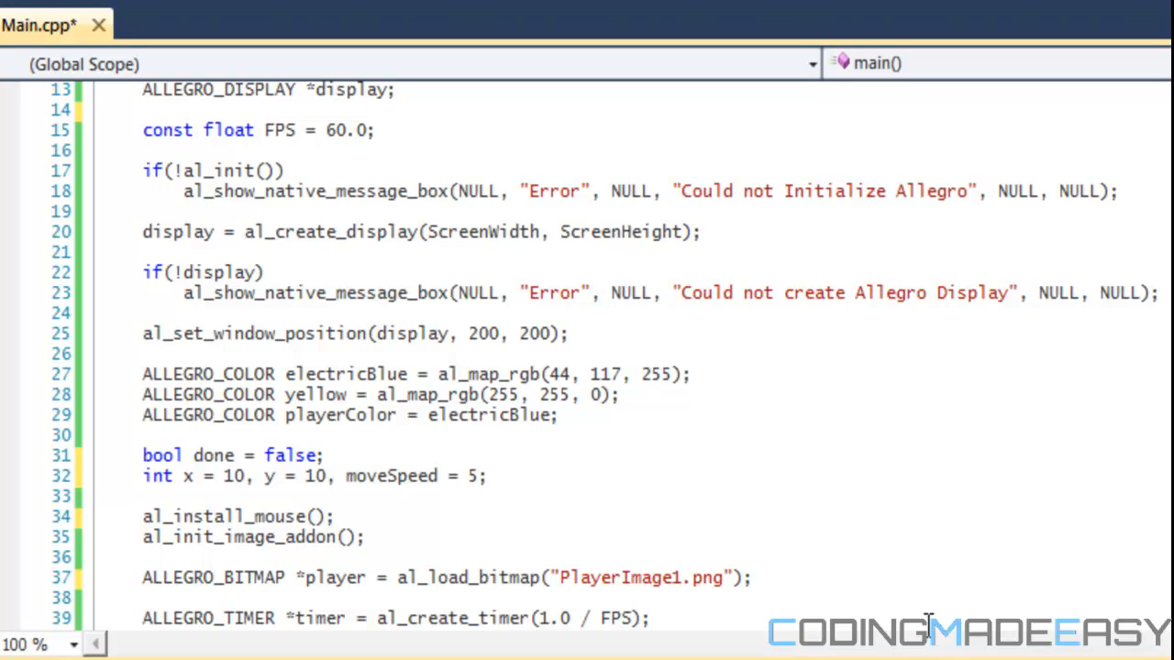
{"action": "mouse_move", "coordinate": [623, 525]}
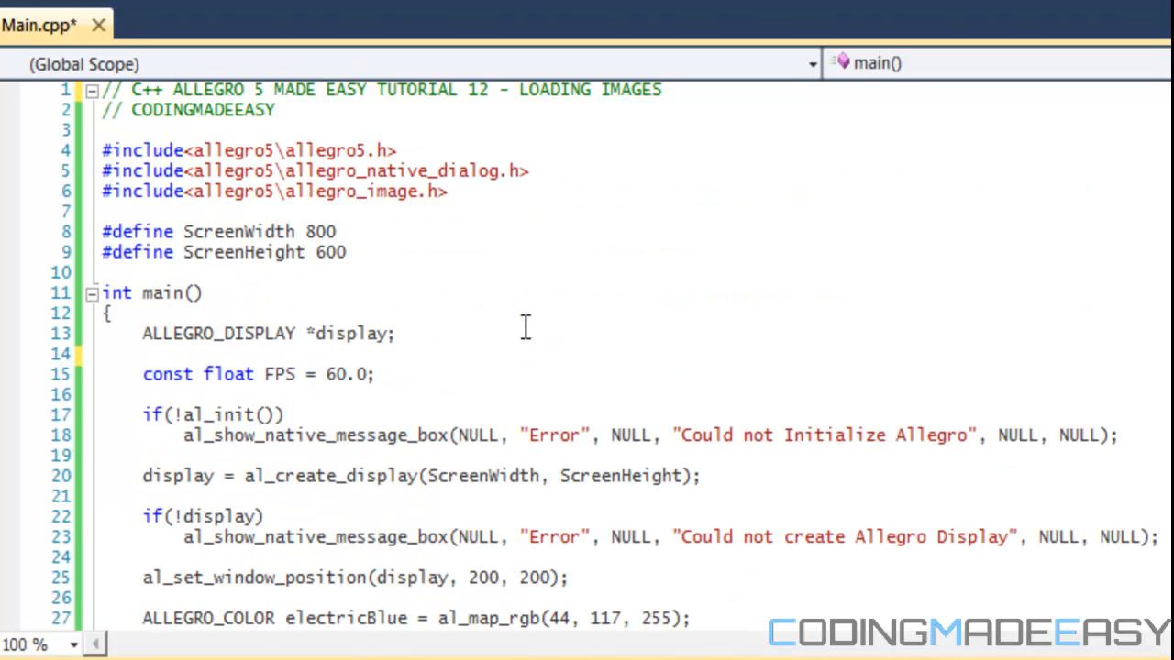
Step: Retitle the header comment to 'TUTORIAL 13 - SPRITE ANIMATION'
{"action": "left_click_drag", "start_coordinate": [471, 90], "coordinate": [662, 90]}
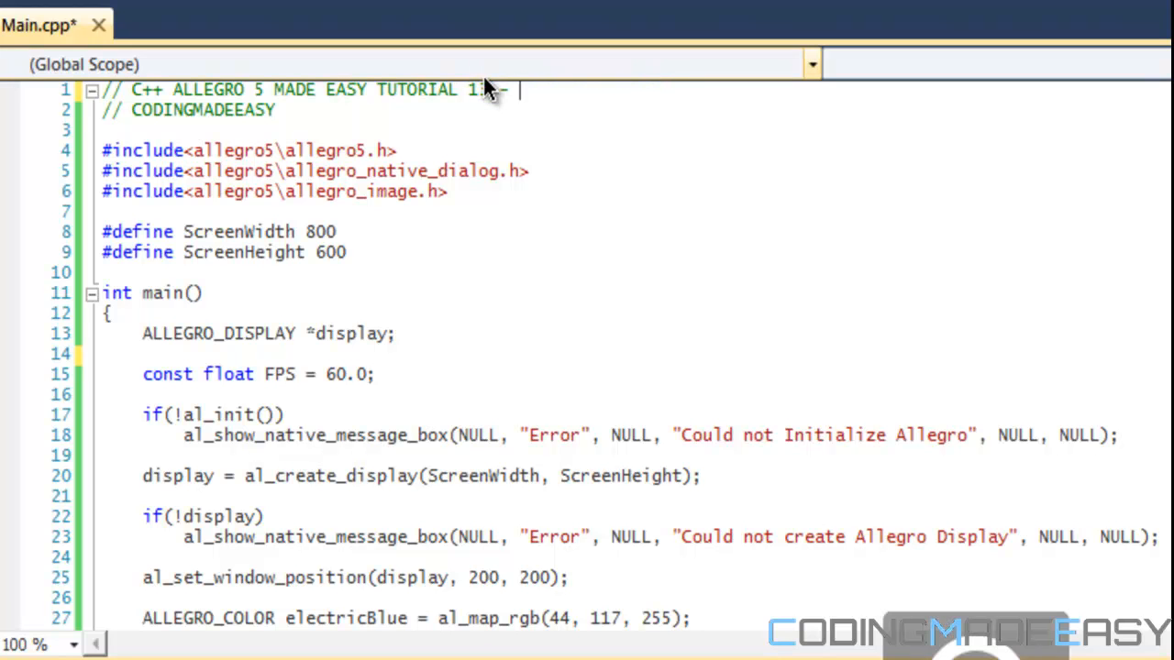
{"action": "type", "text": "SPRITE ANI"}
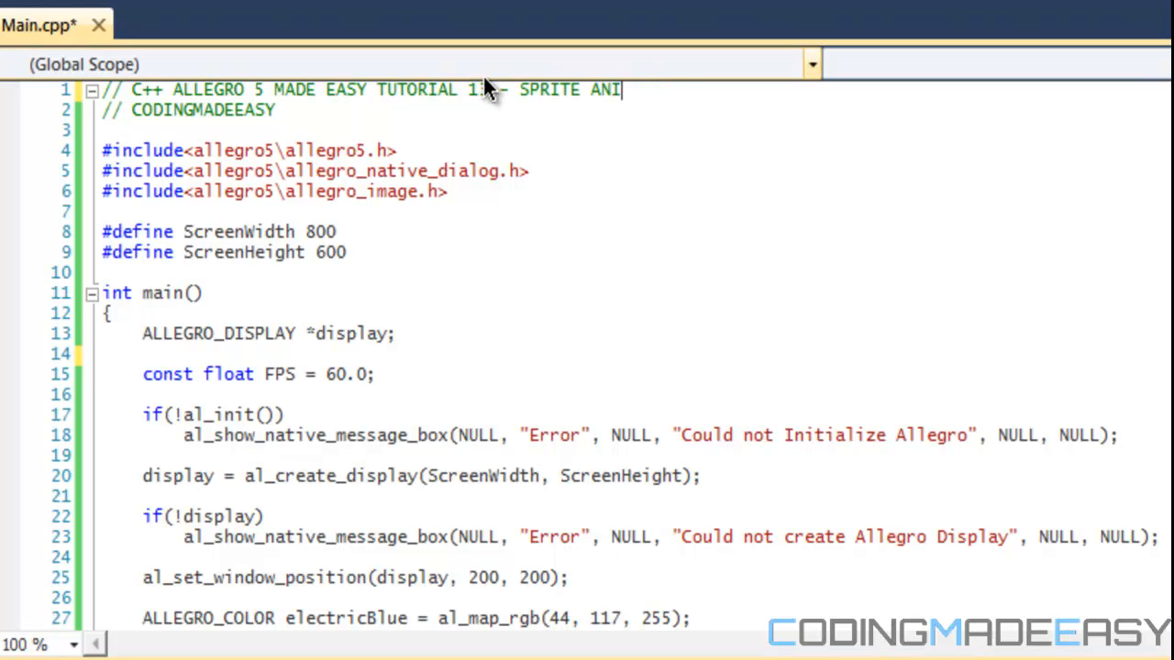
{"action": "type", "text": "MATION"}
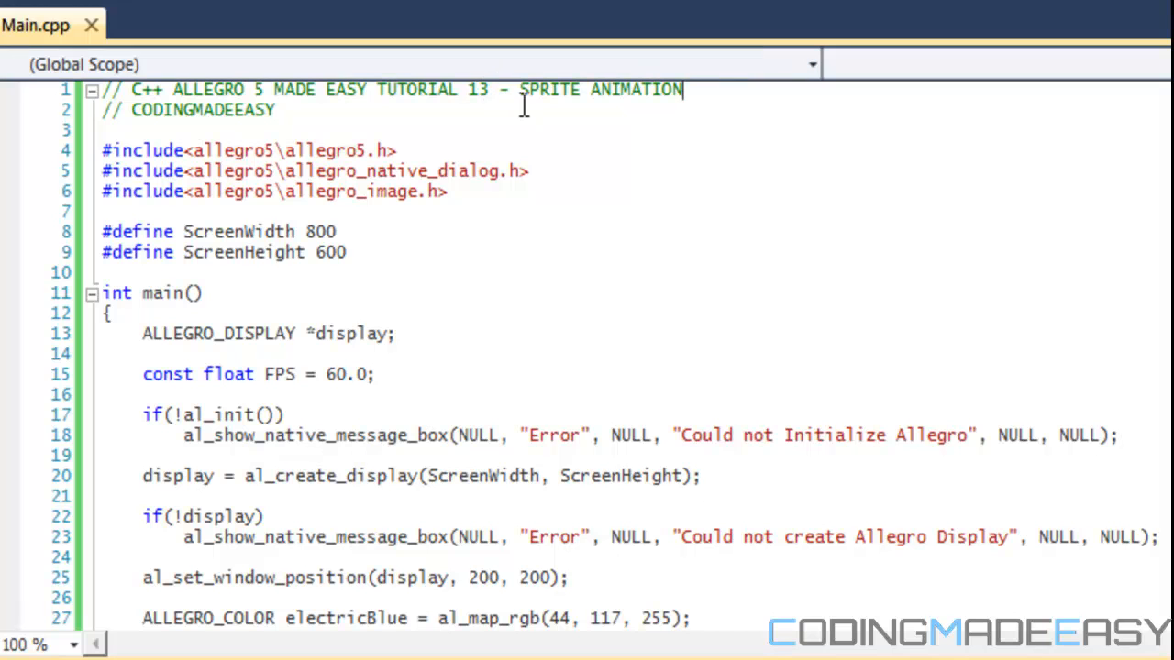
{"action": "mouse_move", "coordinate": [586, 156]}
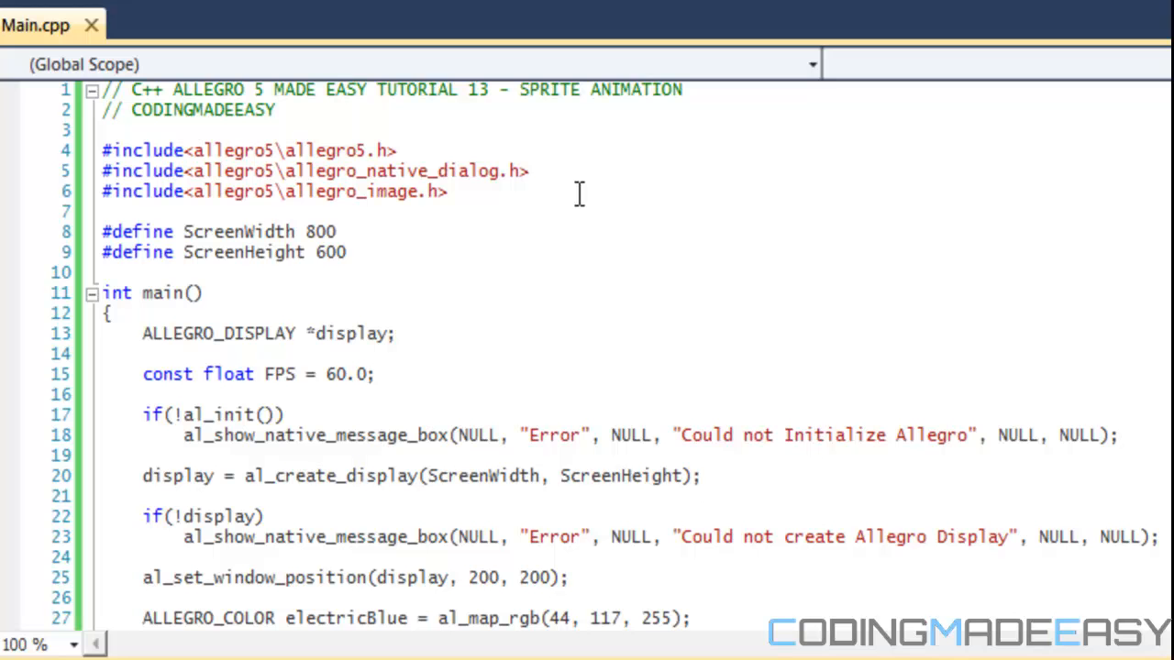
Step: Start an enum declaration below the display declaration
{"action": "scroll", "scroll_direction": "down", "scroll_amount": 3}
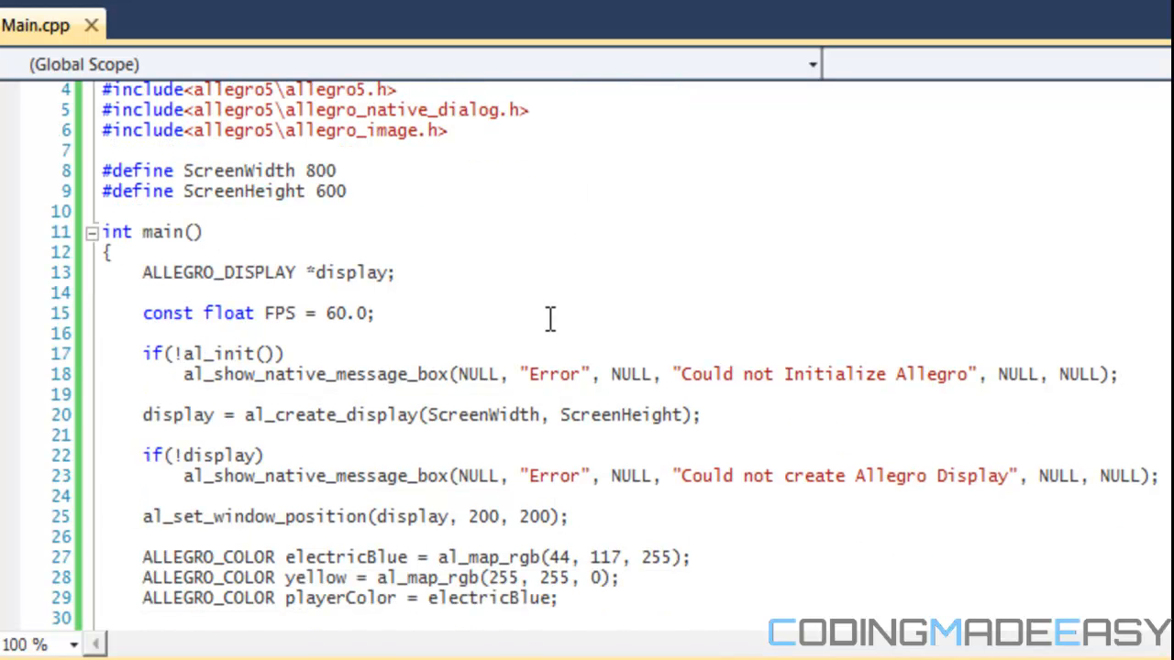
{"action": "scroll", "scroll_direction": "down", "scroll_amount": 3}
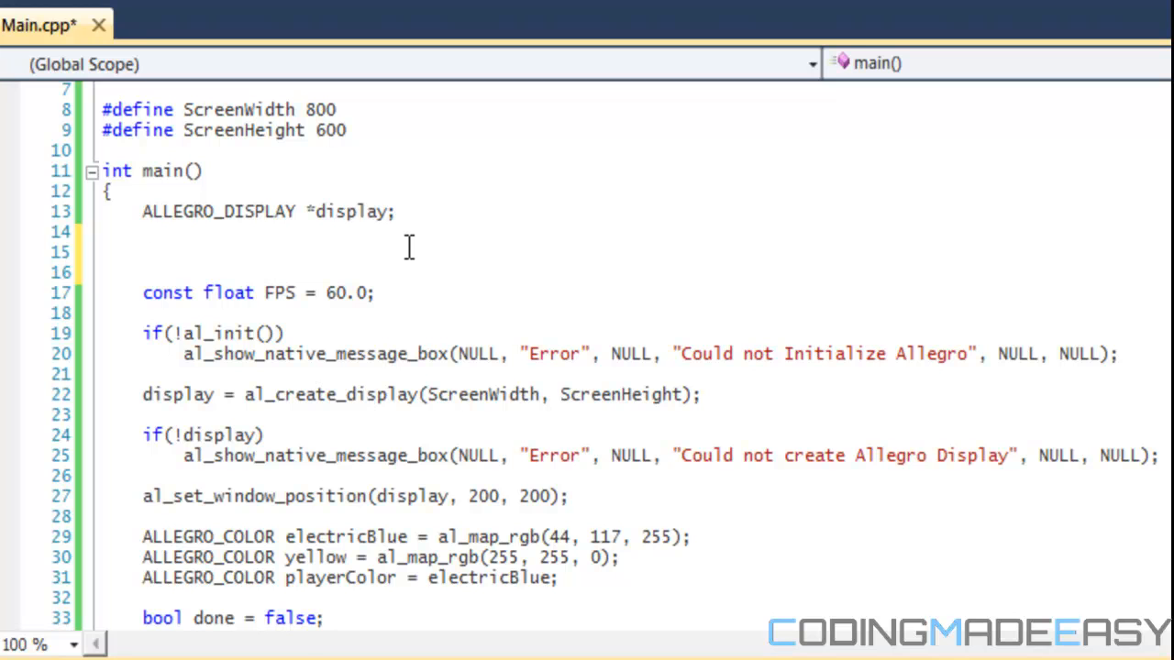
{"action": "type", "text": "e"}
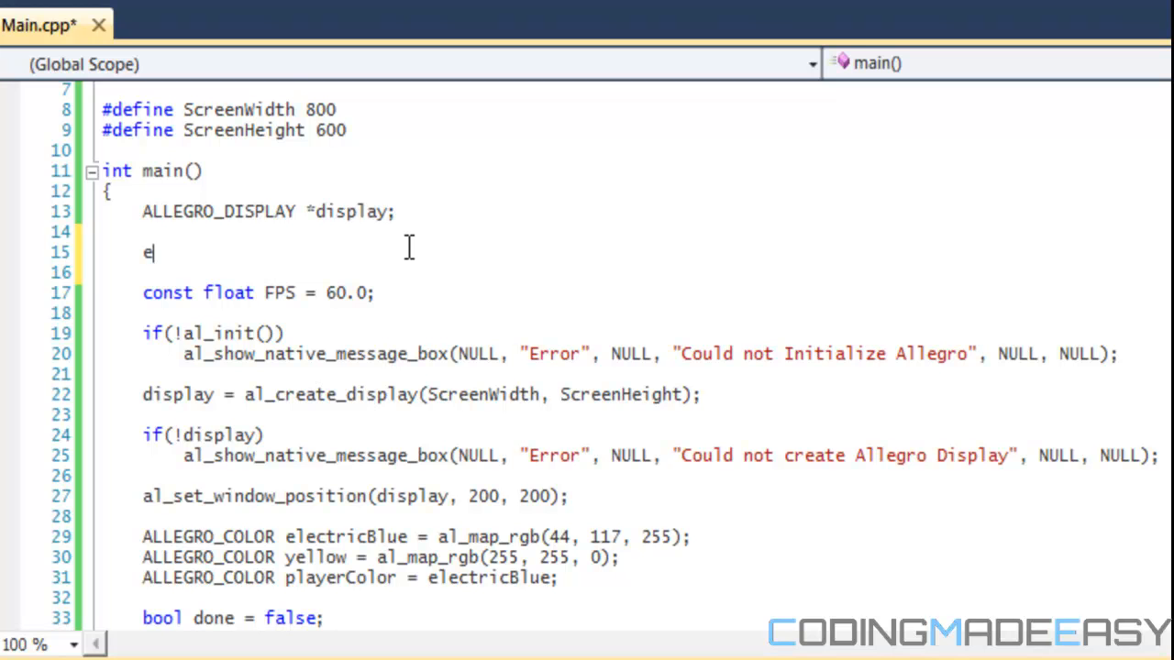
{"action": "type", "text": "num"}
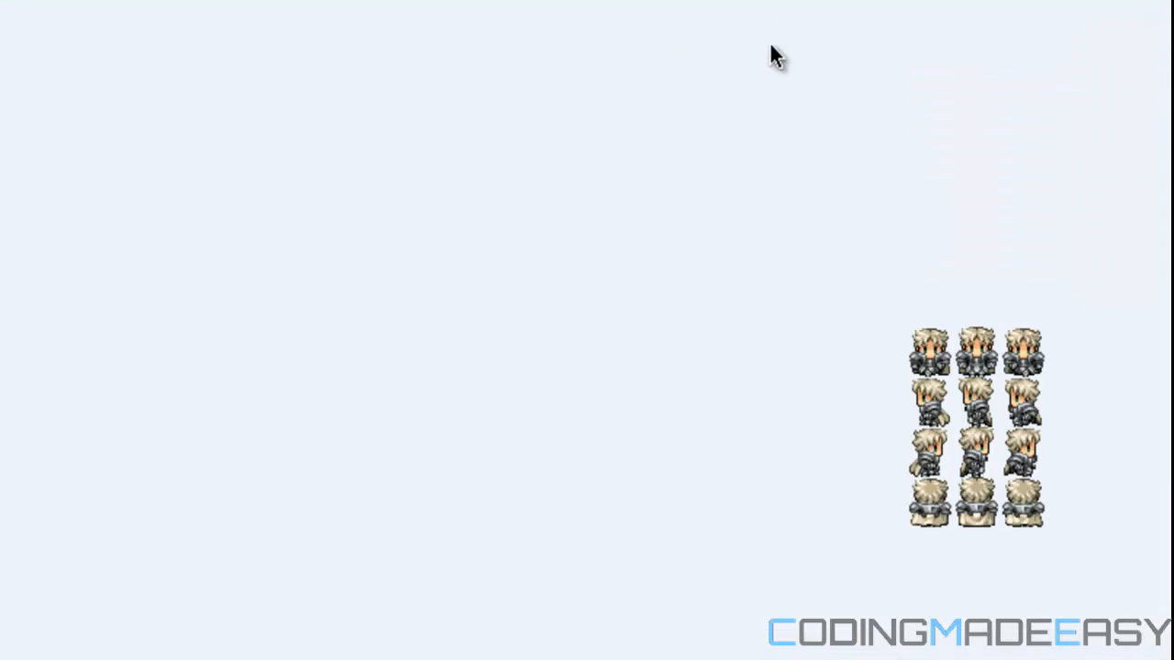
{"action": "mouse_move", "coordinate": [920, 381]}
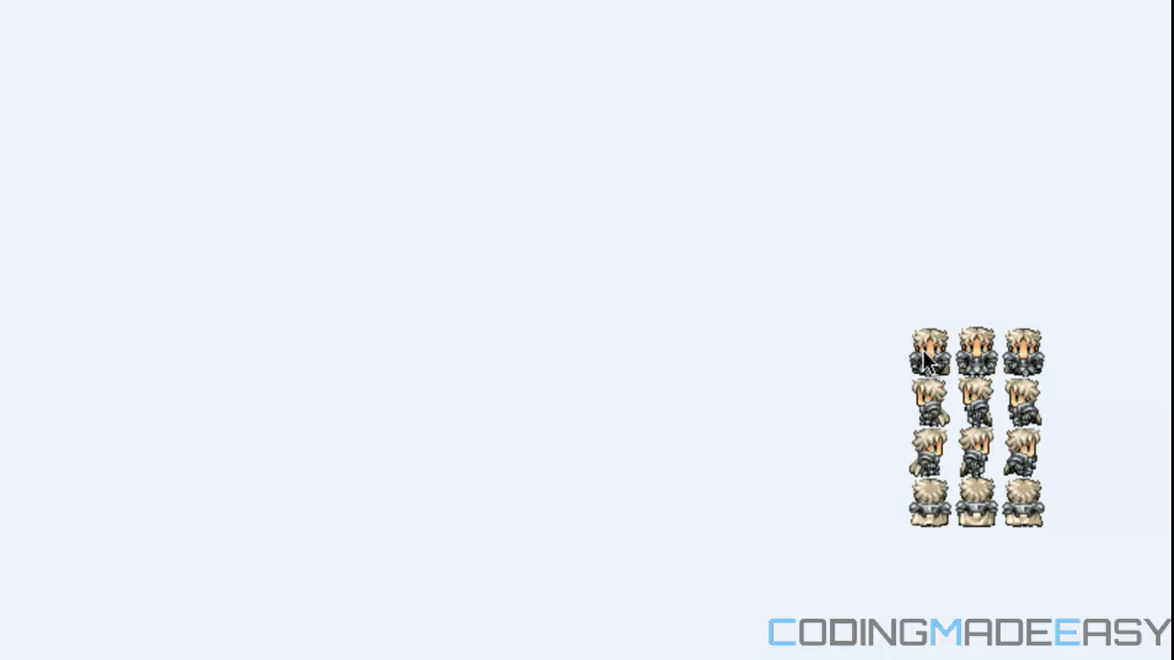
{"action": "mouse_move", "coordinate": [908, 445]}
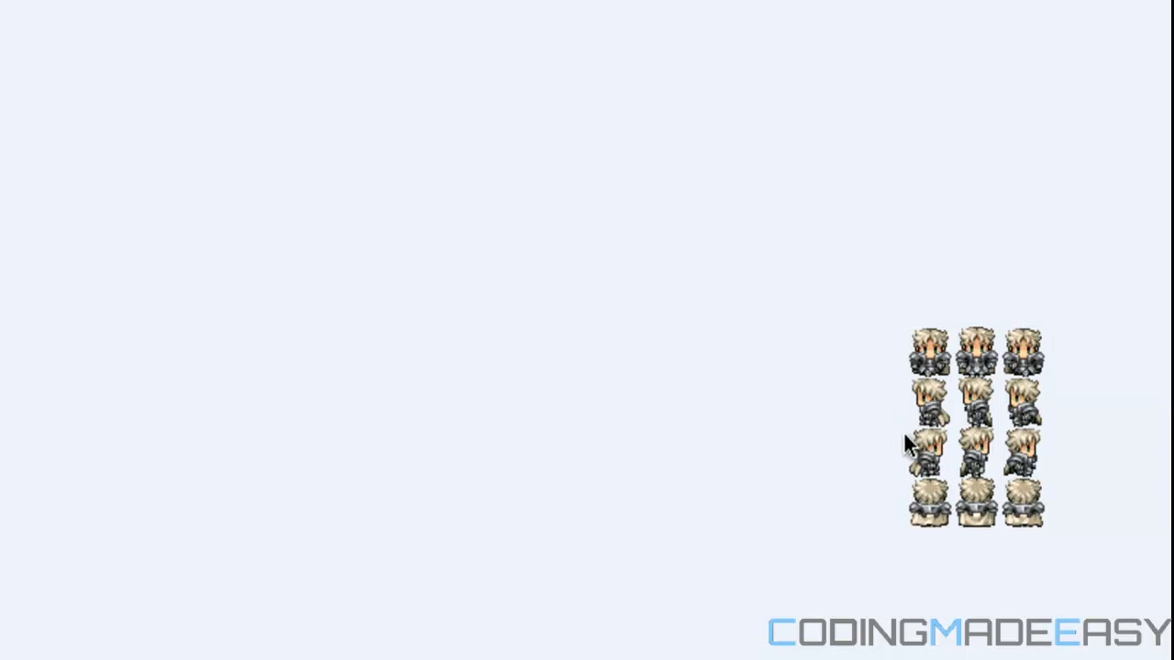
{"action": "mouse_move", "coordinate": [928, 365]}
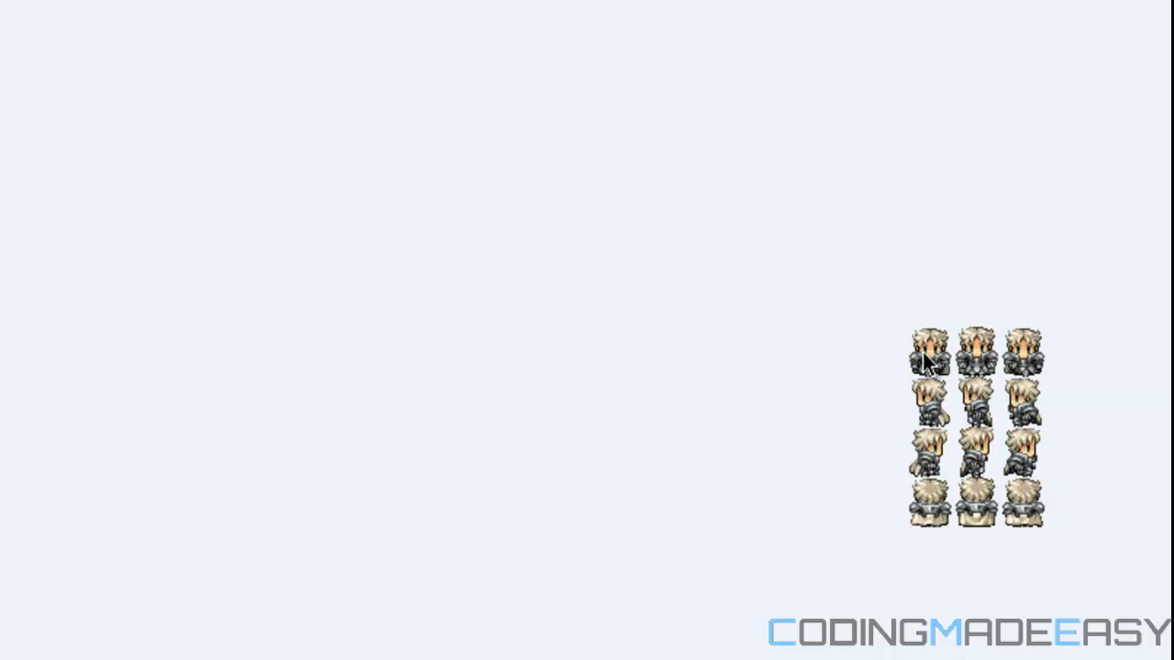
{"action": "mouse_move", "coordinate": [940, 413]}
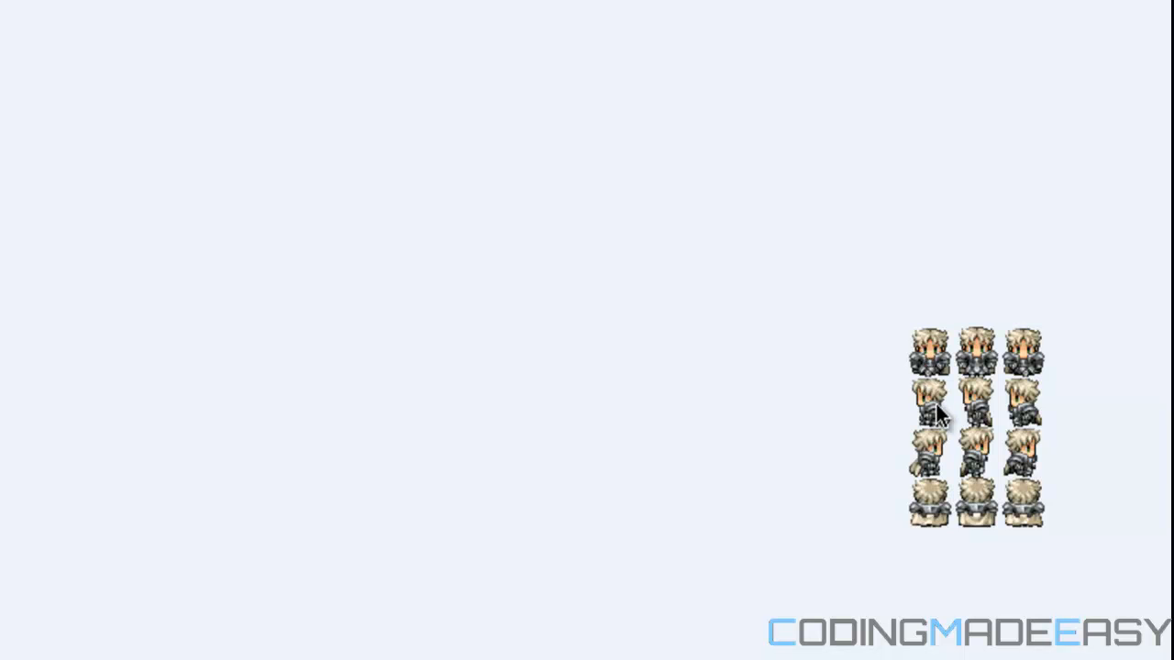
{"action": "mouse_move", "coordinate": [954, 460]}
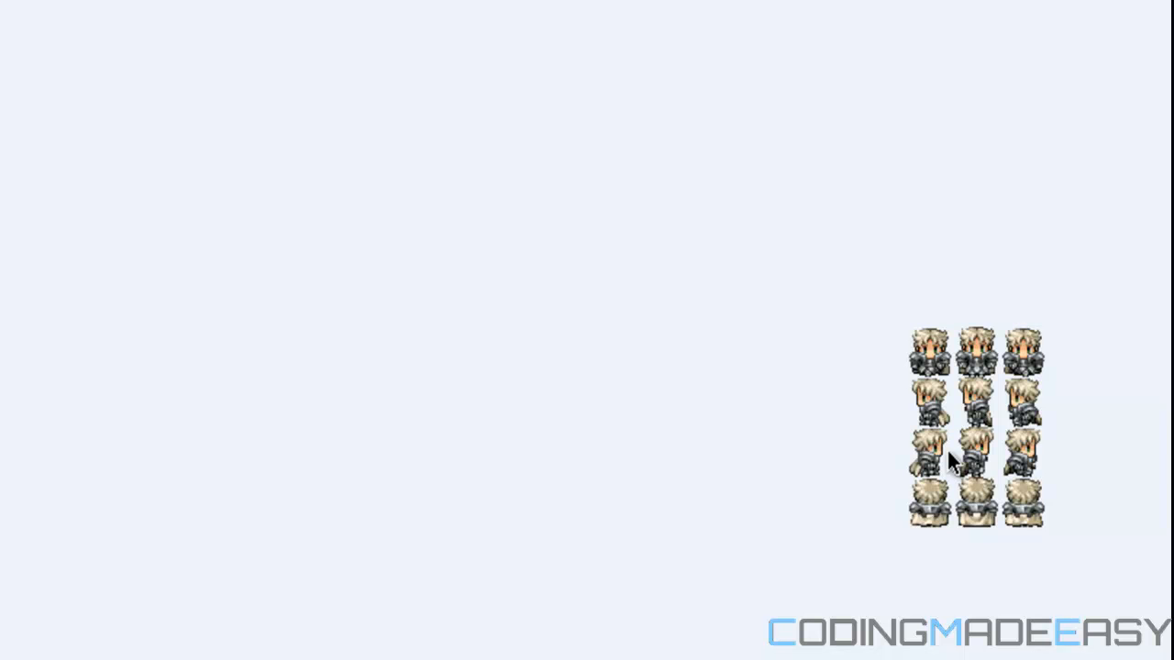
{"action": "mouse_move", "coordinate": [869, 484]}
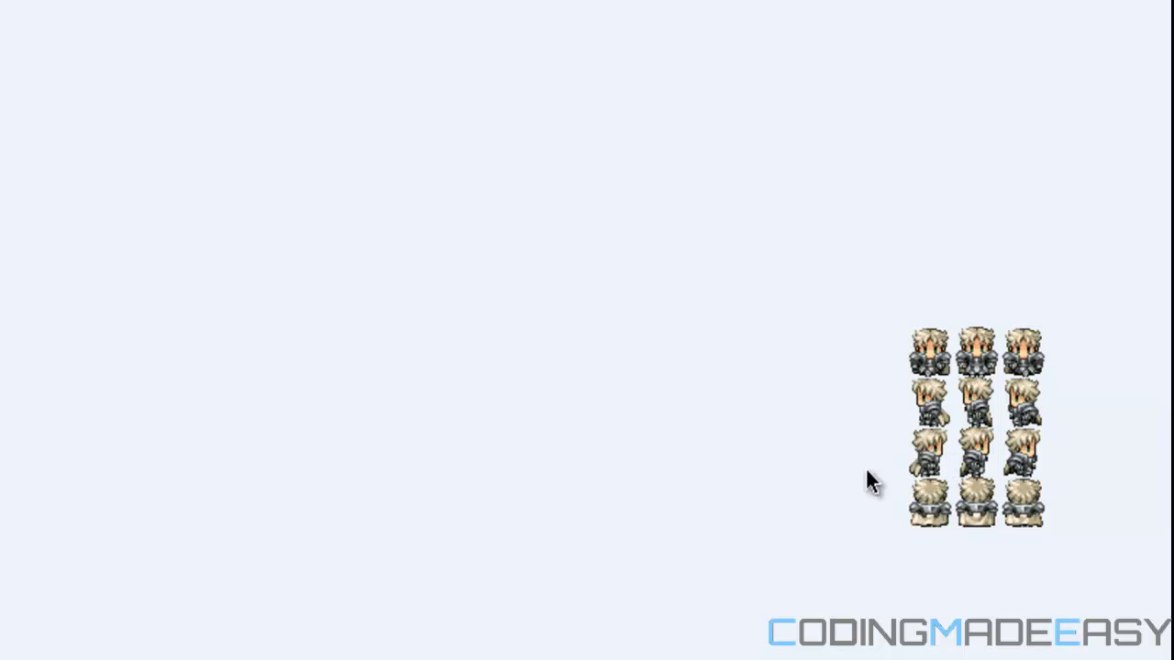
{"action": "mouse_move", "coordinate": [738, 429]}
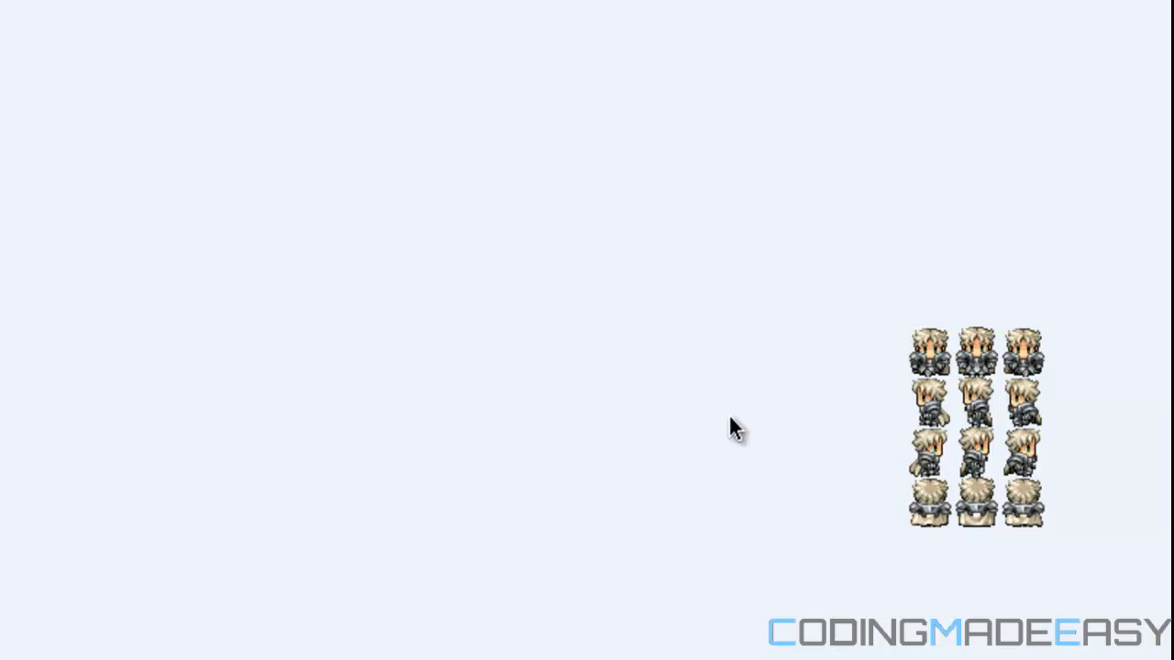
{"action": "mouse_move", "coordinate": [914, 220]}
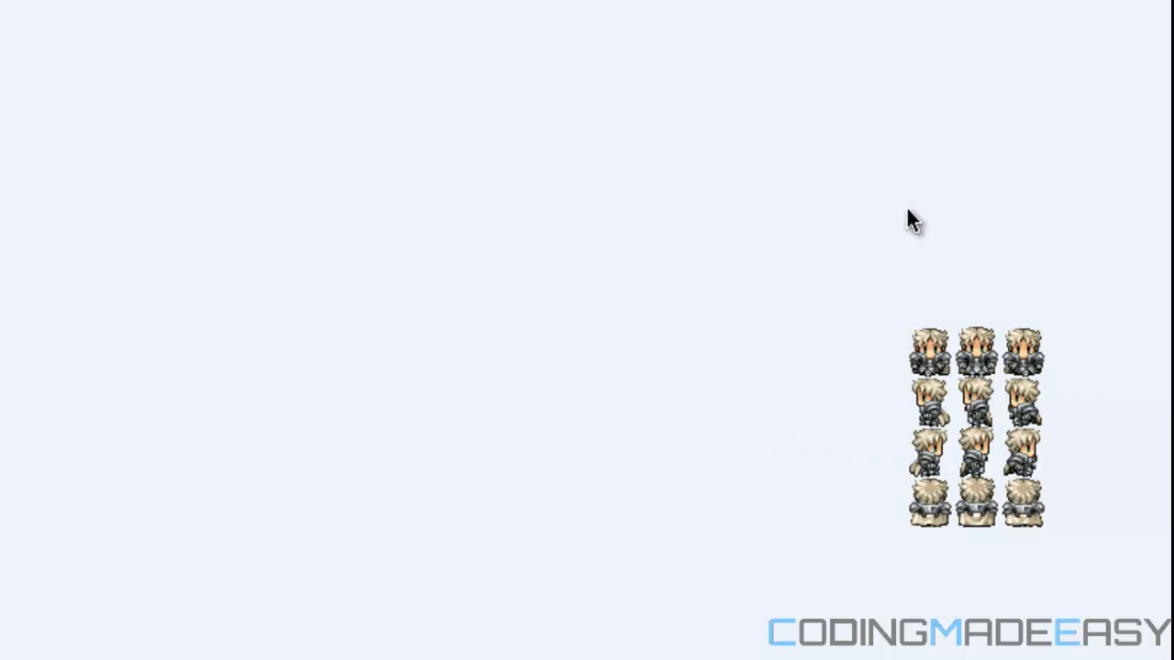
{"action": "mouse_move", "coordinate": [931, 358]}
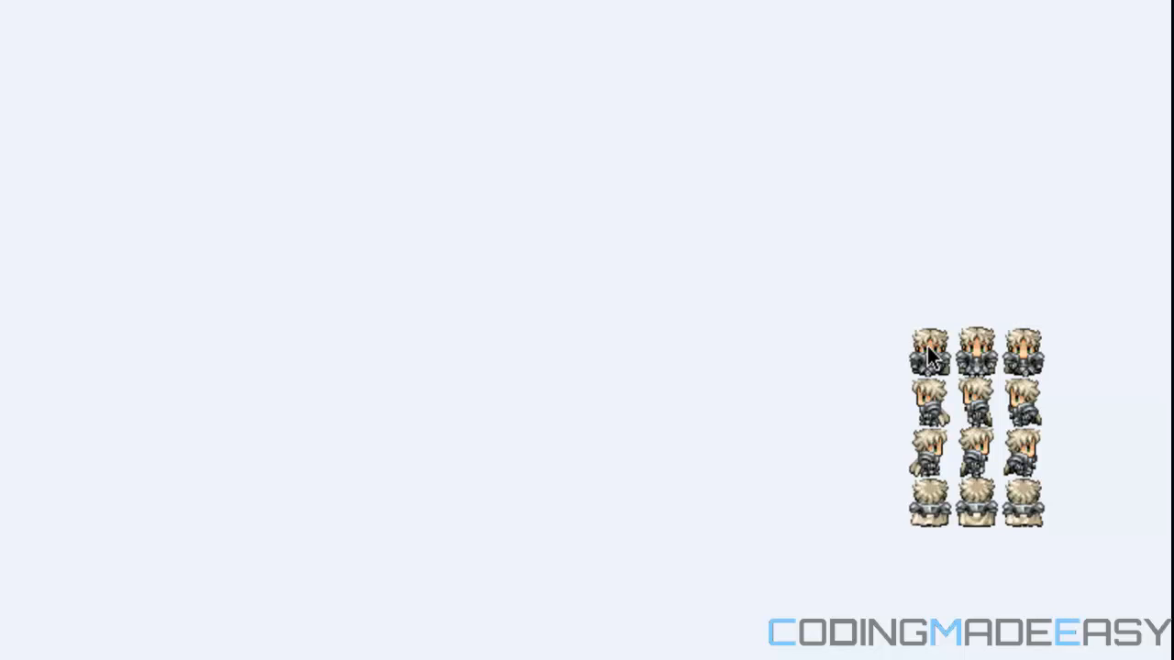
{"action": "mouse_move", "coordinate": [996, 358]}
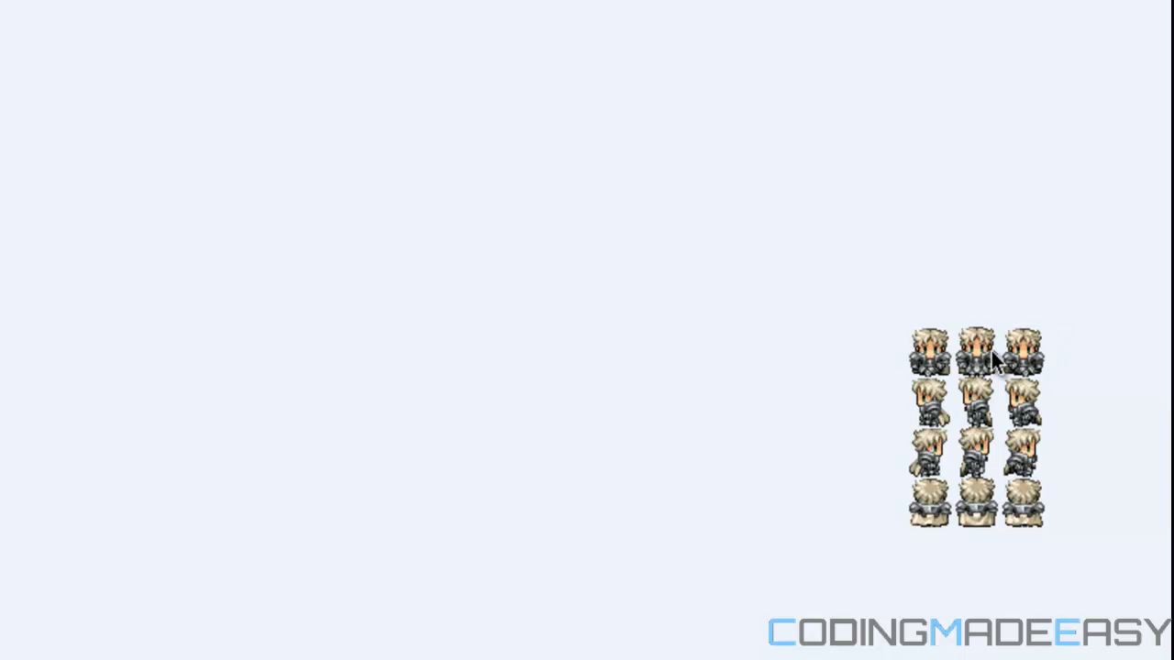
{"action": "mouse_move", "coordinate": [982, 408]}
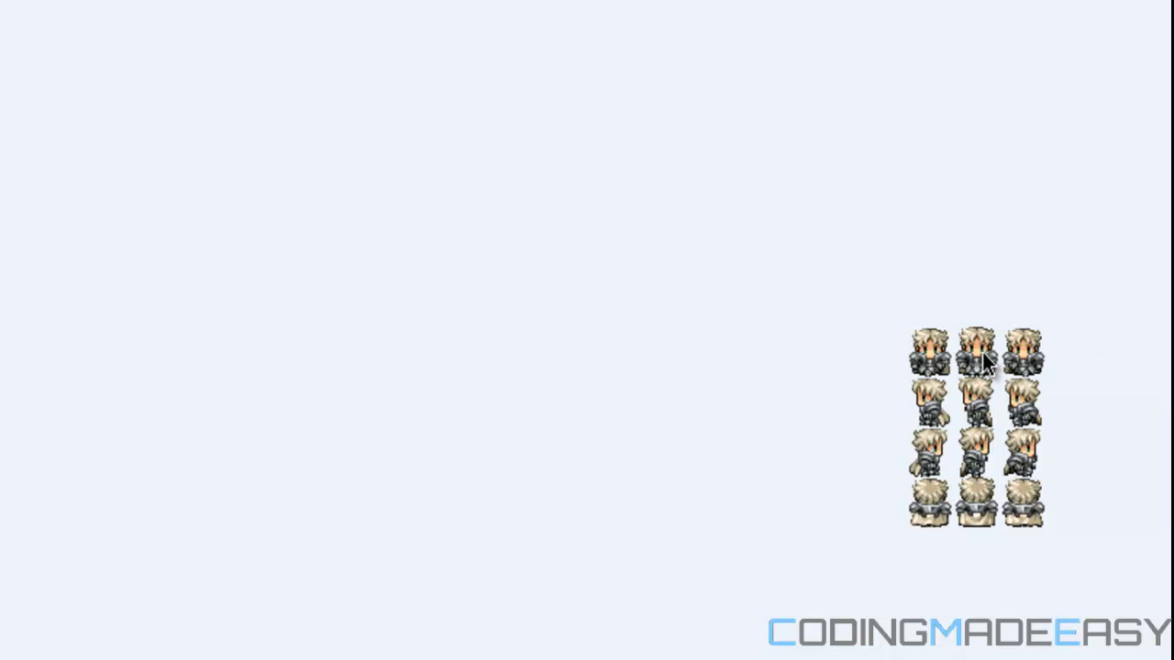
{"action": "mouse_move", "coordinate": [1075, 400]}
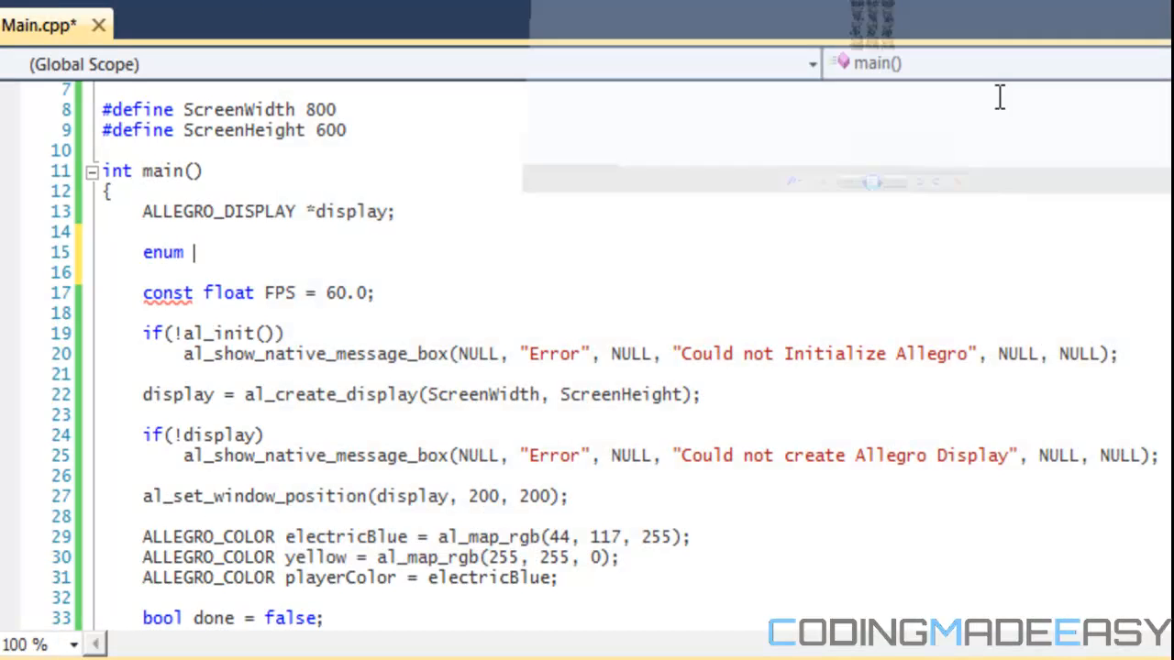
Step: Complete the declaration as enum Direction { DOWN, LEFT, RIGHT, UP };
{"action": "type", "text": "Dire"}
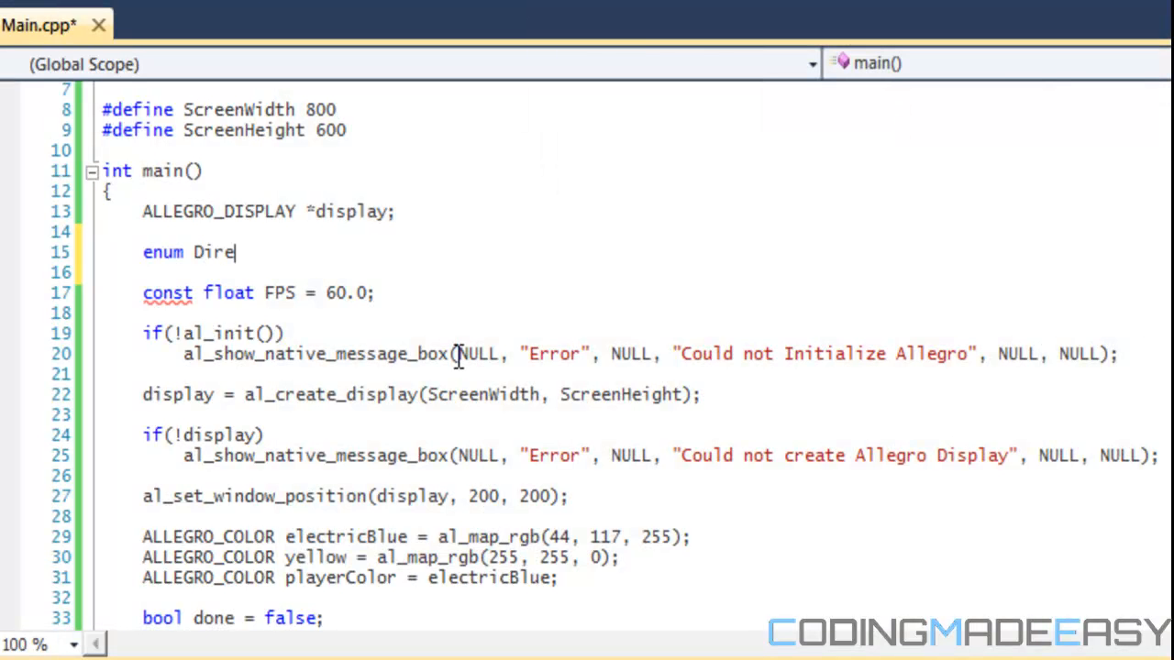
{"action": "type", "text": "ction"}
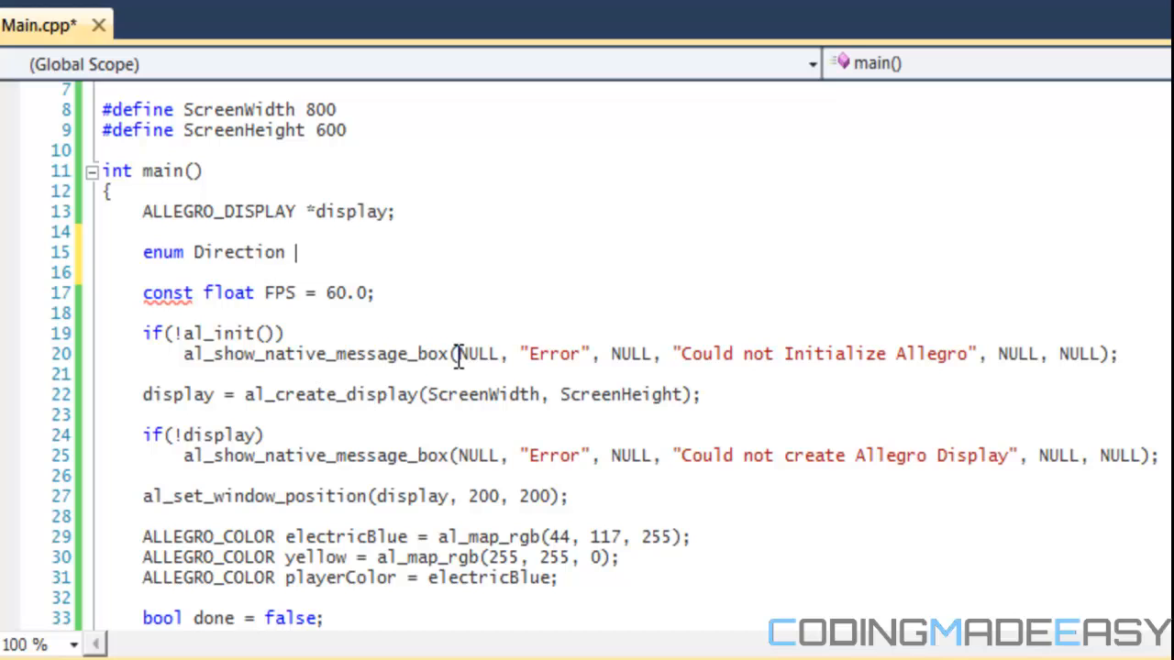
{"action": "type", "text": "{"}
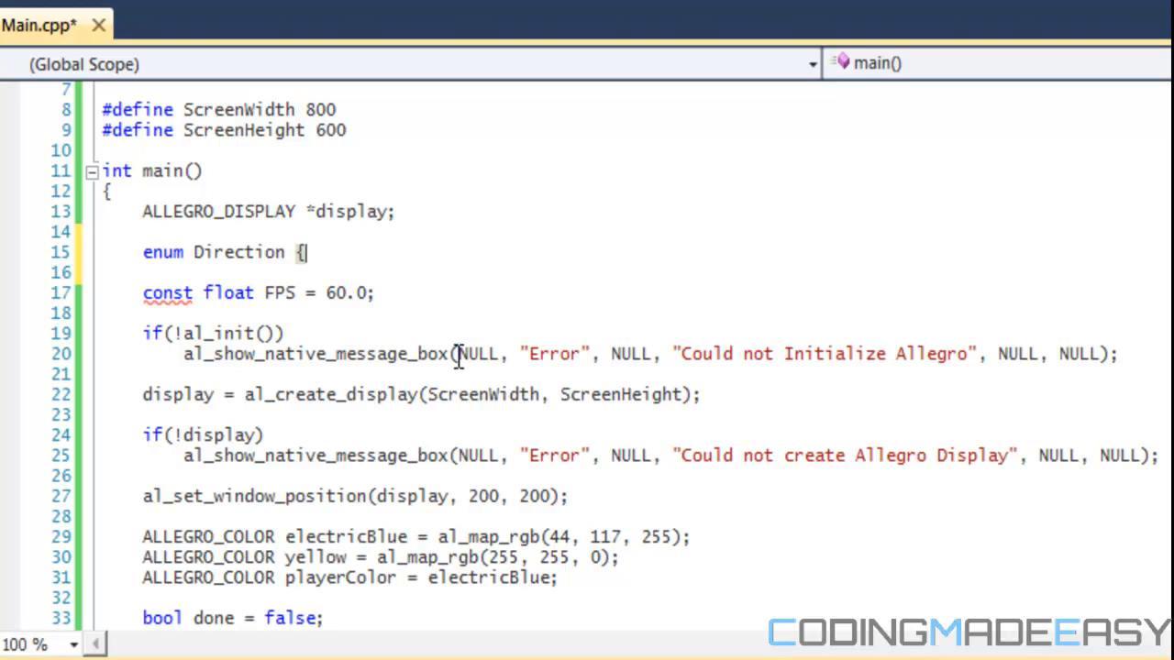
{"action": "type", "text": "DOWN, LEFT,"}
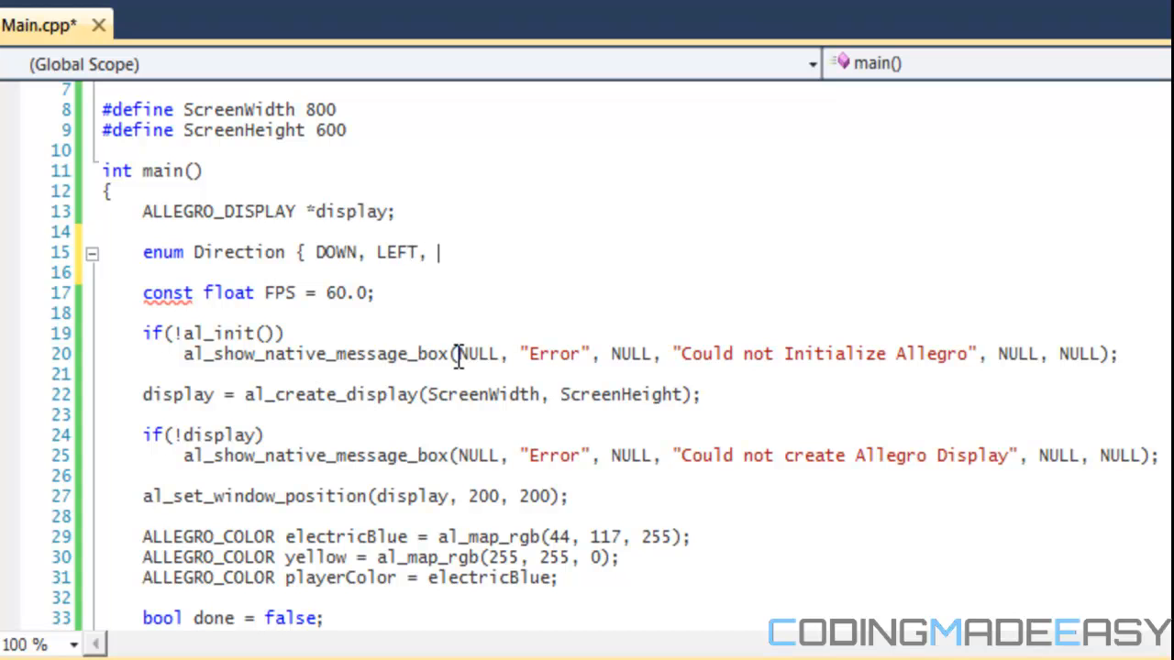
{"action": "type", "text": "RIGHT, UP };"}
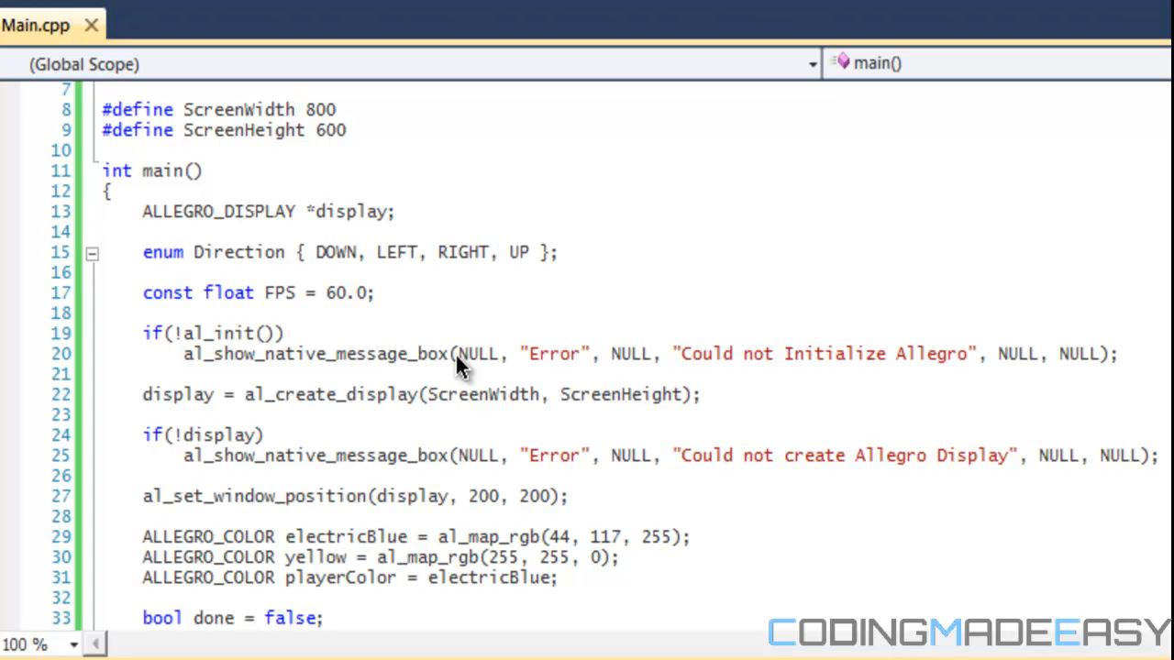
{"action": "scroll", "scroll_direction": "down", "scroll_amount": 3}
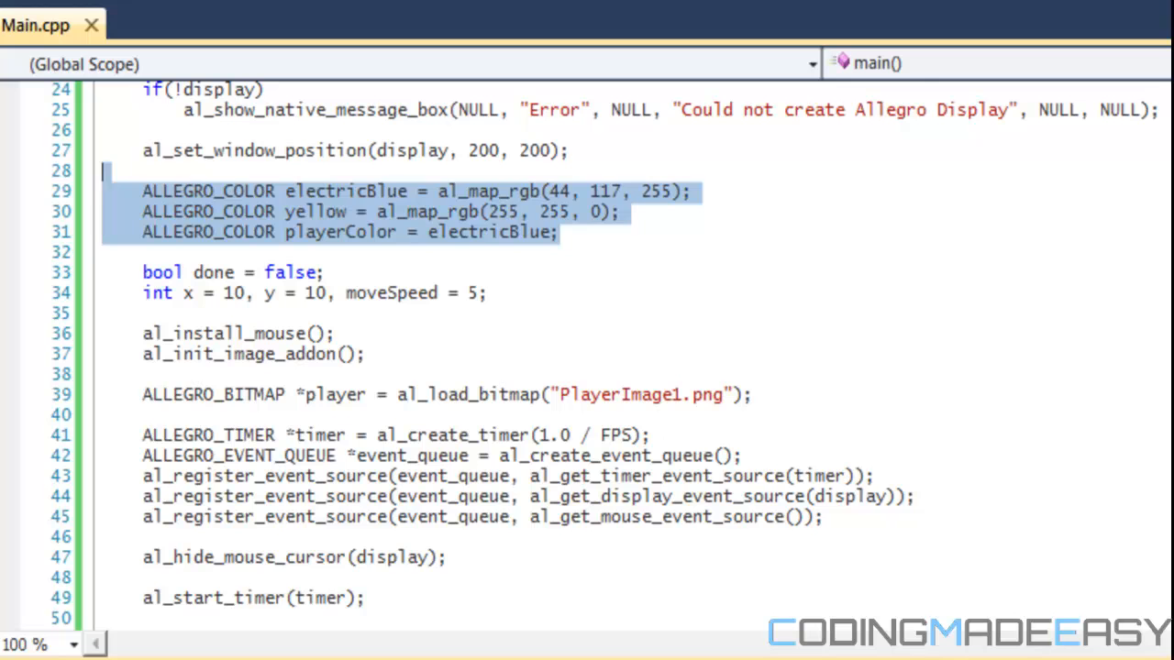
Step: Remove the ALLEGRO_COLOR lines, declare x, y, moveSpeed as float, and add draw = true
{"action": "key", "text": "Delete"}
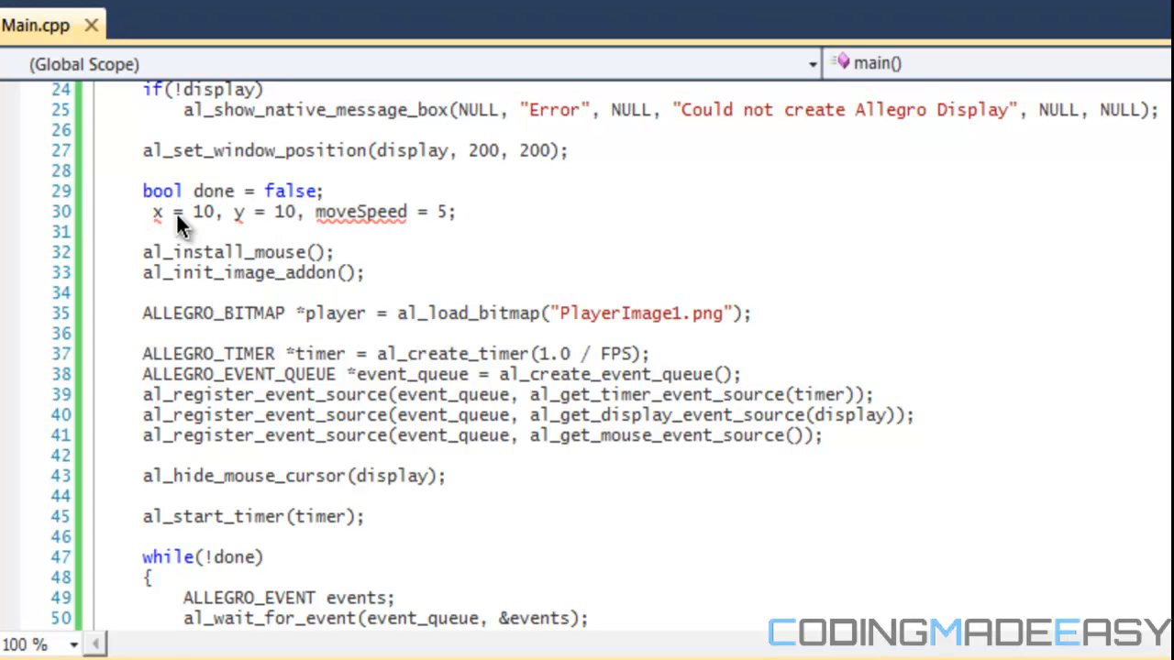
{"action": "type", "text": "float"}
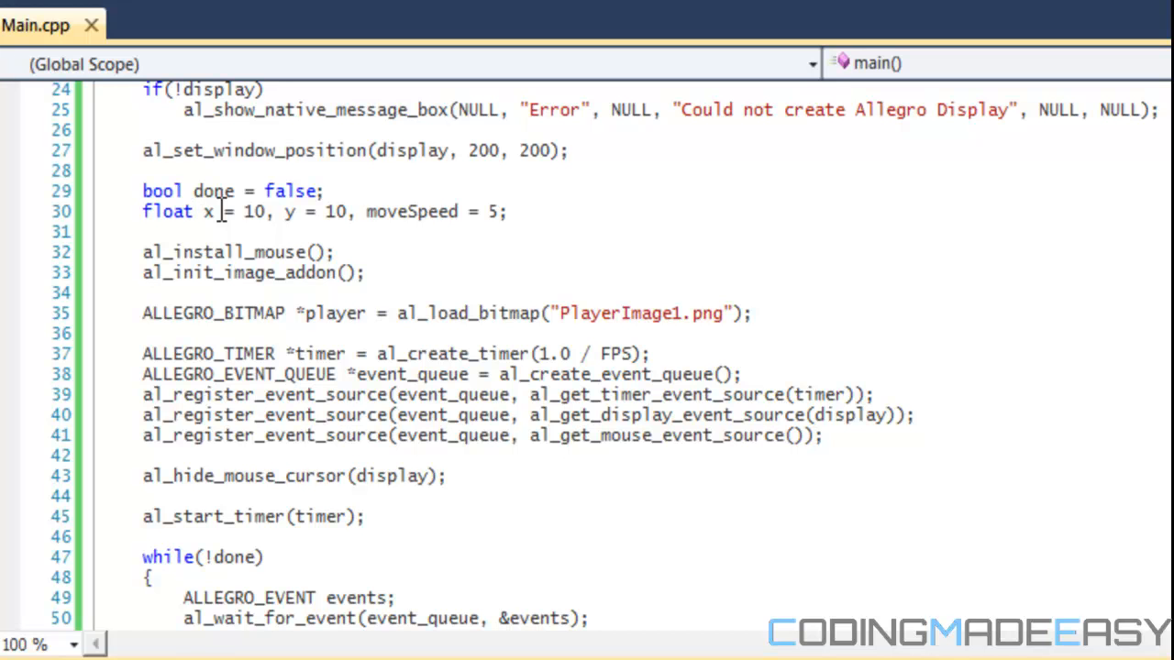
{"action": "mouse_move", "coordinate": [358, 190]}
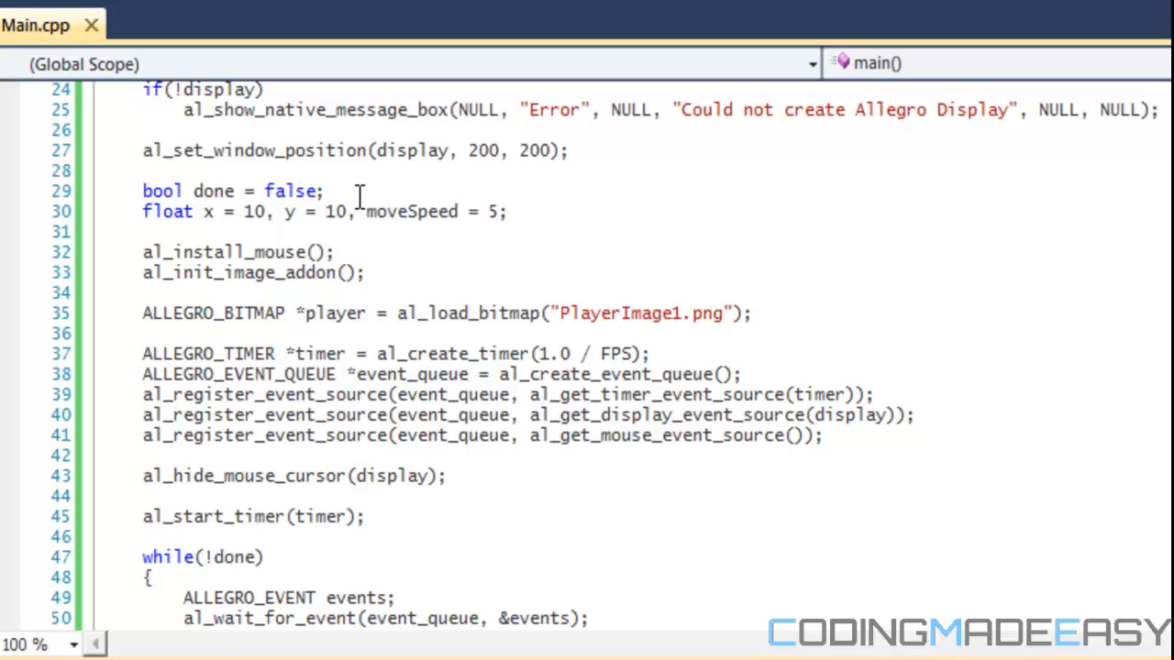
{"action": "type", "text": ","}
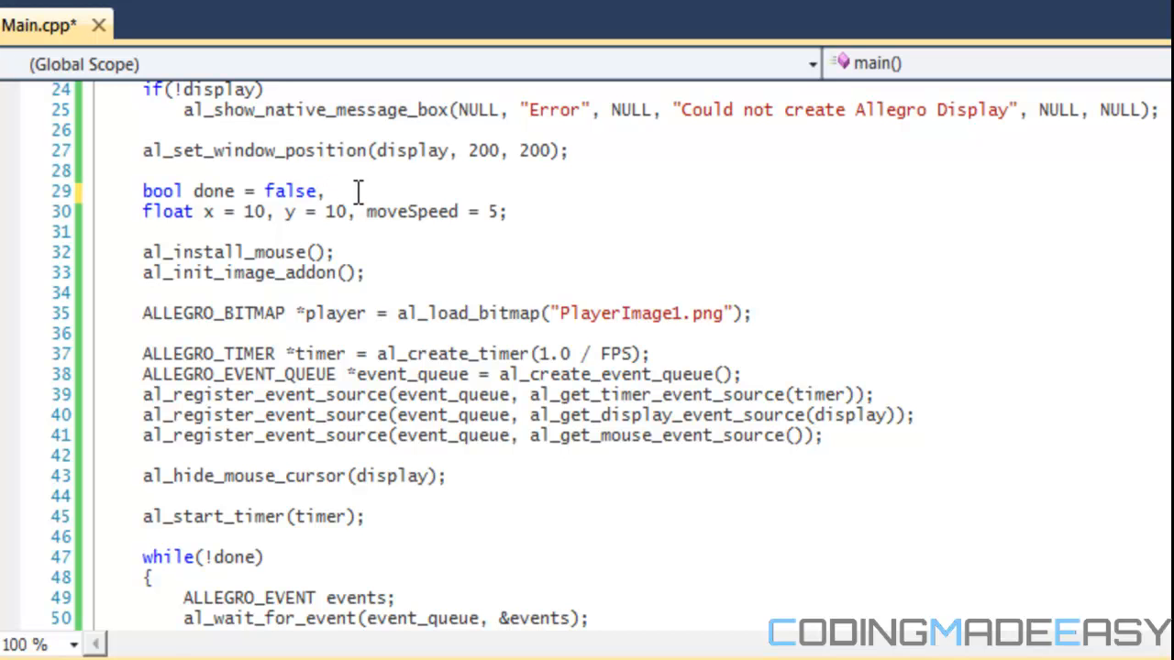
{"action": "type", "text": "draw = tur;e"}
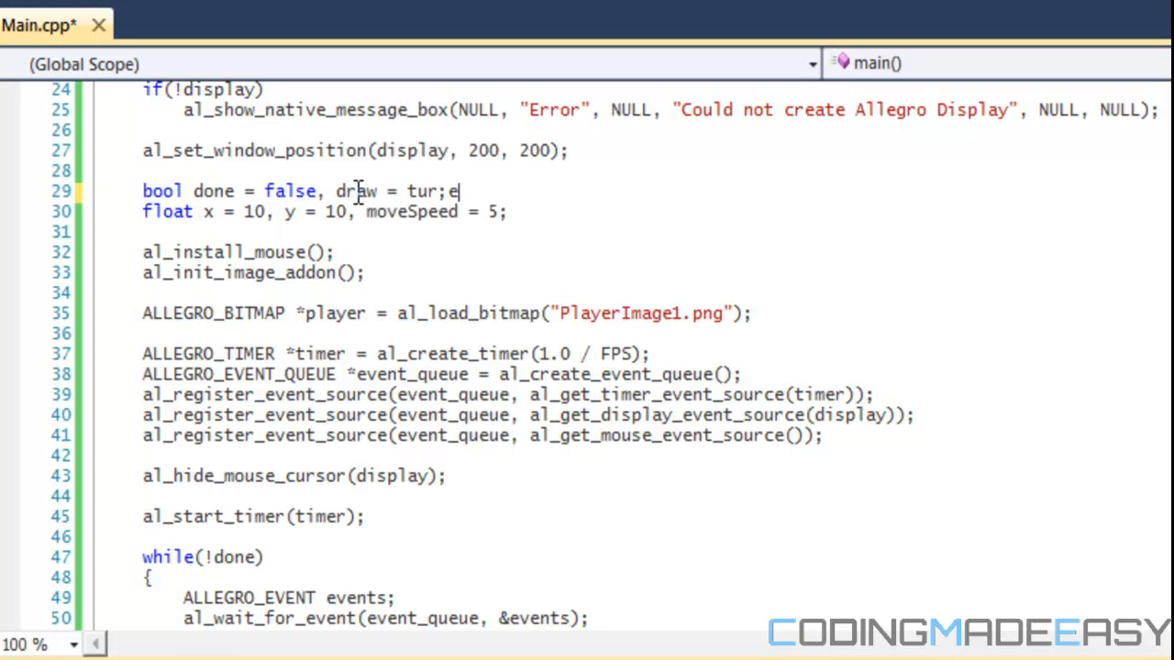
{"action": "type", "text": "rue;"}
{"action": "left_click", "coordinate": [252, 252]}
{"action": "type", "text": "k"}
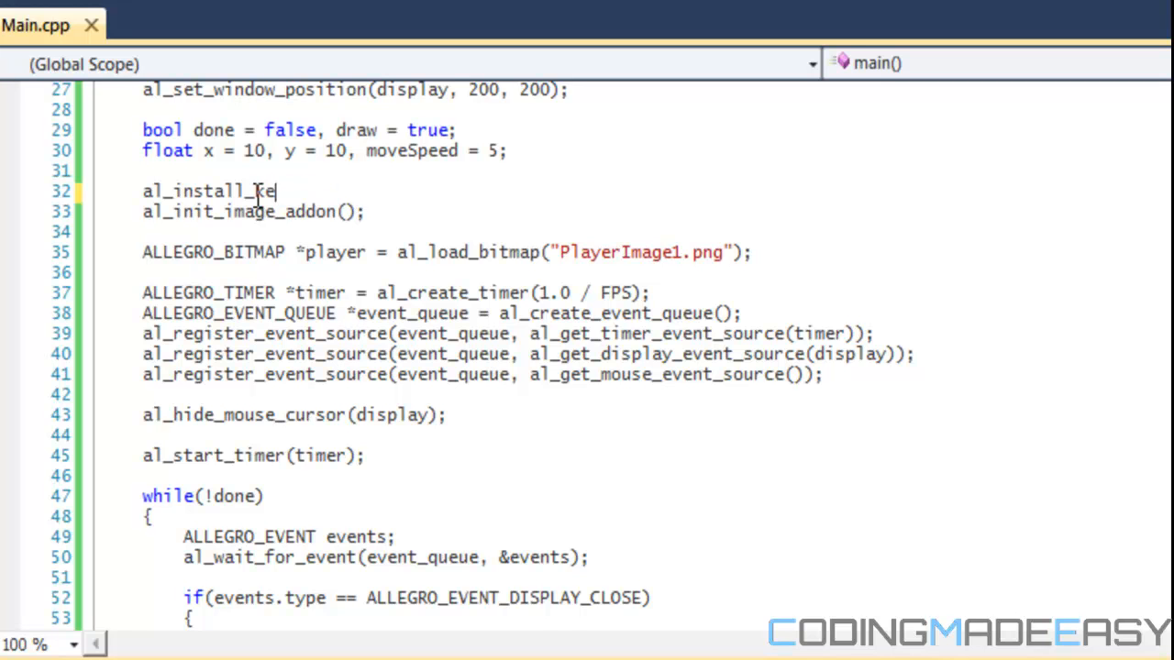
Step: Install the keyboard, register the keyboard event source, and remove al_hide_mouse_cursor(display)
{"action": "type", "text": "yboard();"}
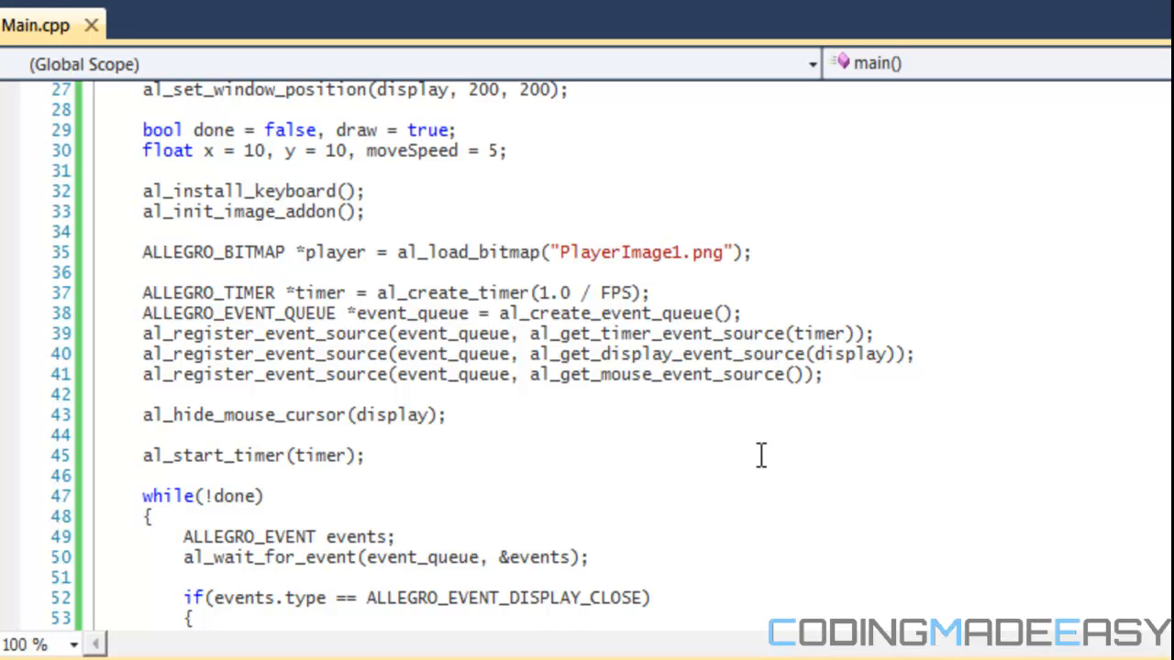
{"action": "left_click_drag", "start_coordinate": [394, 374], "coordinate": [824, 374]}
{"action": "type", "text": "keyboard"}
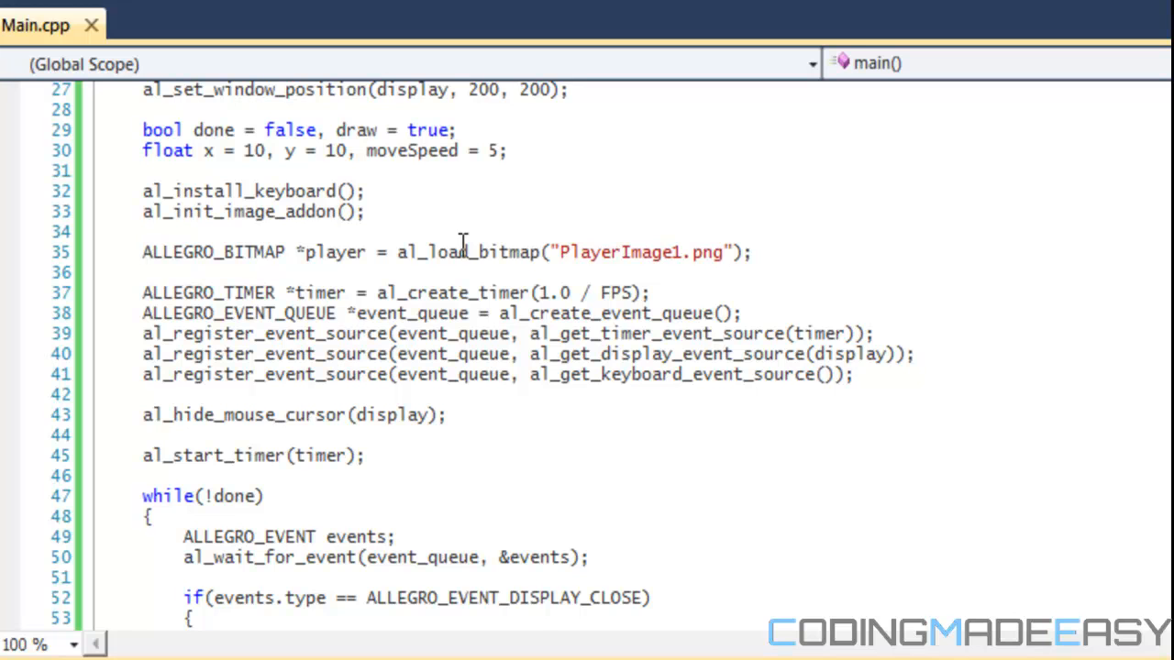
{"action": "mouse_move", "coordinate": [383, 252]}
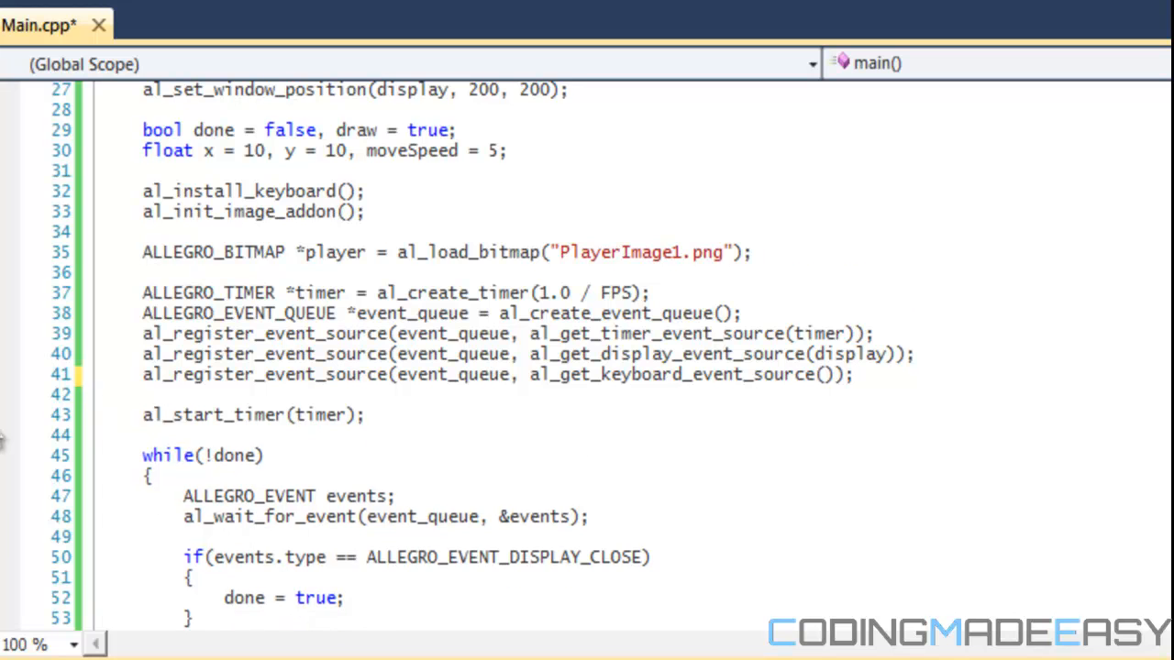
{"action": "scroll", "scroll_direction": "down", "scroll_amount": 3}
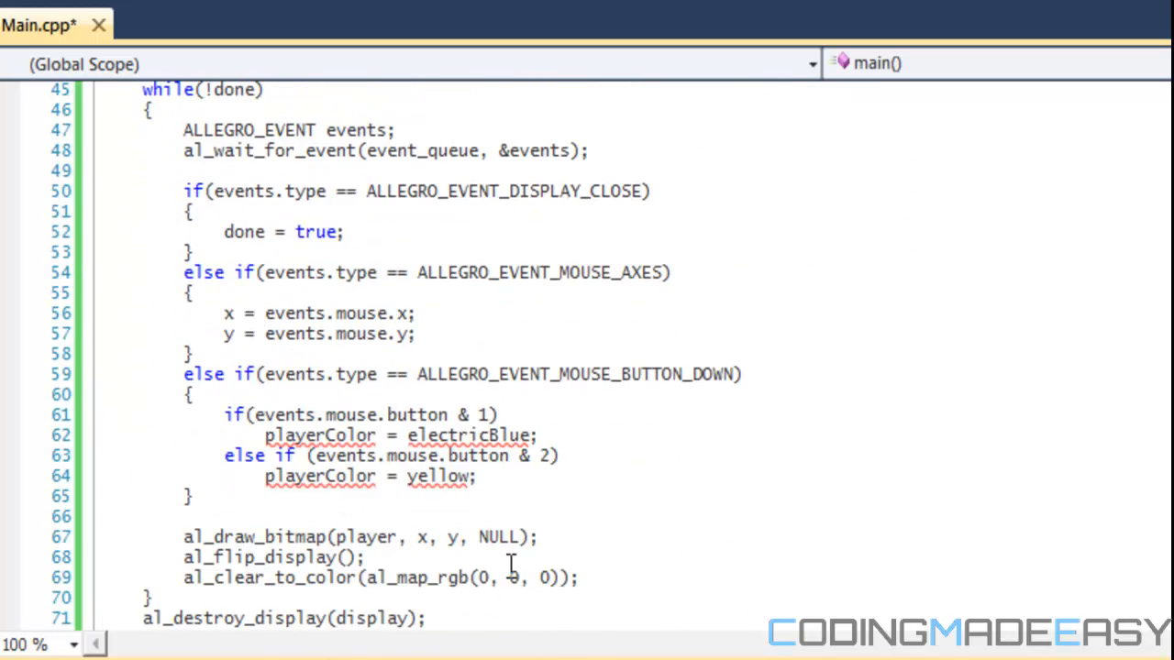
{"action": "left_click_drag", "start_coordinate": [184, 292], "coordinate": [193, 496]}
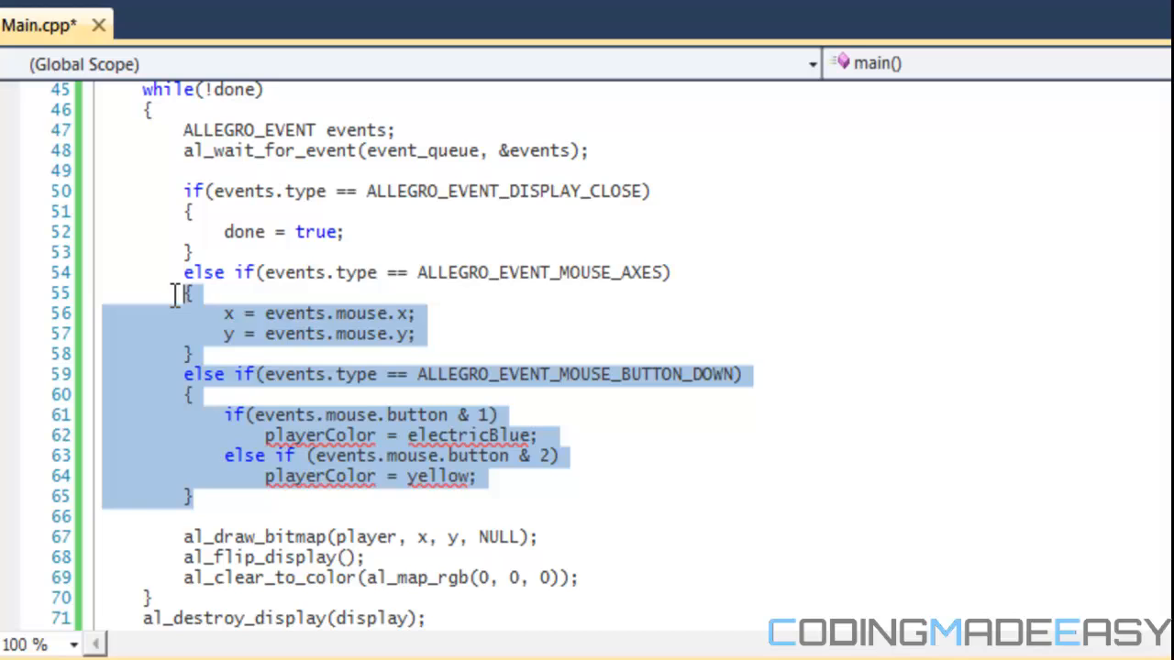
Step: Delete the MOUSE_AXES and MOUSE_BUTTON_DOWN handlers and start an else if
{"action": "key", "text": "Delete"}
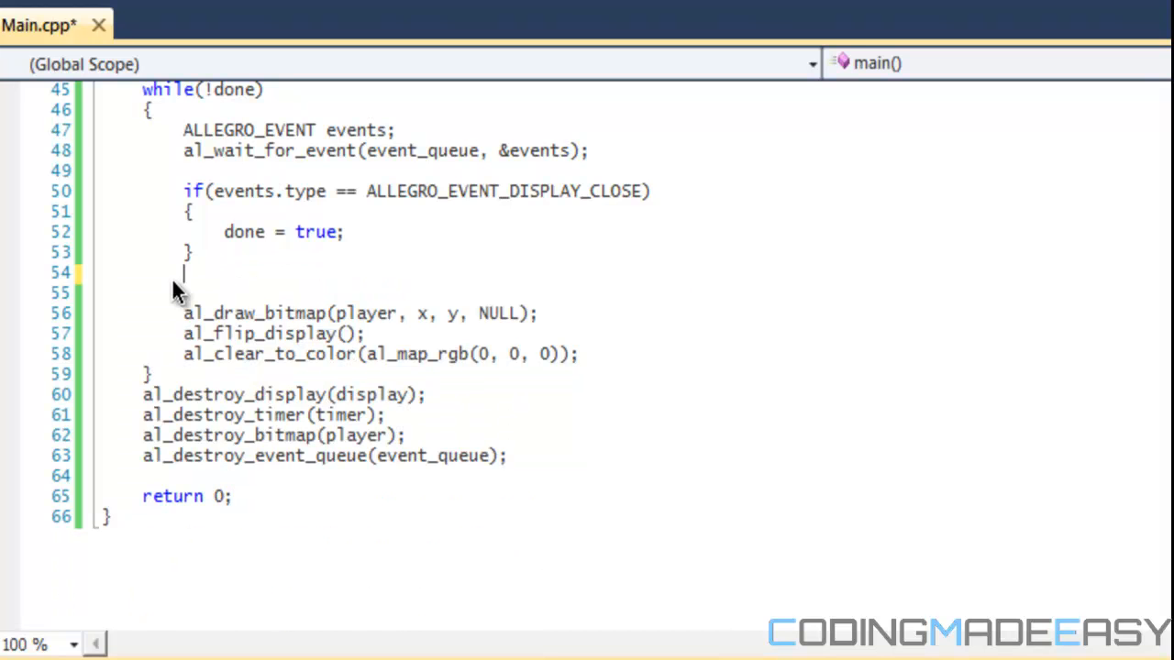
{"action": "type", "text": "else"}
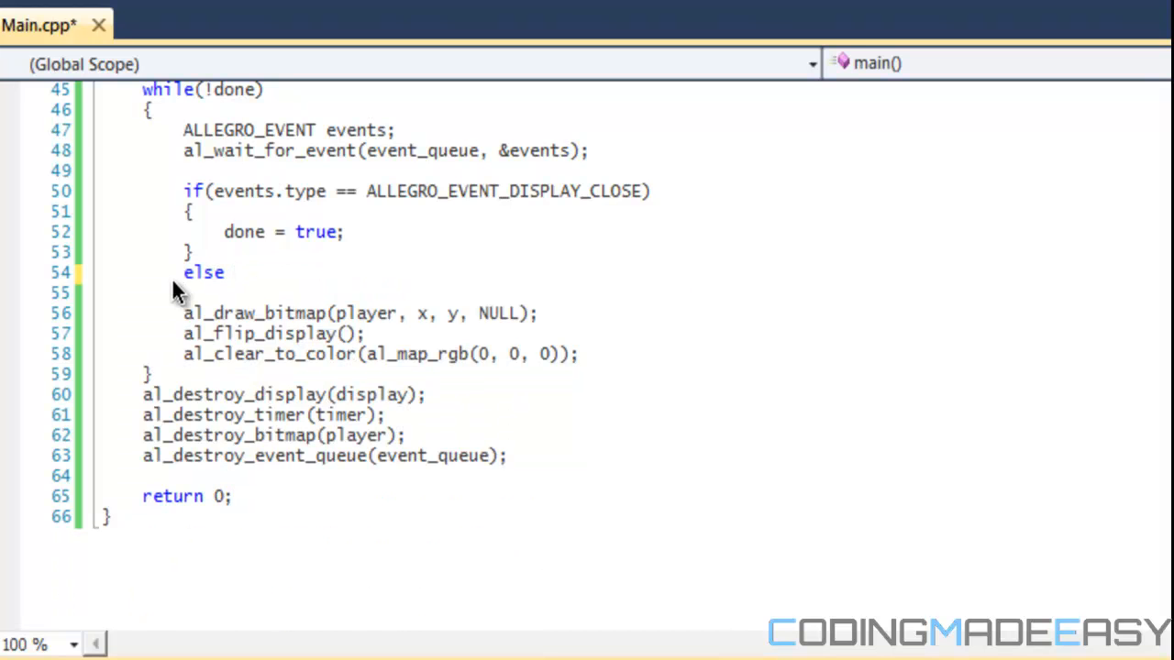
{"action": "type", "text": "if"}
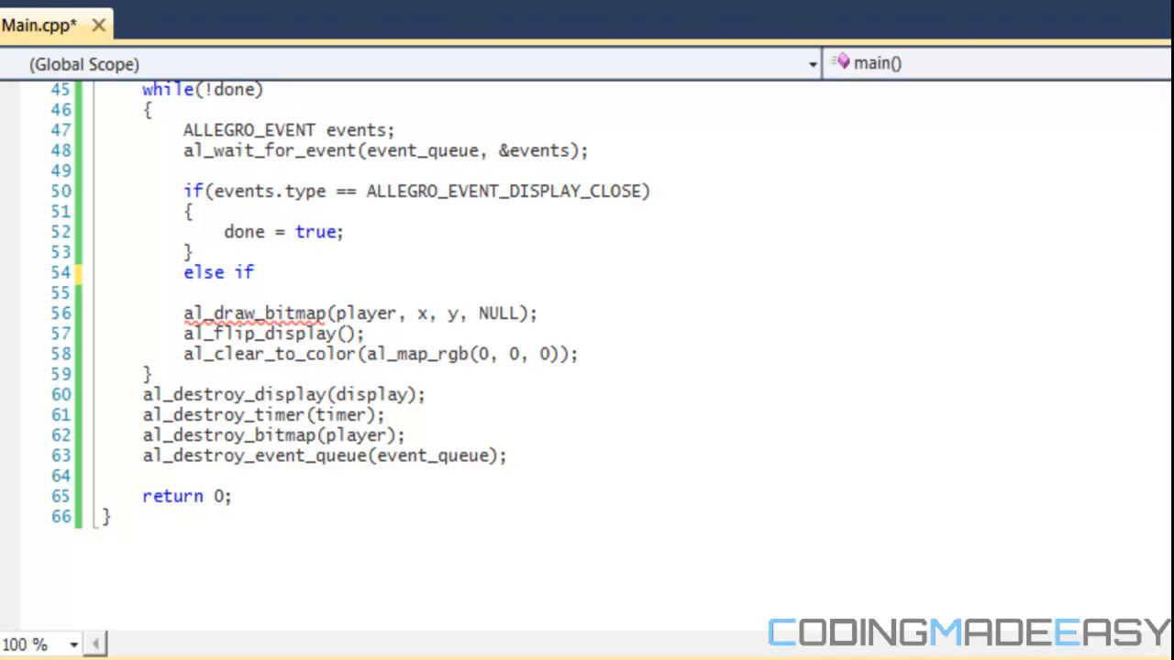
{"action": "mouse_move", "coordinate": [428, 300]}
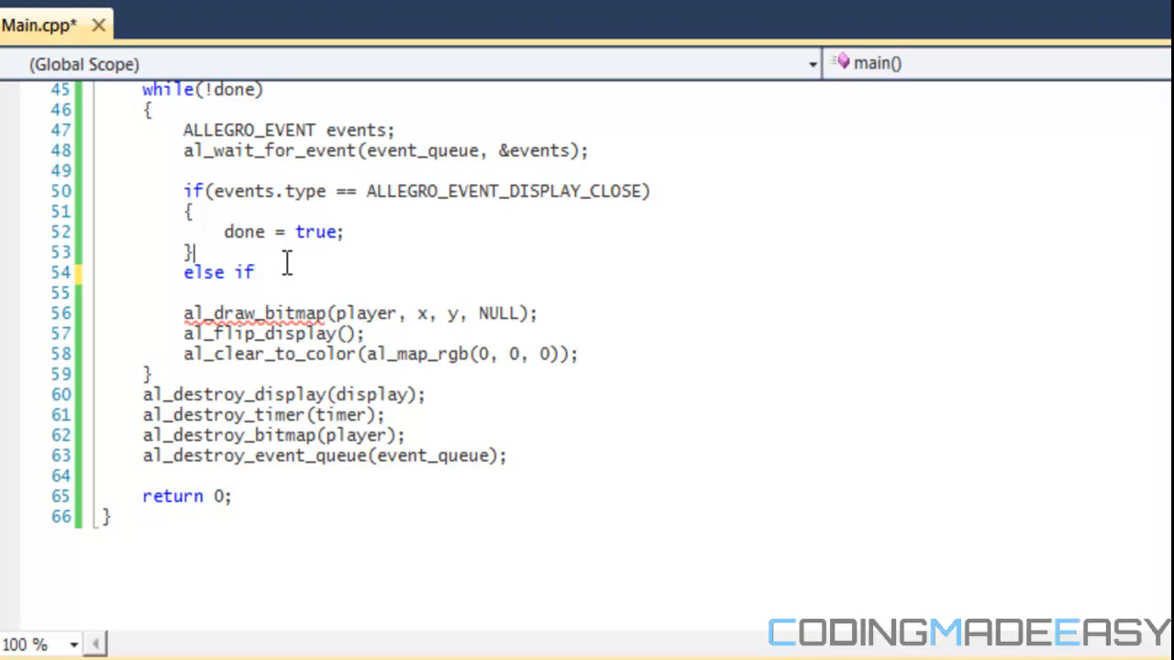
Step: Write else if (events.type == ALLEGRO_EVENT_TIMER) with braces and begin a nested if
{"action": "type", "text": "(even"}
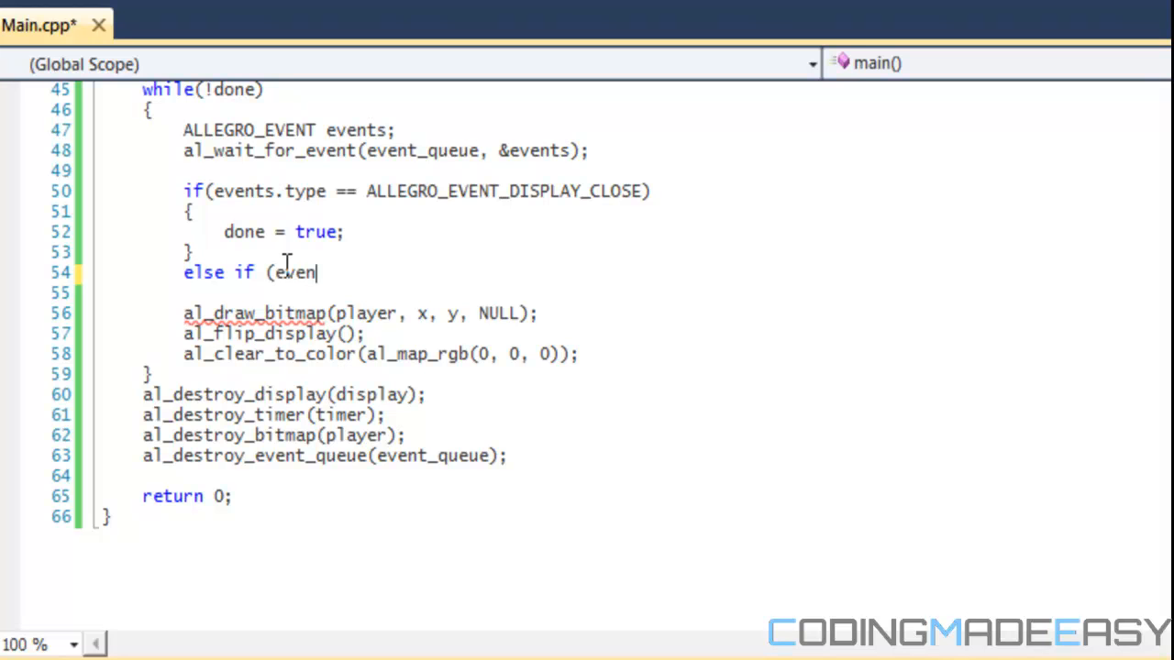
{"action": "type", "text": "t."}
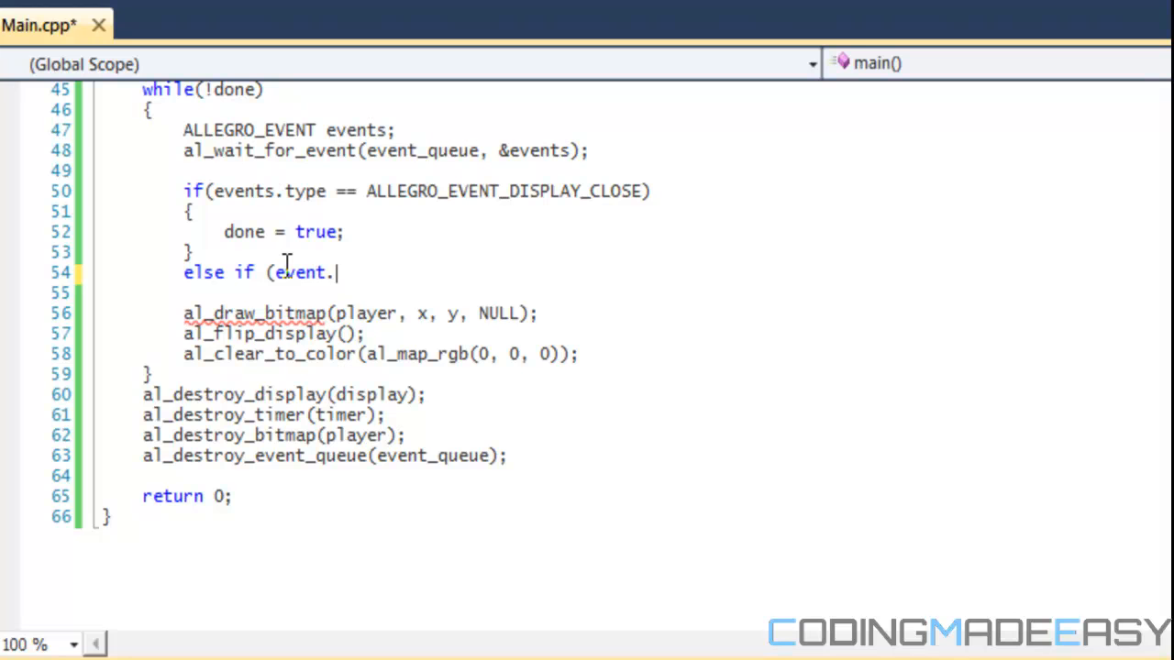
{"action": "type", "text": "type"}
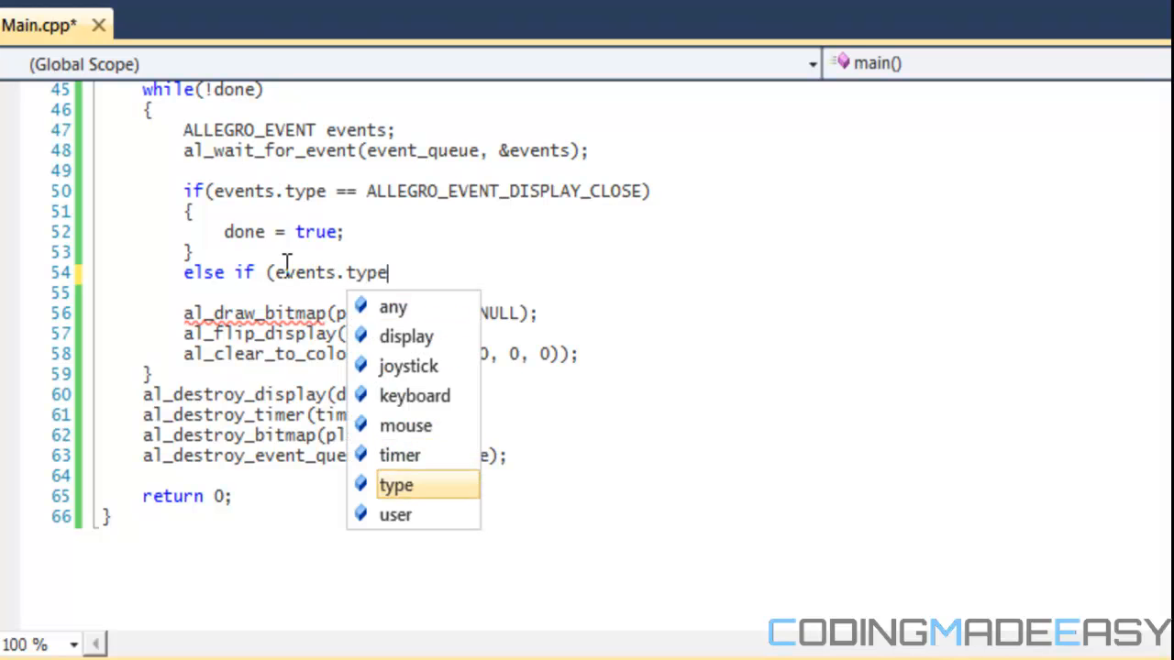
{"action": "type", "text": "== ALLEGRO+EVENT_TIMER"}
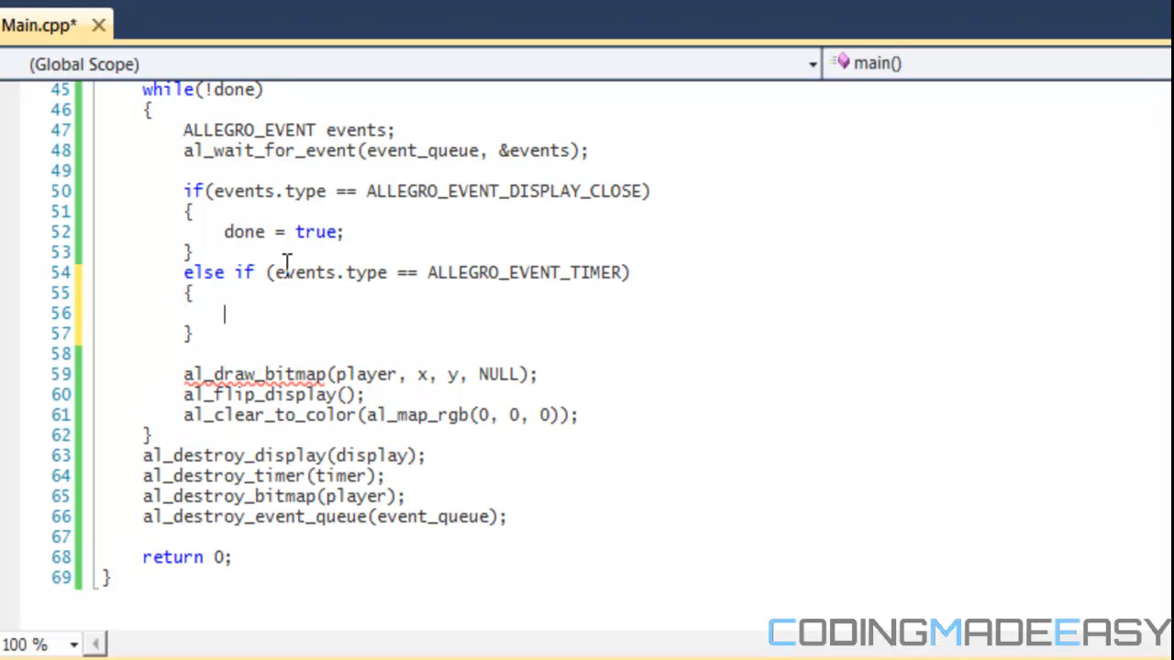
{"action": "type", "text": "if"}
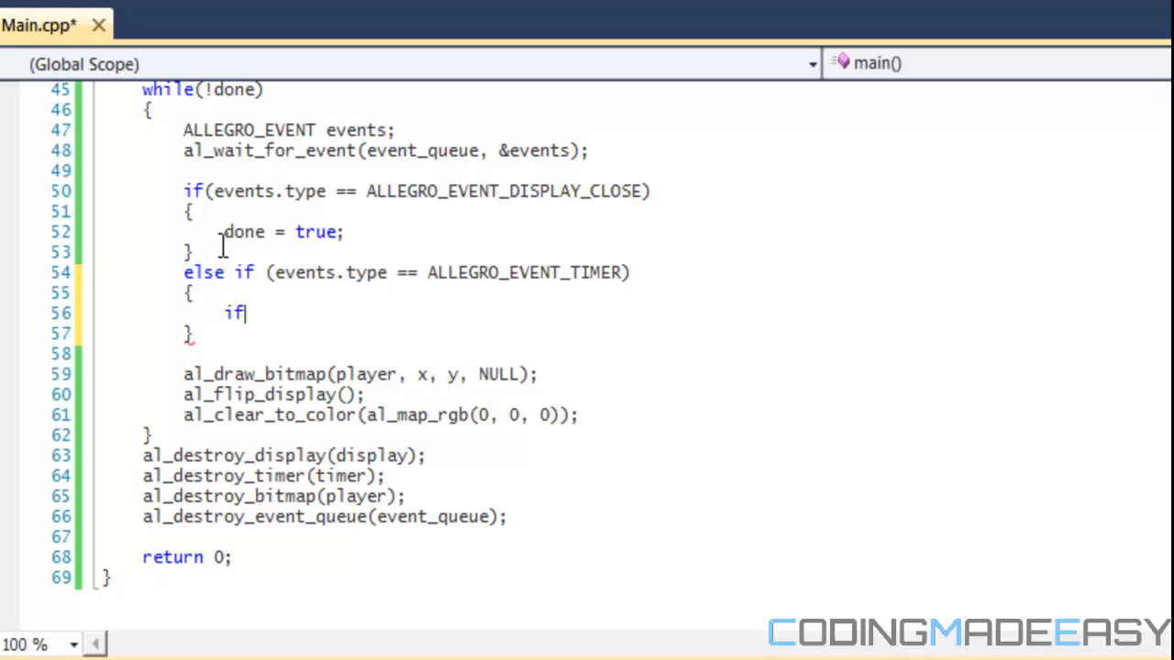
{"action": "type", "text": "klk"}
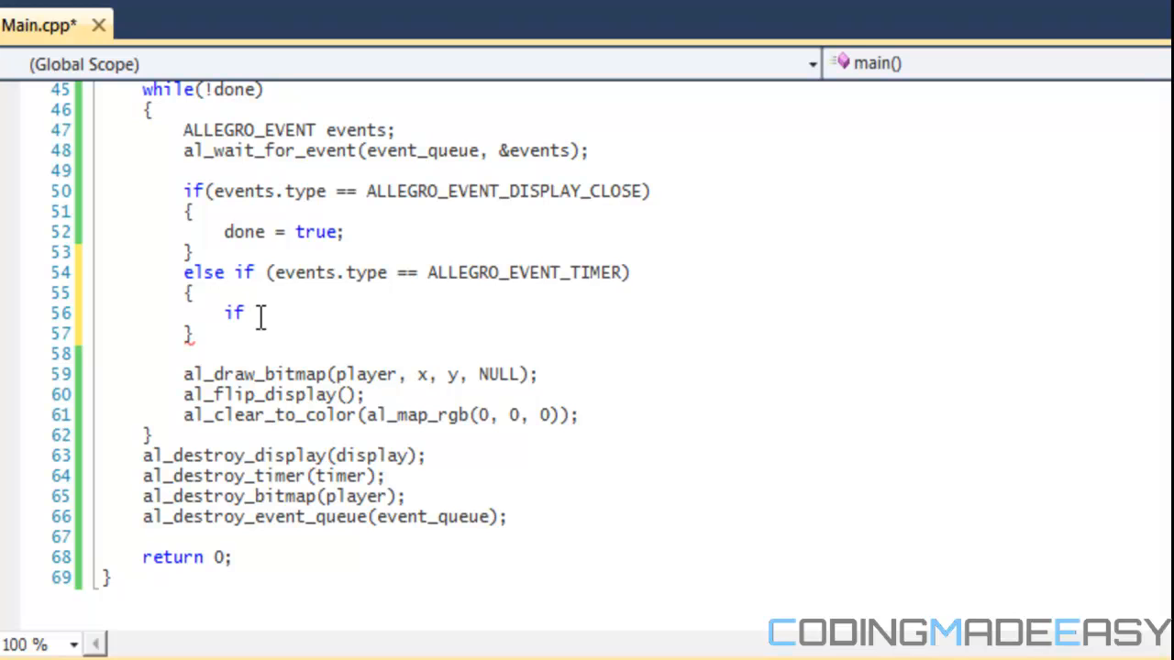
Step: Begin the nested if(al and declare ALLEGRO_KEYBOARD_STATE keyState
{"action": "type", "text": "("}
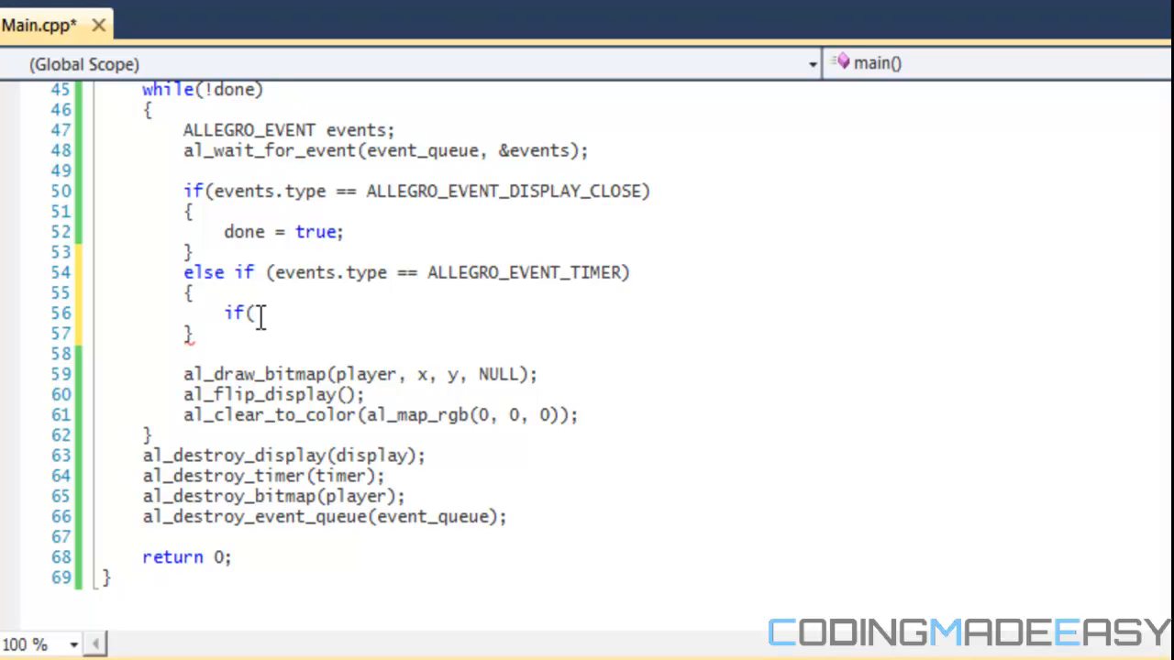
{"action": "mouse_move", "coordinate": [260, 323]}
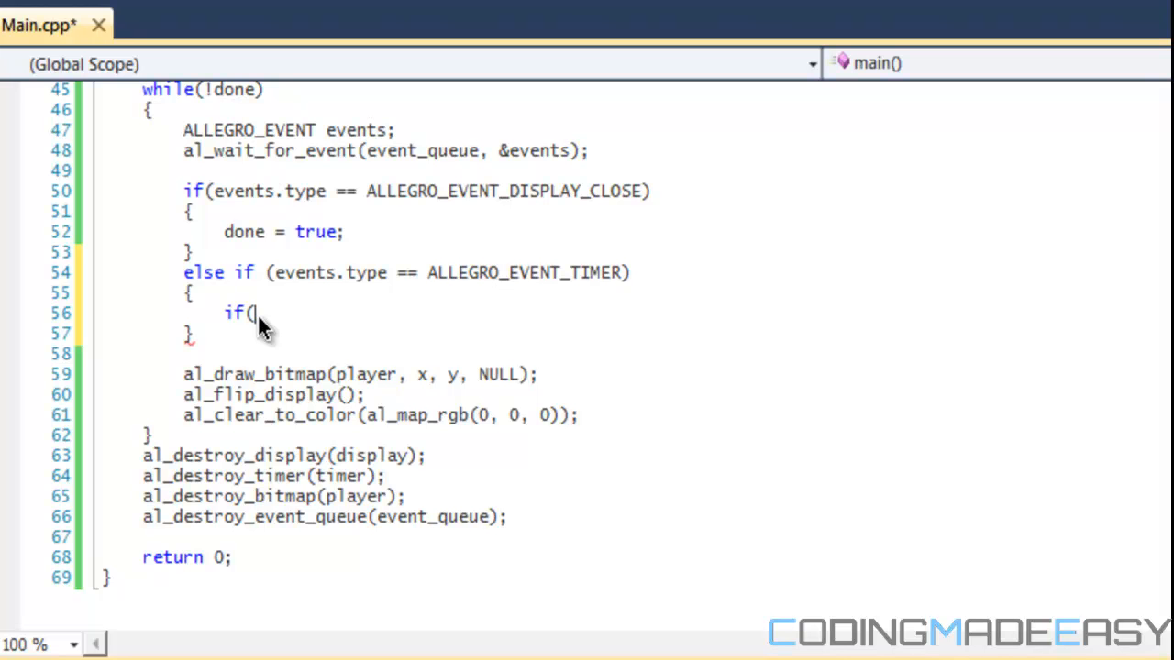
{"action": "type", "text": "al"}
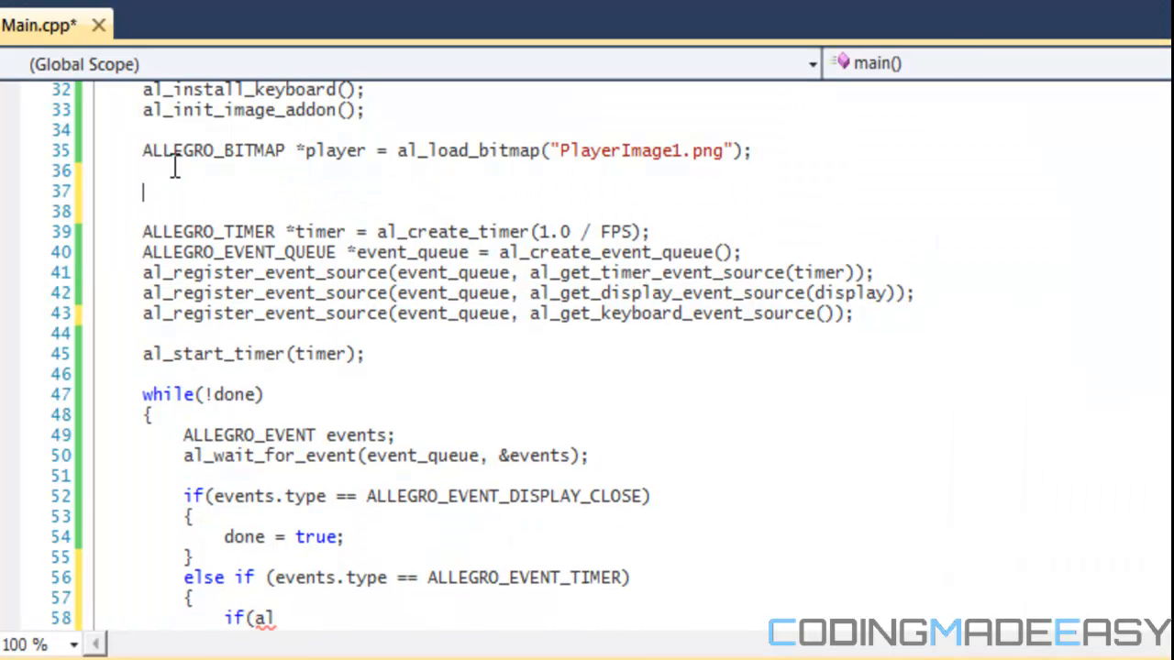
{"action": "type", "text": "ALLEGRO_K"}
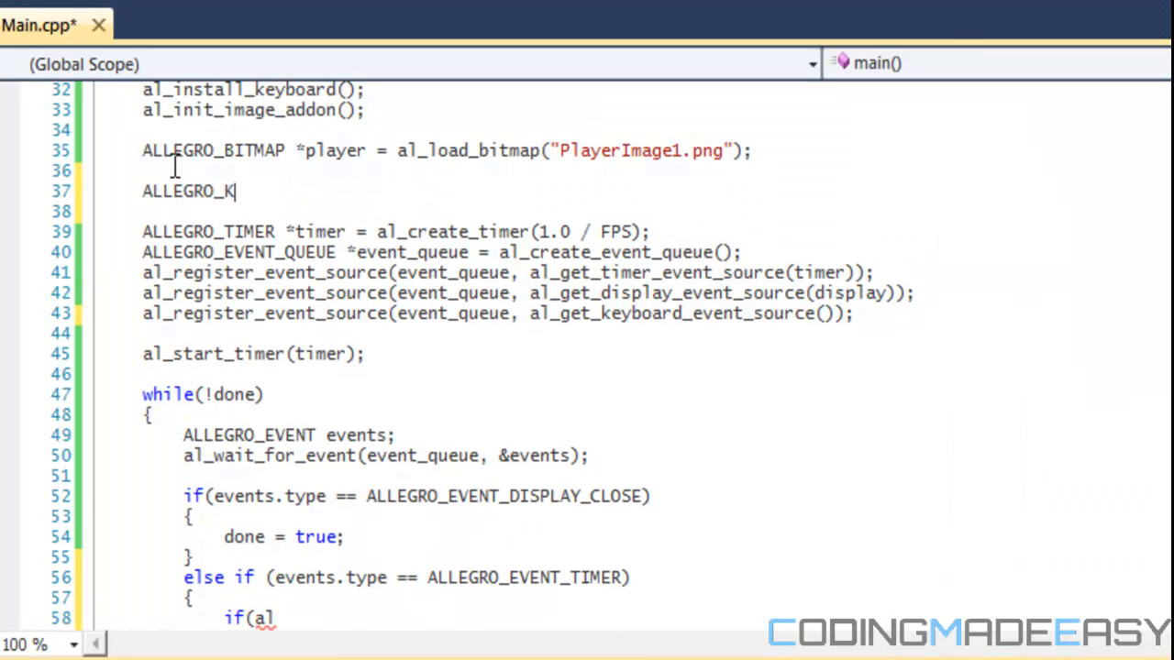
{"action": "type", "text": "EYBOARD_STATE"}
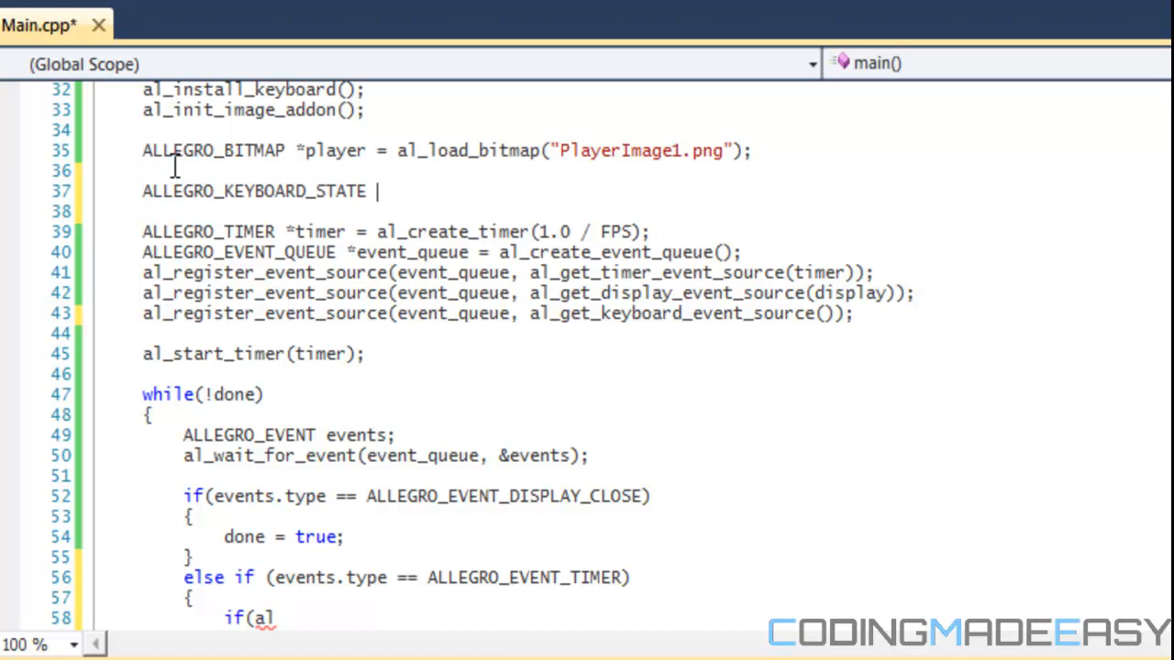
{"action": "type", "text": "keyta"}
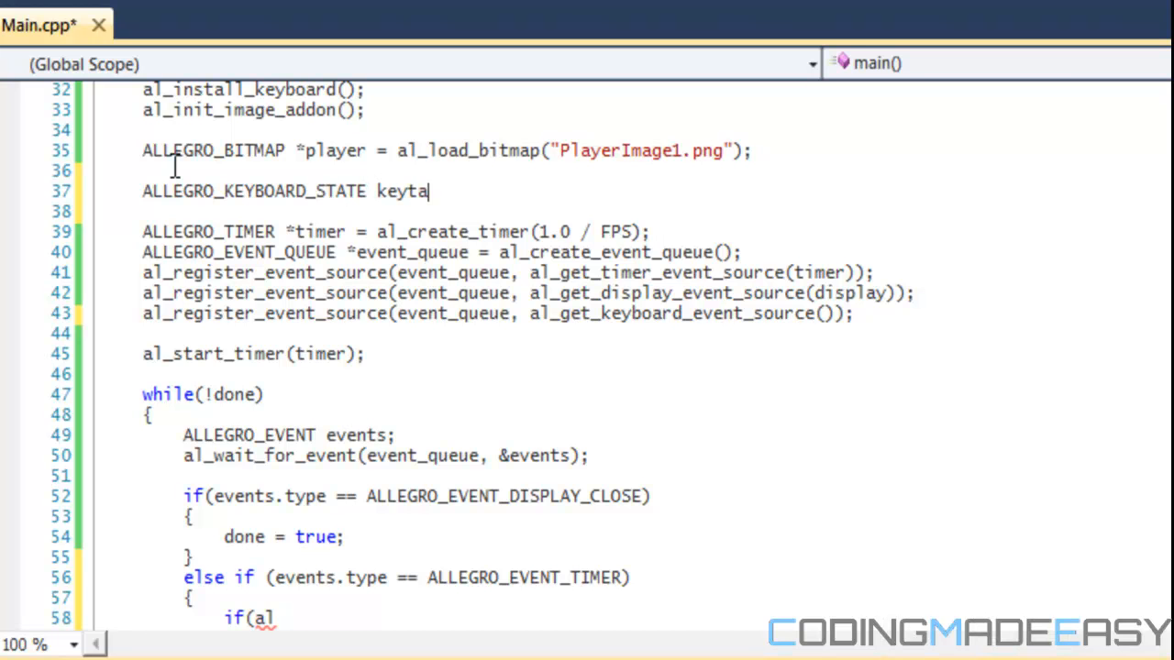
{"action": "type", "text": "State;"}
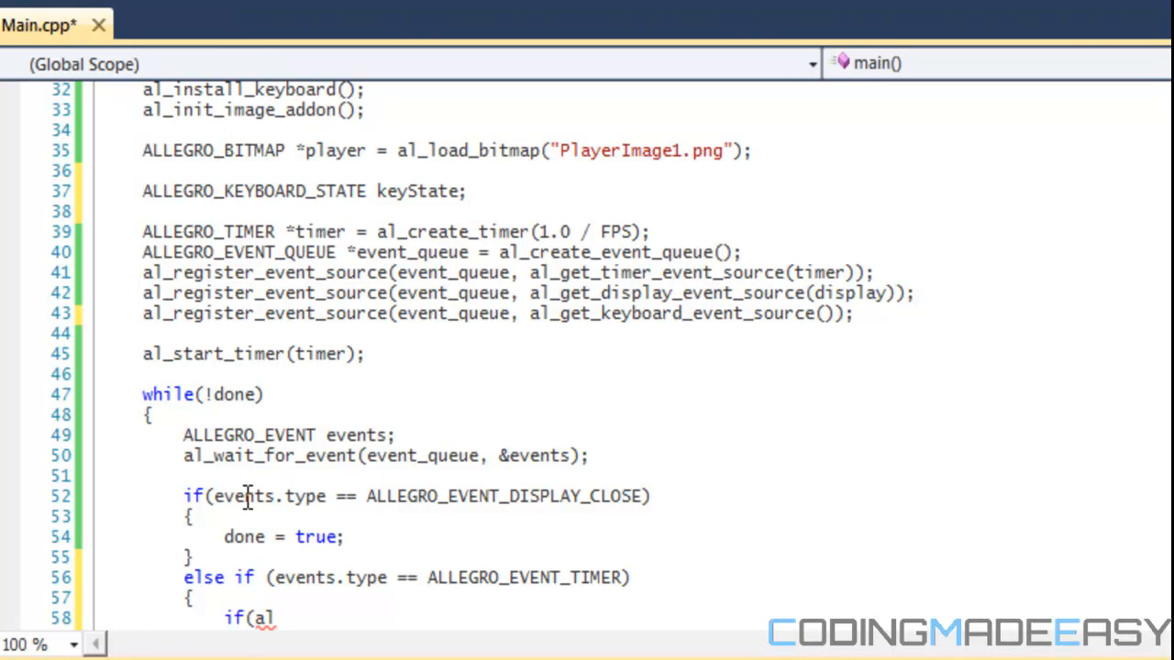
Step: Call al_get_keyboard_state(&keyState) after al_wait_for_event
{"action": "type", "text": "a"}
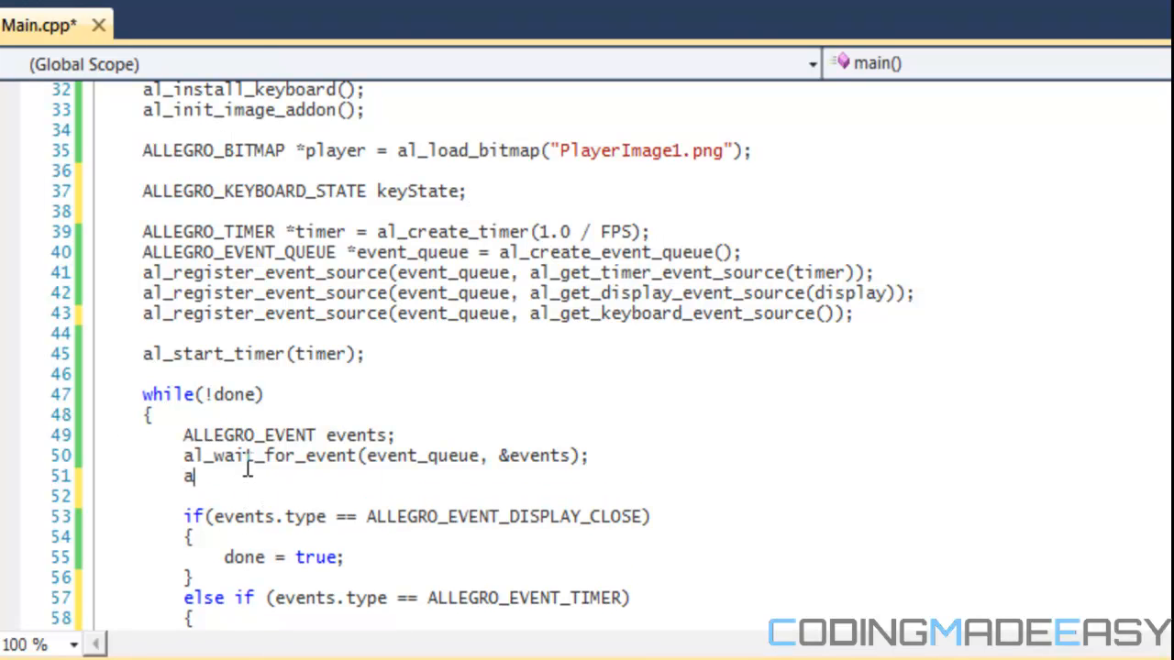
{"action": "type", "text": "l_get_ke"}
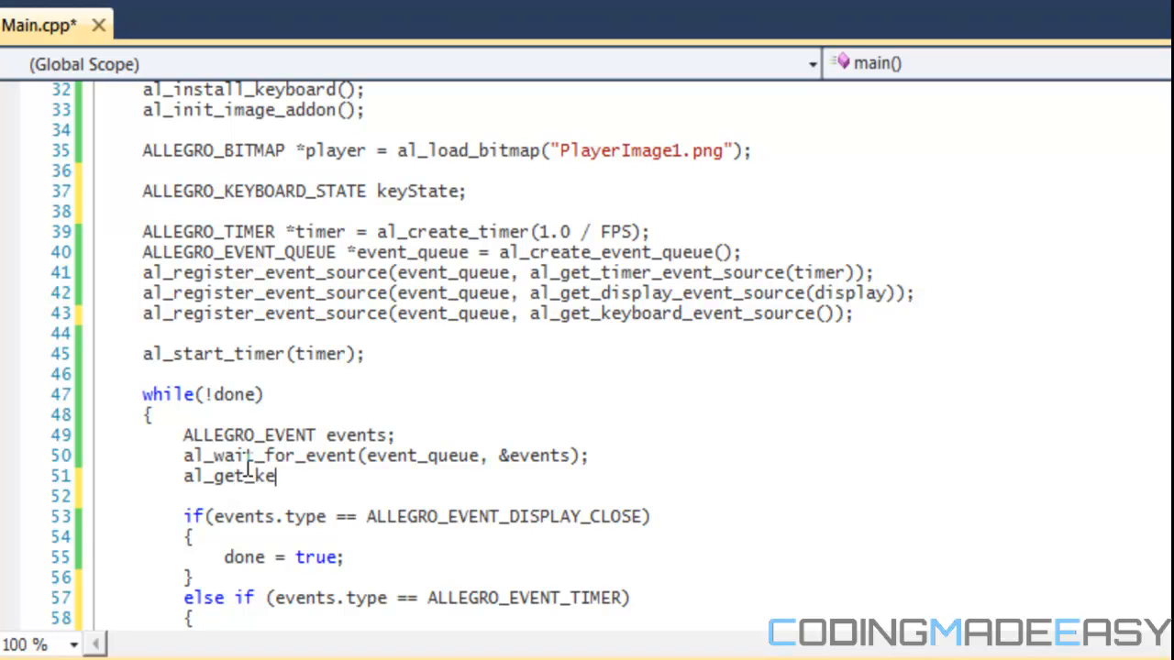
{"action": "type", "text": "yboard_s"}
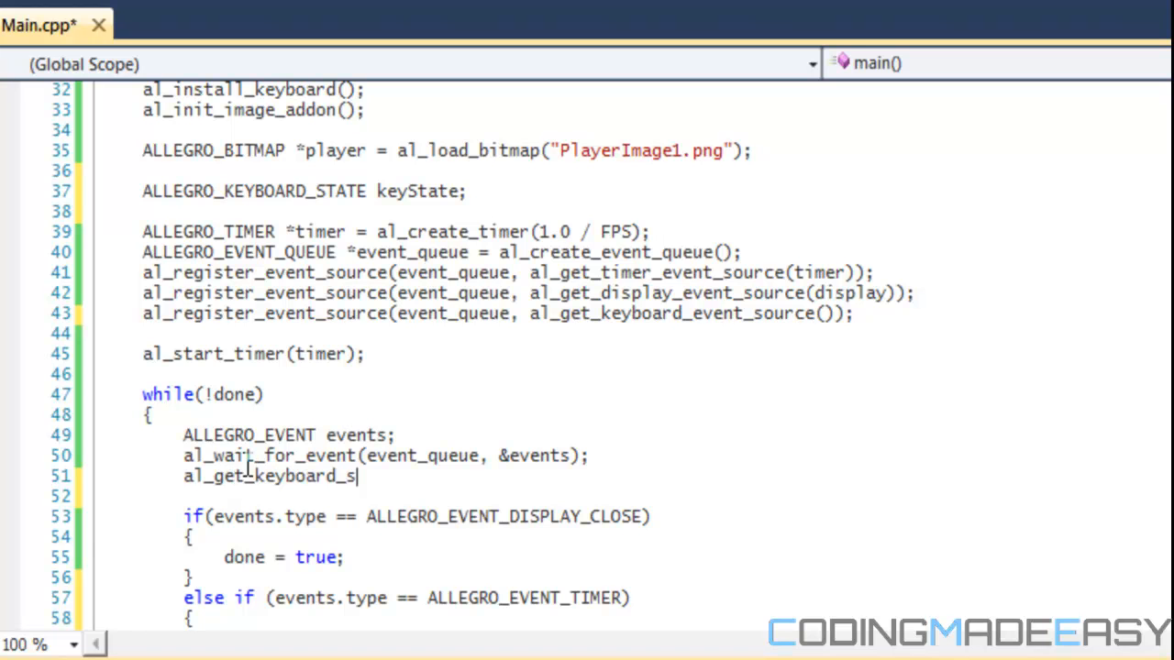
{"action": "type", "text": "tate("}
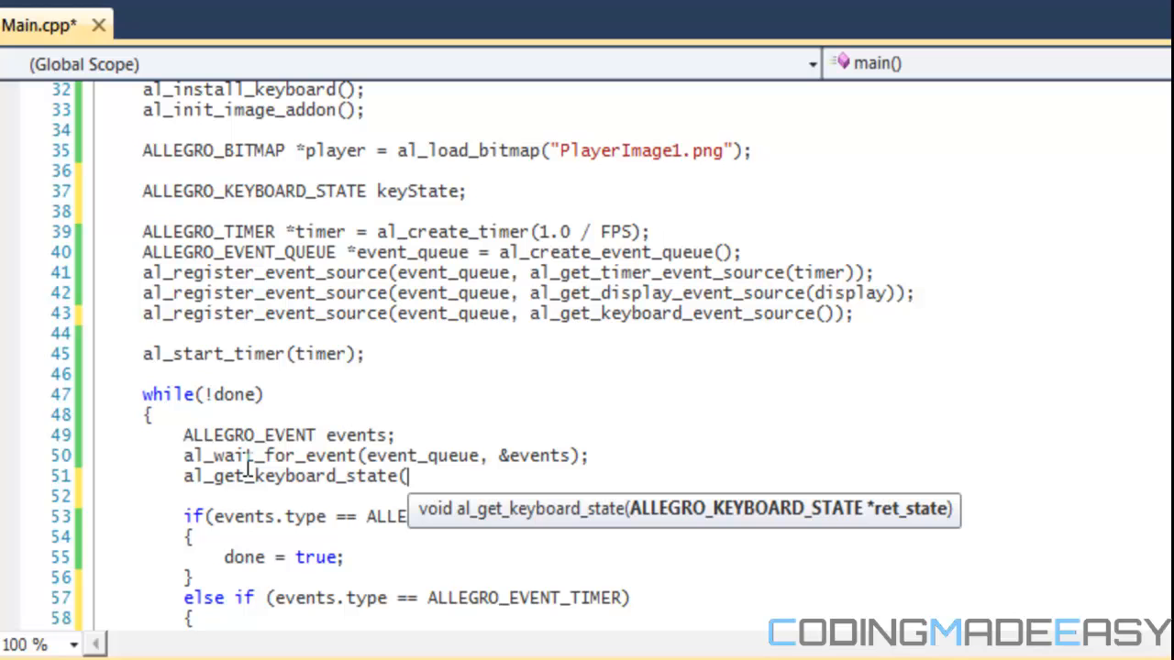
{"action": "type", "text": "&keyState);"}
{"action": "type", "text": "if(al"}
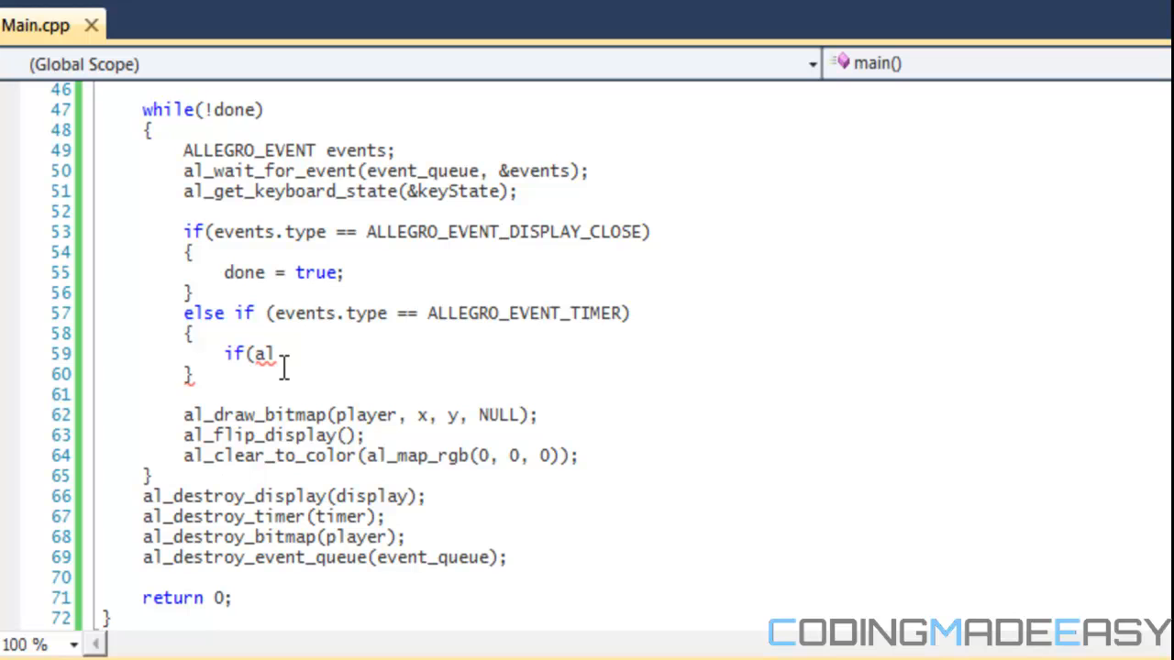
Step: Add if(al_key_down(&keyState, ALLEGRO_KEY_DOWN)) setting y += moveSpeed and dir = DOWN
{"action": "type", "text": "_key_down"}
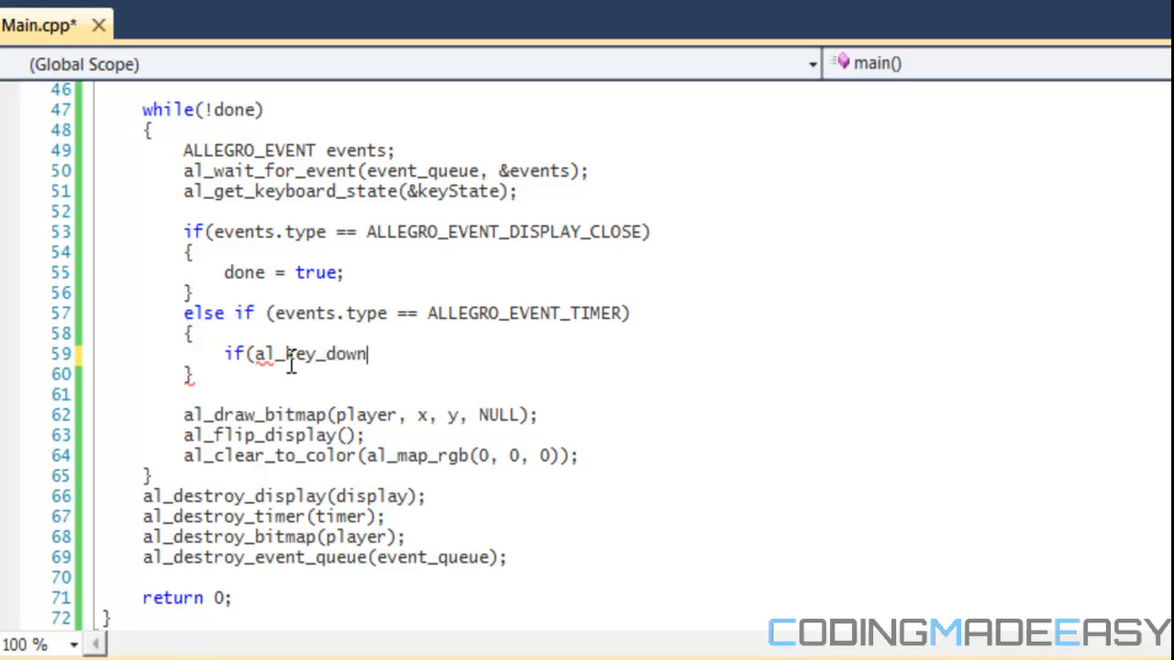
{"action": "type", "text": "("}
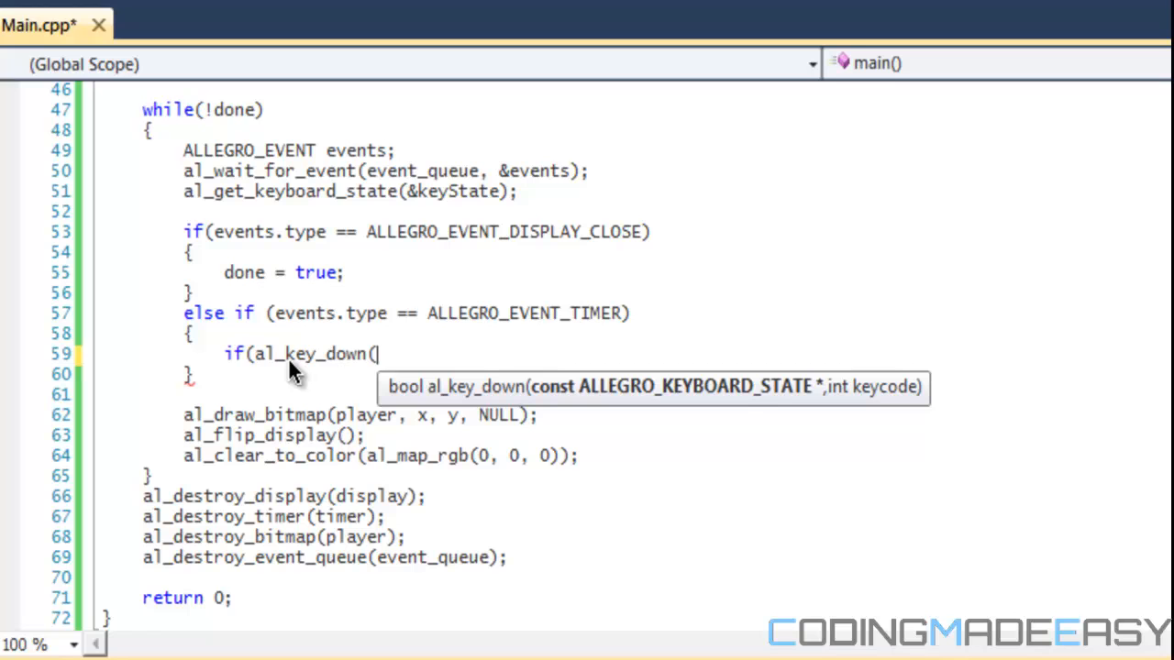
{"action": "type", "text": "&keyS"}
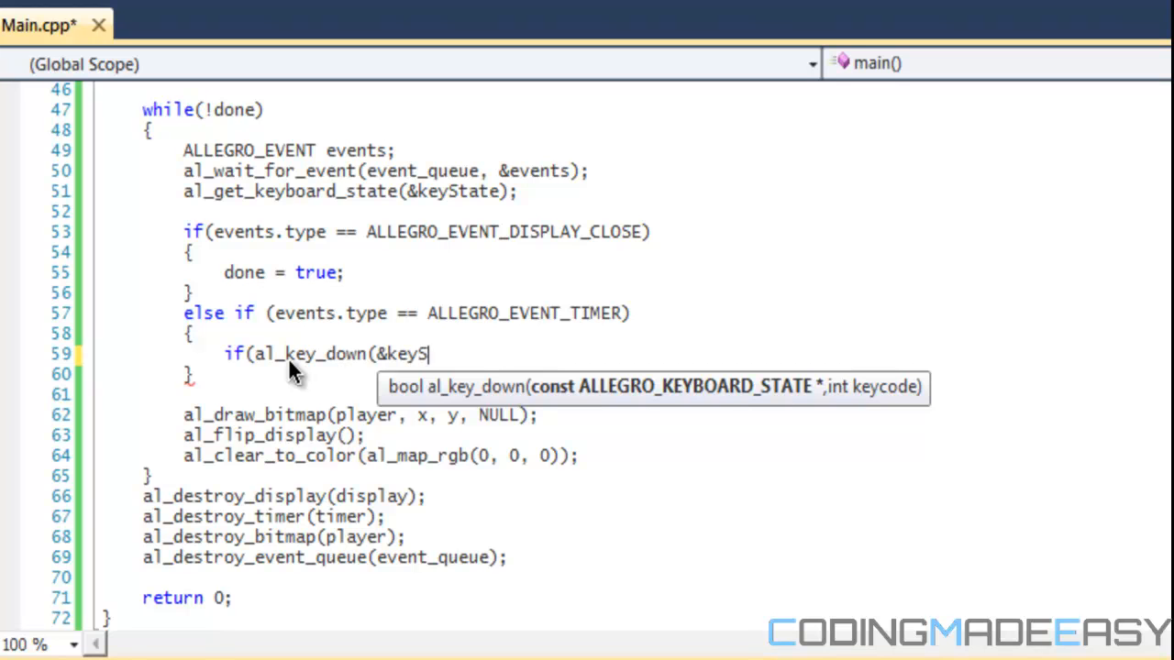
{"action": "type", "text": "tate,"}
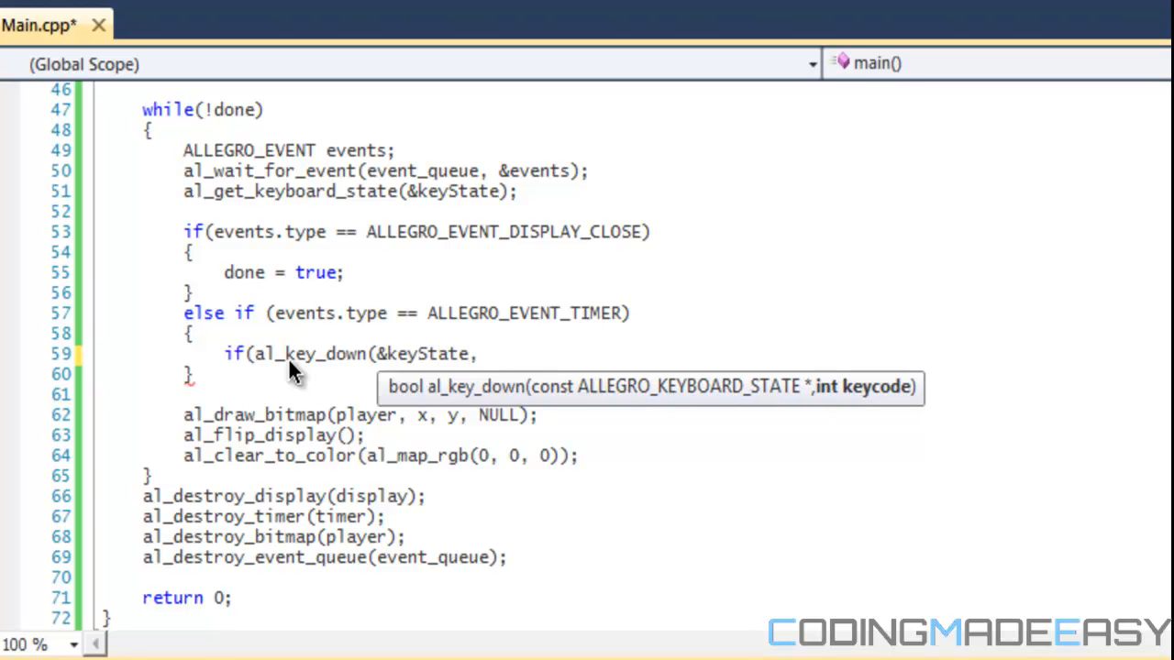
{"action": "type", "text": "ALL"}
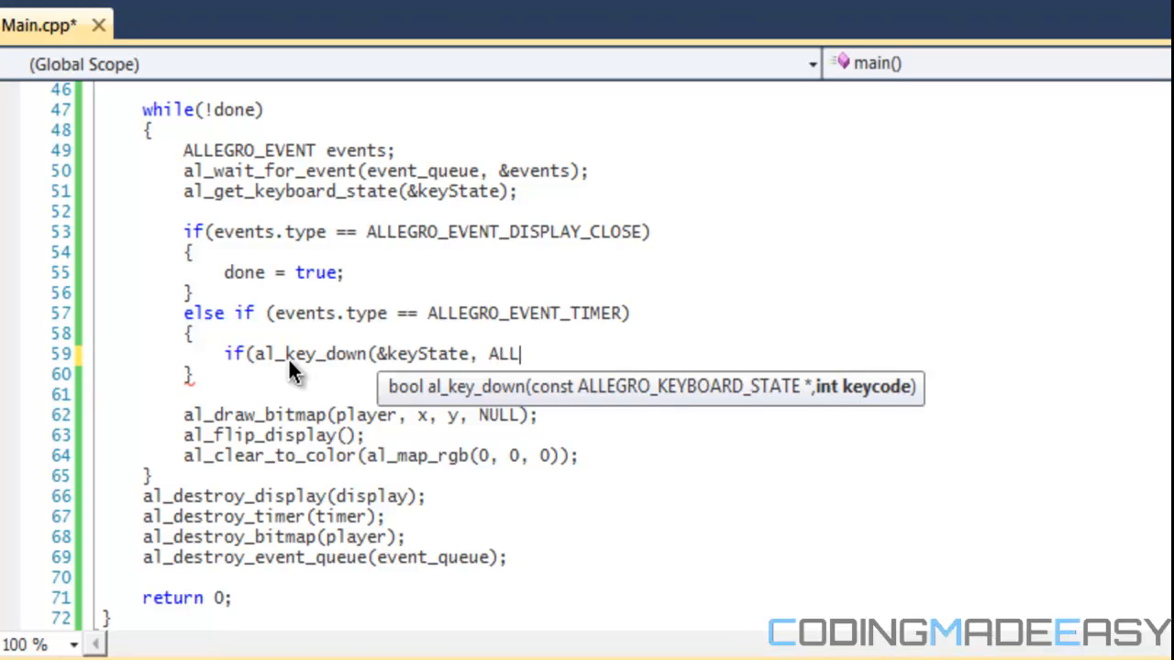
{"action": "type", "text": "EGRO_"}
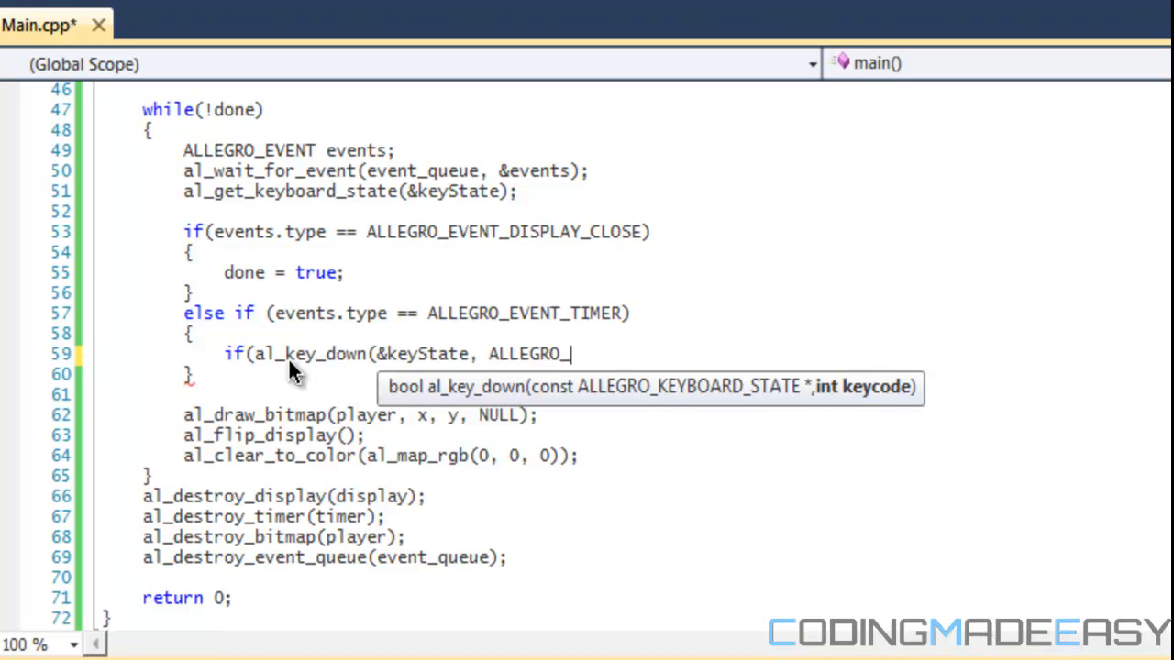
{"action": "type", "text": "KEY_DOWN"}
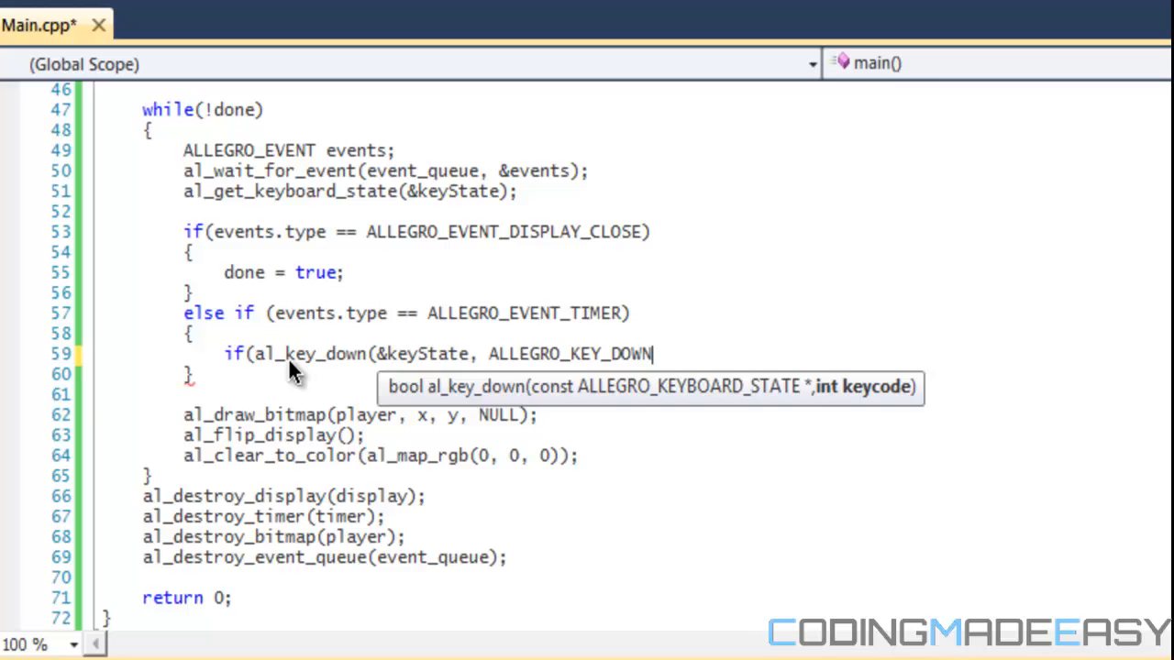
{"action": "type", "text": "))"}
{"action": "type", "text": "y += m"}
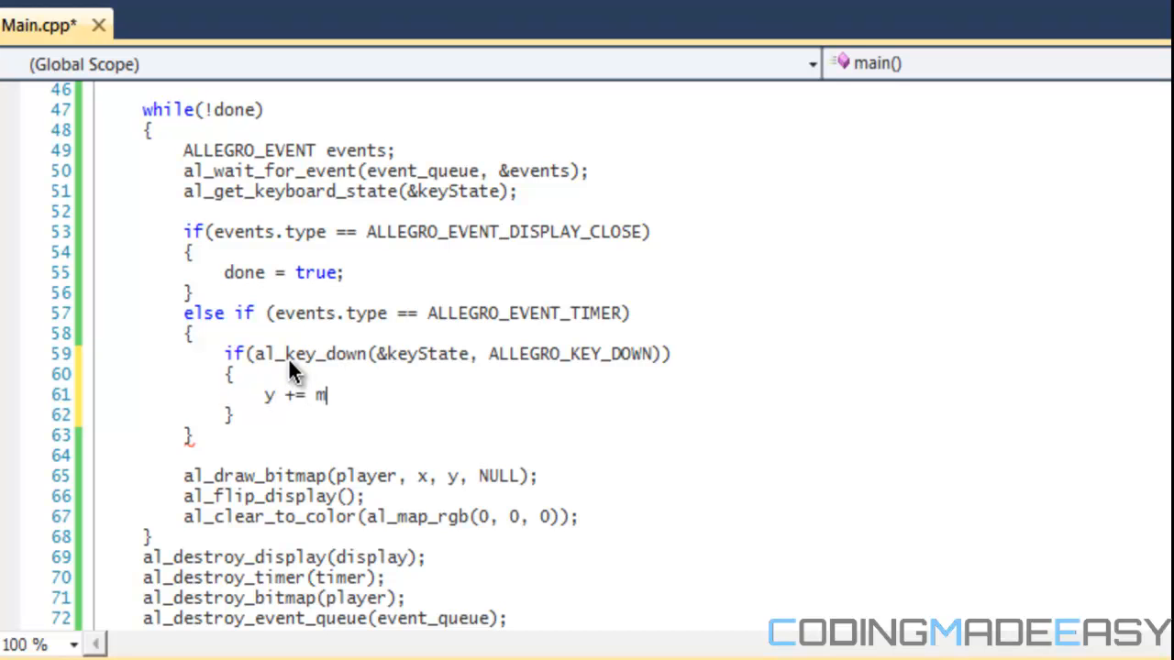
{"action": "type", "text": "oveSpeed;"}
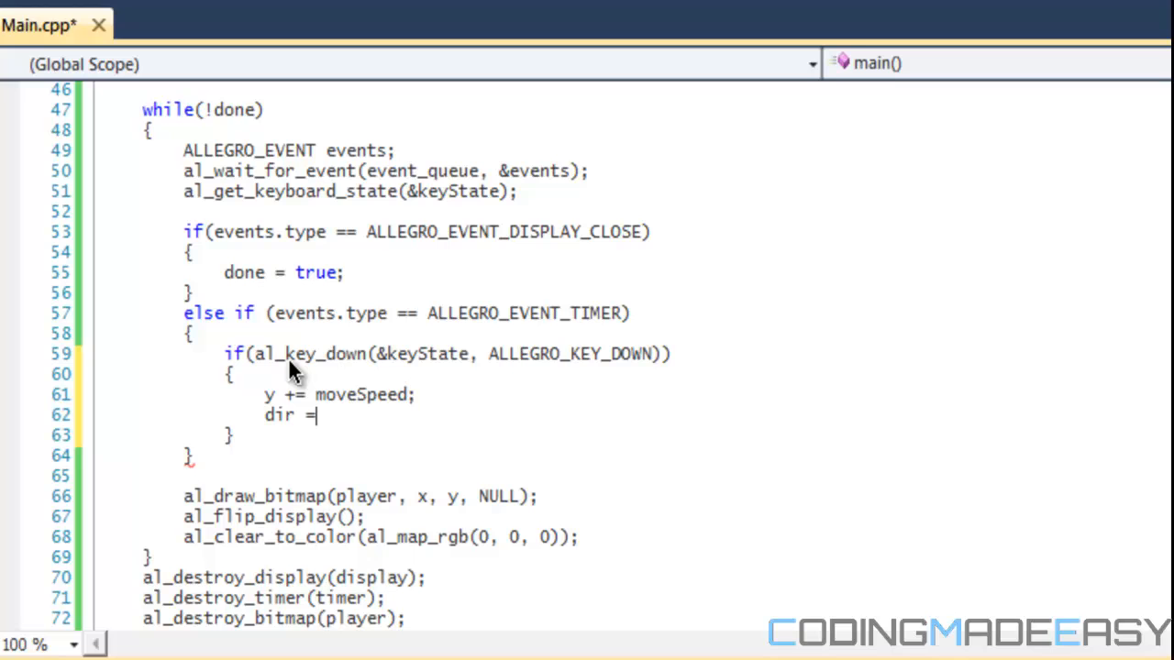
{"action": "type", "text": "DOWN;"}
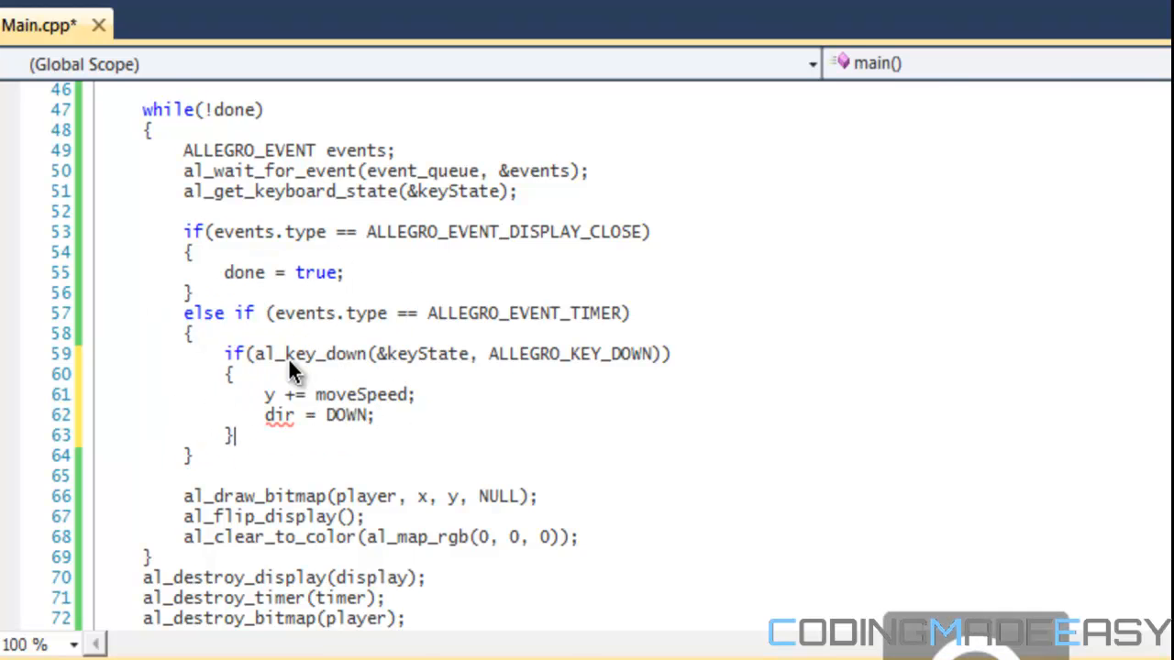
{"action": "type", "text": "else"}
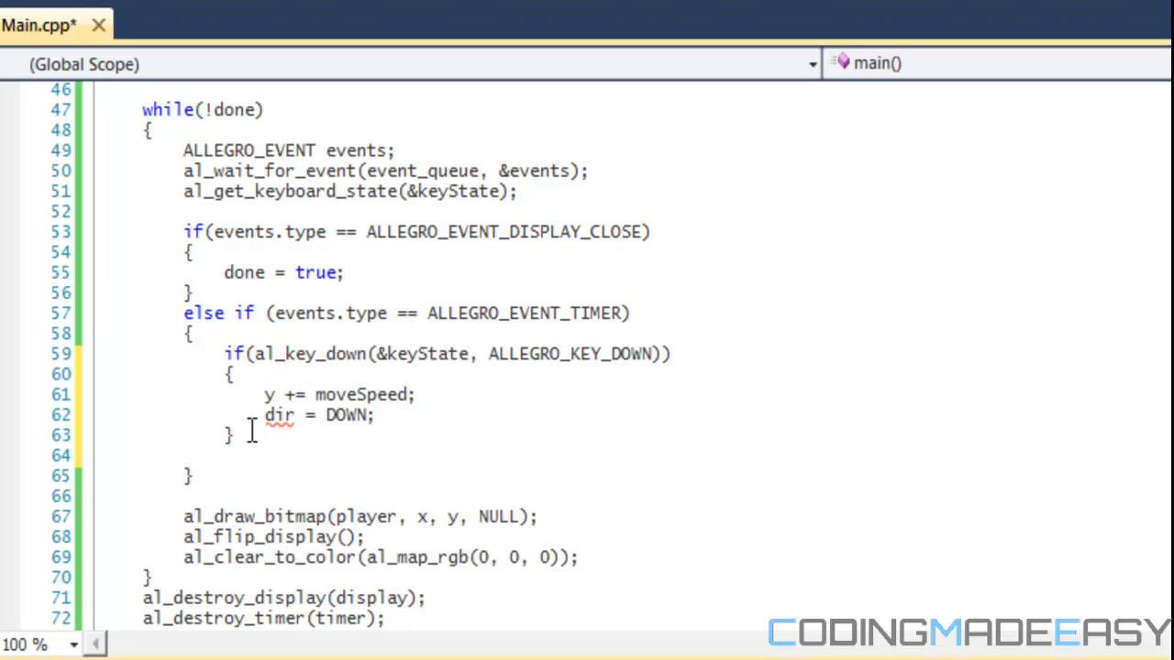
Step: Duplicate the down-key block as an else if and declare int dir = DOWN
{"action": "left_click_drag", "start_coordinate": [220, 354], "coordinate": [232, 434]}
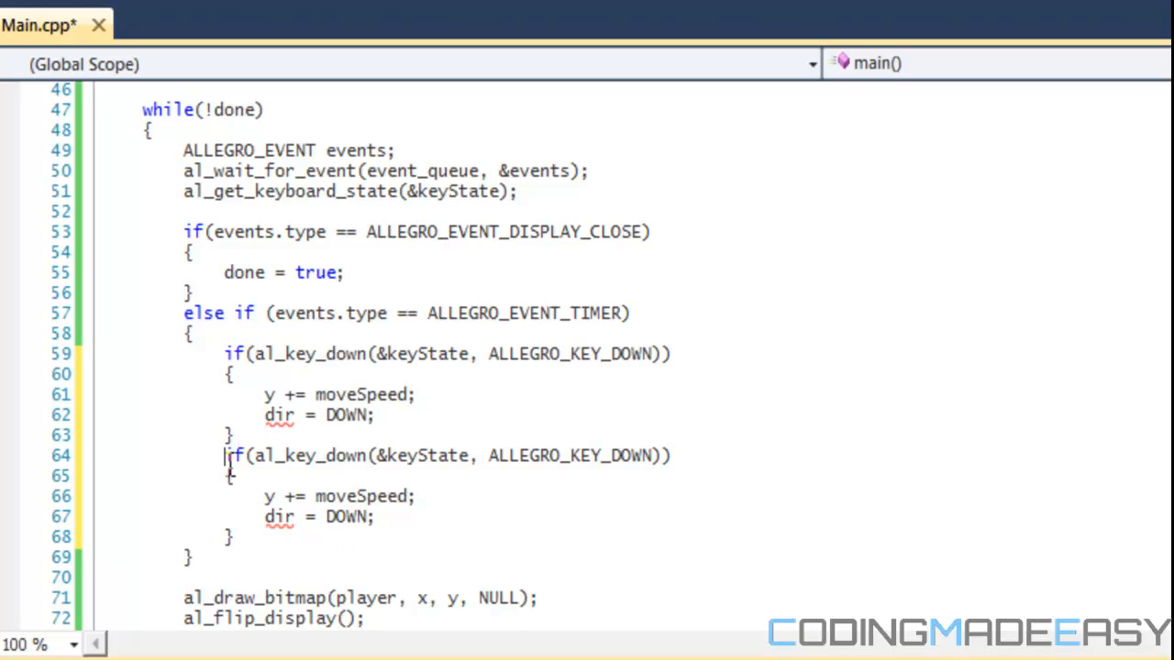
{"action": "type", "text": "else"}
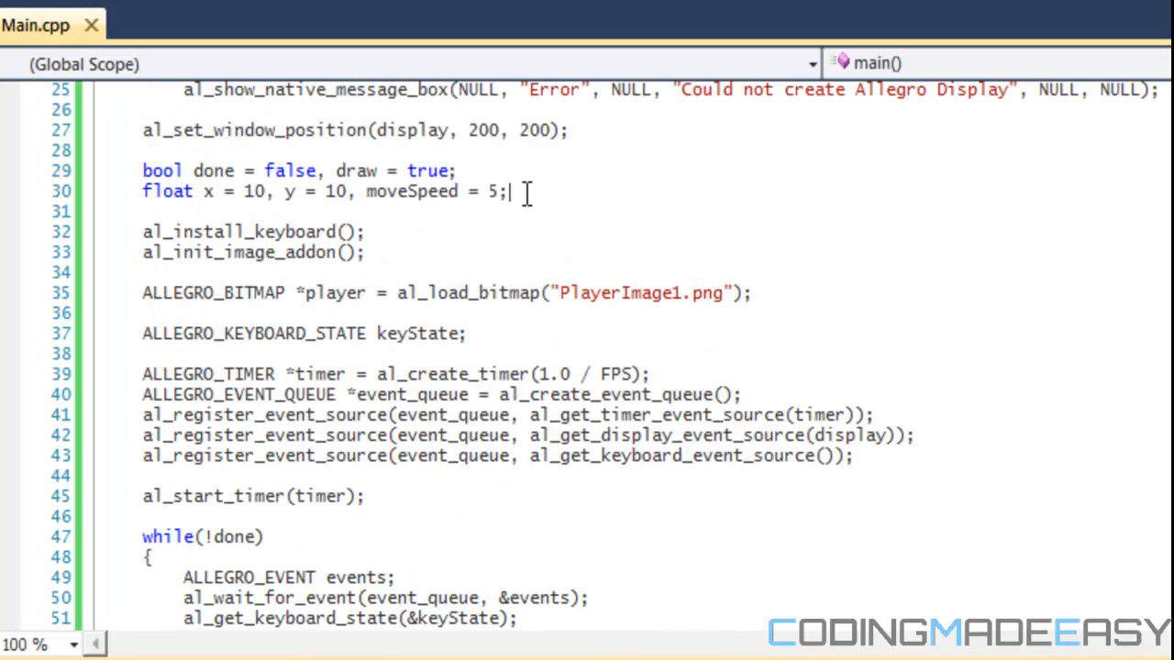
{"action": "type", "text": "int dir ="}
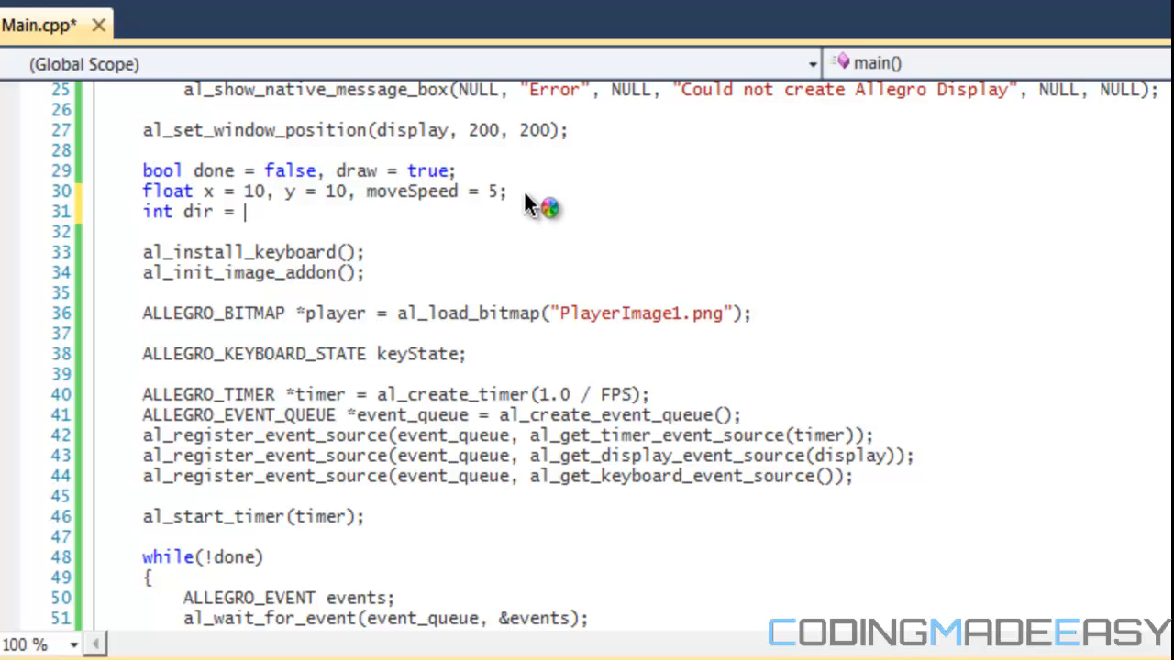
{"action": "type", "text": "DOWN;"}
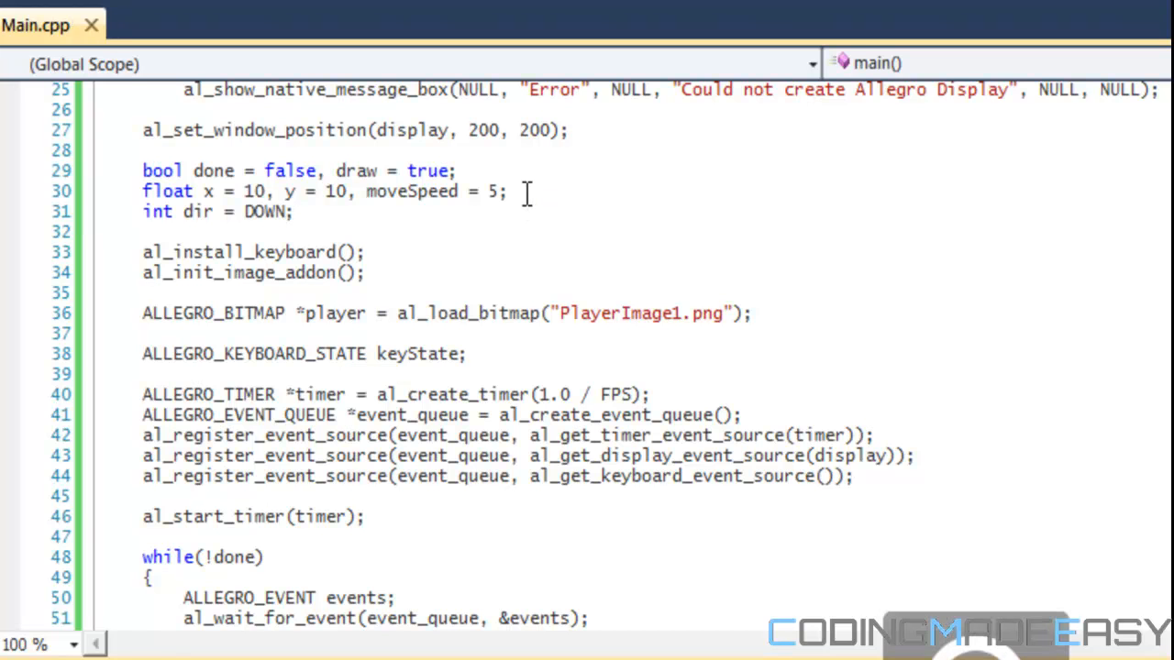
Step: Change the copied branch to ALLEGRO_KEY_UP with y -= moveSpeed and dir = UP
{"action": "scroll", "scroll_direction": "down", "scroll_amount": 3}
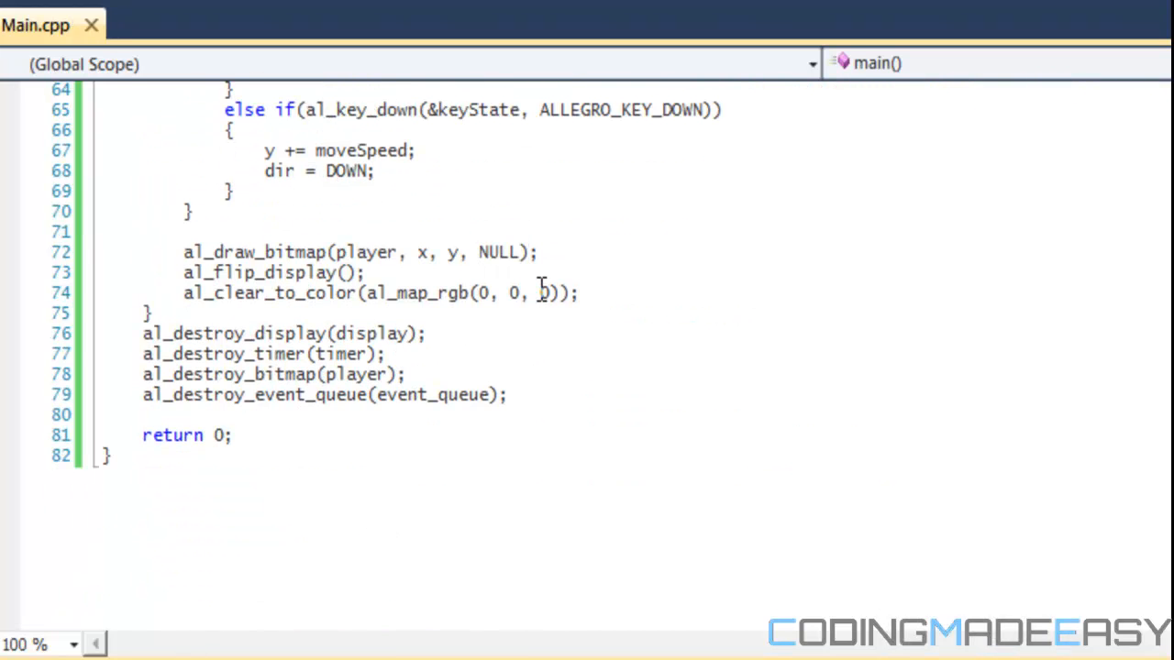
{"action": "scroll", "scroll_direction": "down", "scroll_amount": 3}
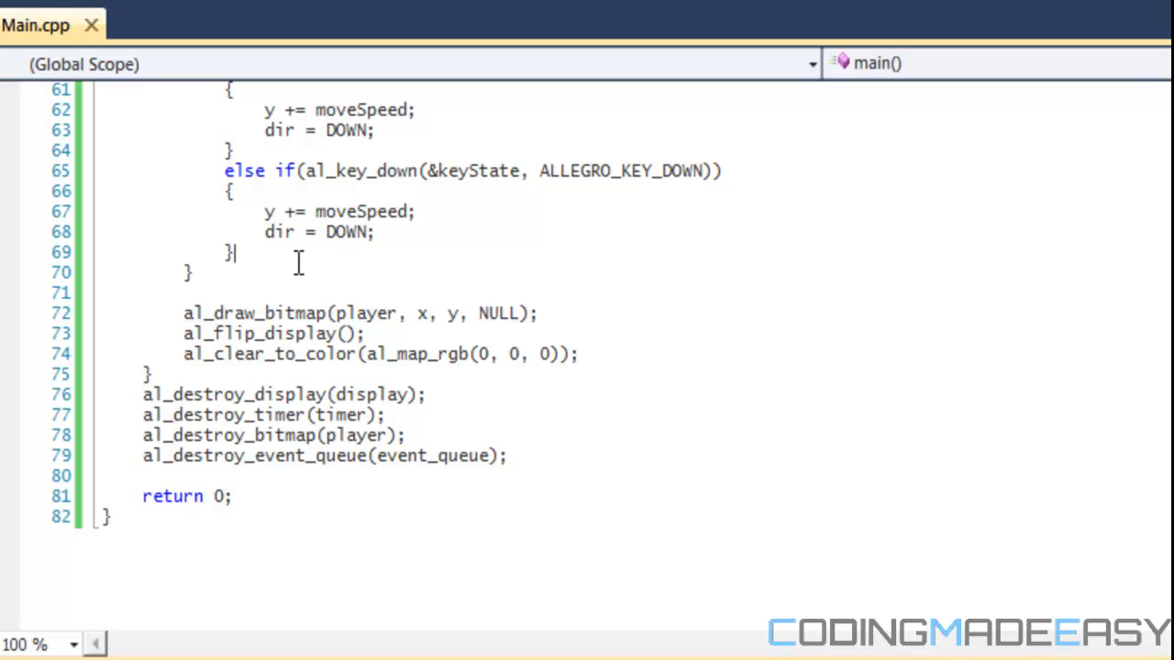
{"action": "double_click", "coordinate": [344, 232]}
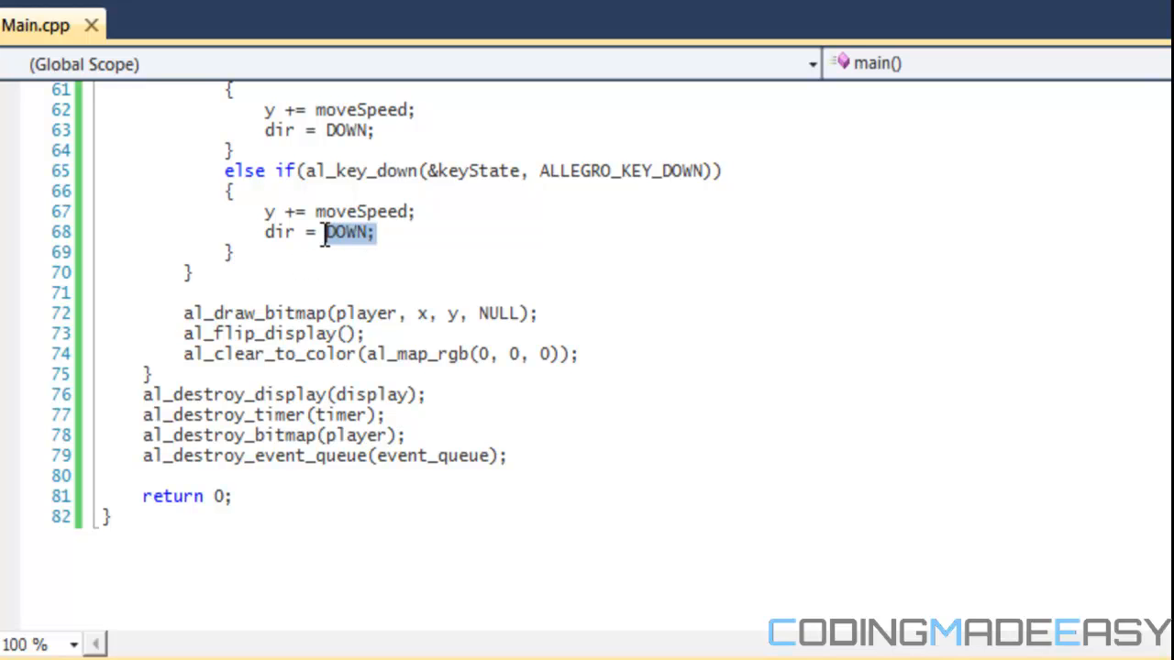
{"action": "type", "text": "UP"}
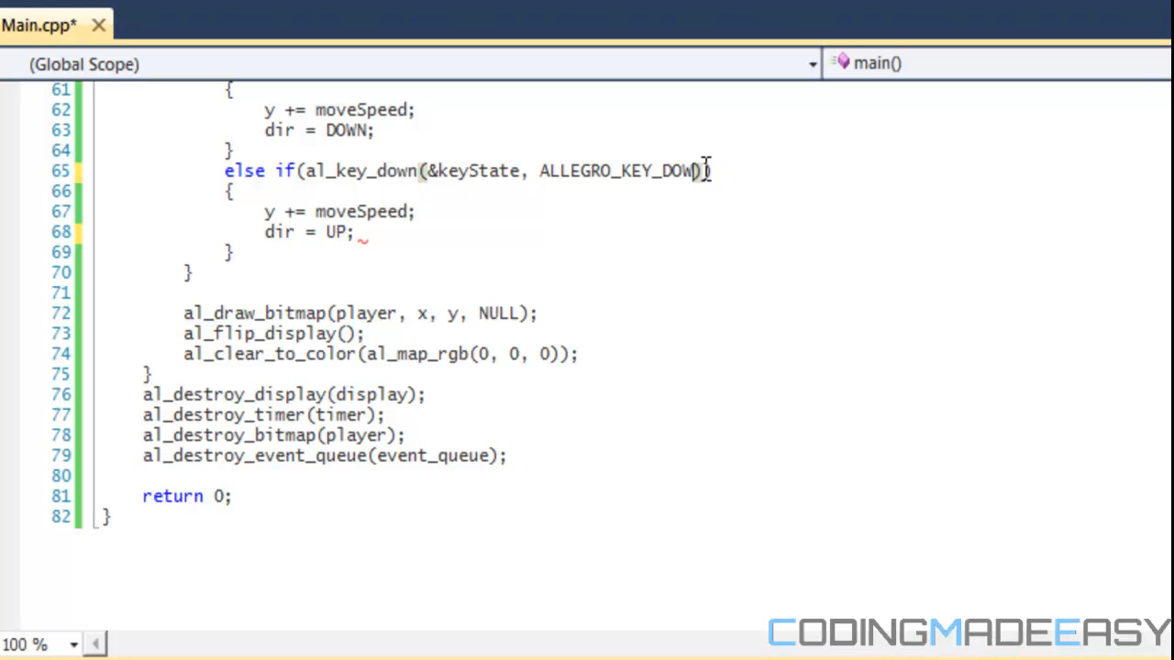
{"action": "type", "text": "UP"}
{"action": "left_click", "coordinate": [339, 212]}
{"action": "type", "text": "-"}
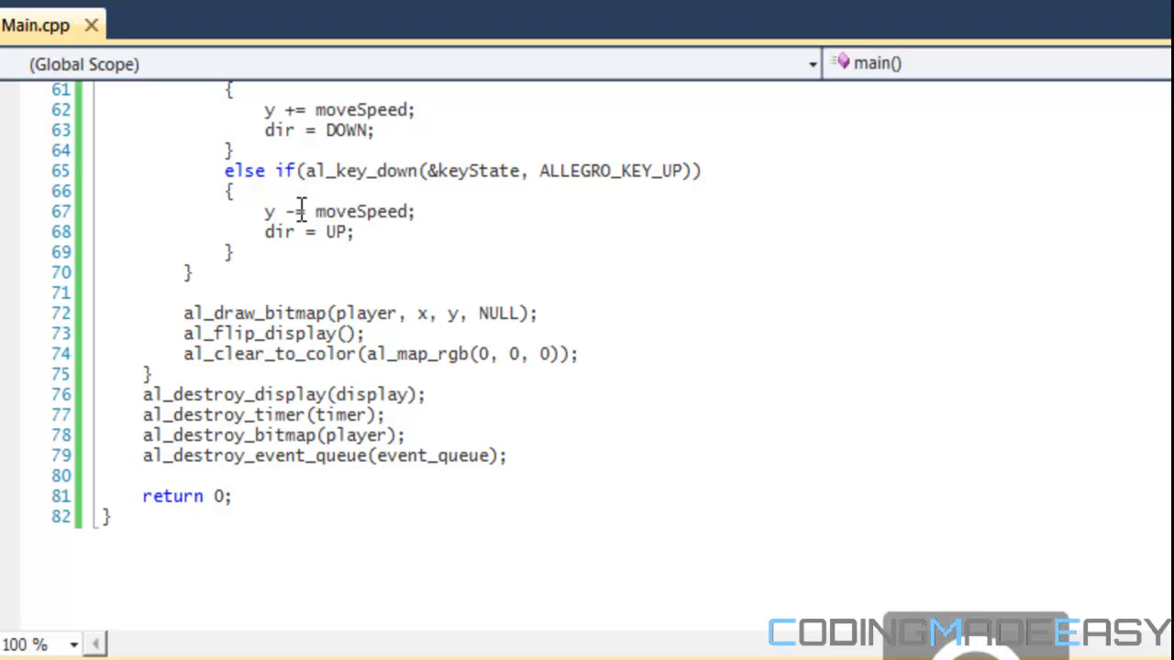
{"action": "type", "text": "else"}
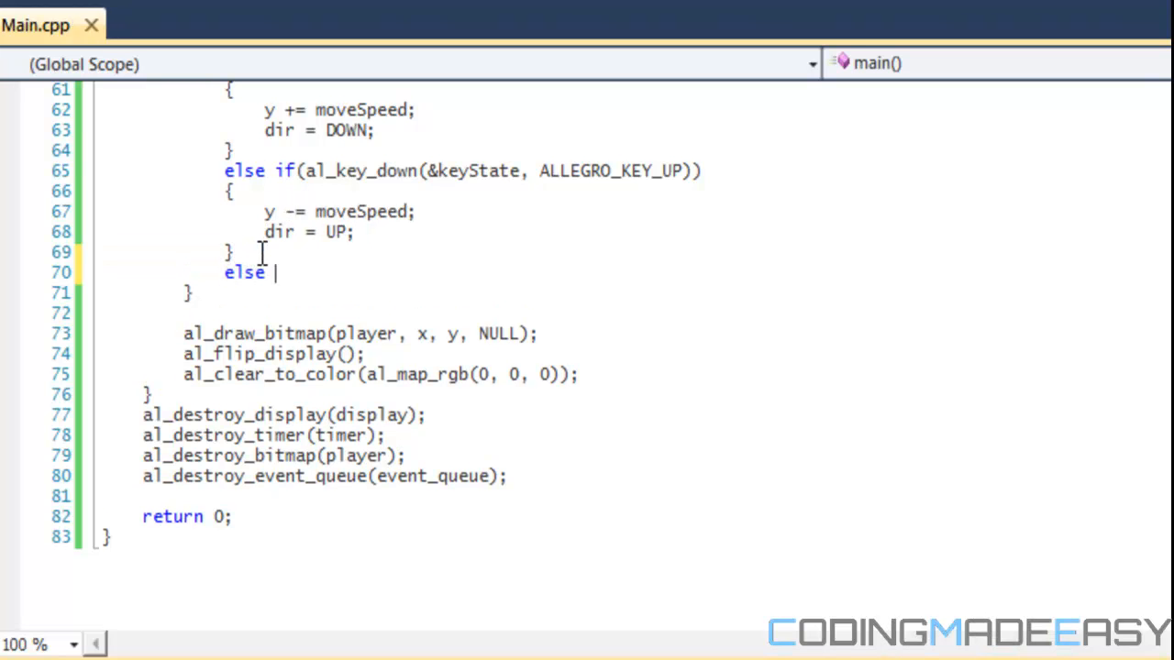
Step: Add an else if branch checking al_key_down(&keyState, ALLEGRO_KEY_RIGHT)
{"action": "type", "text": "if(al+"}
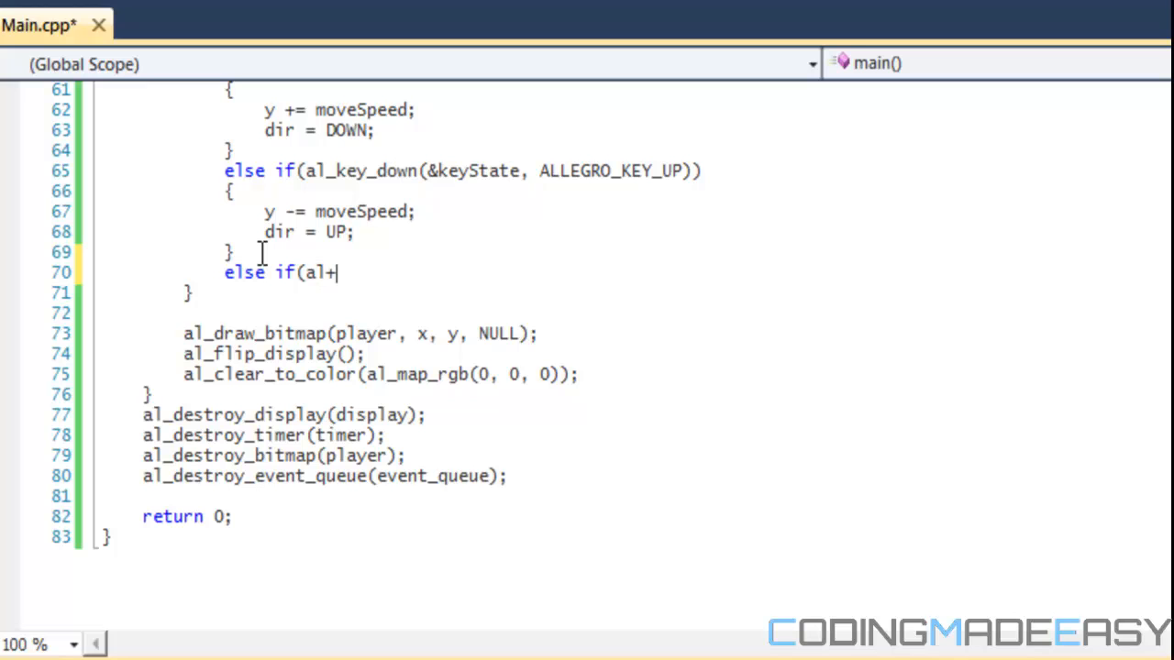
{"action": "type", "text": "key_down"}
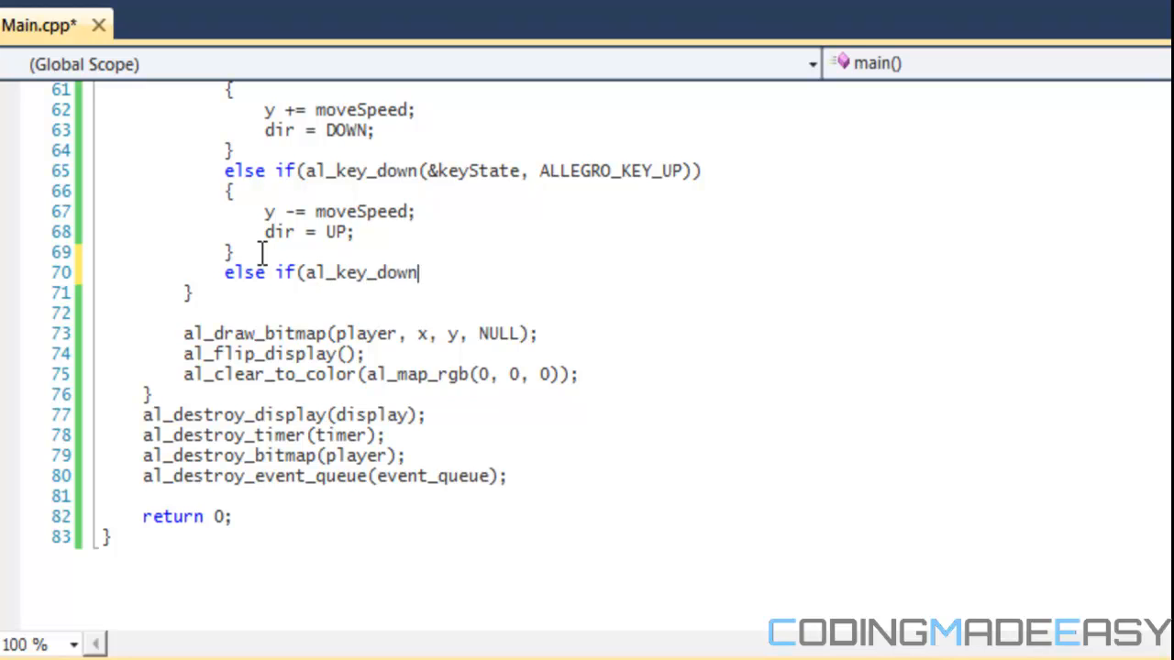
{"action": "type", "text": "(&keyStat"}
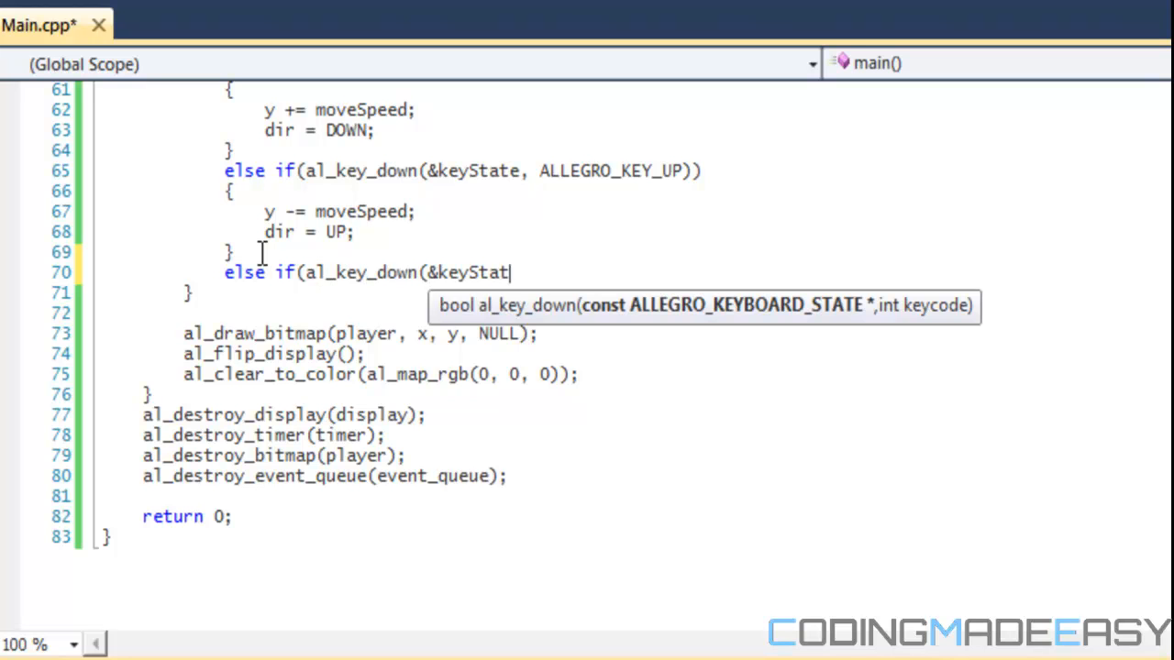
{"action": "type", "text": "e, ALLEGRO_"}
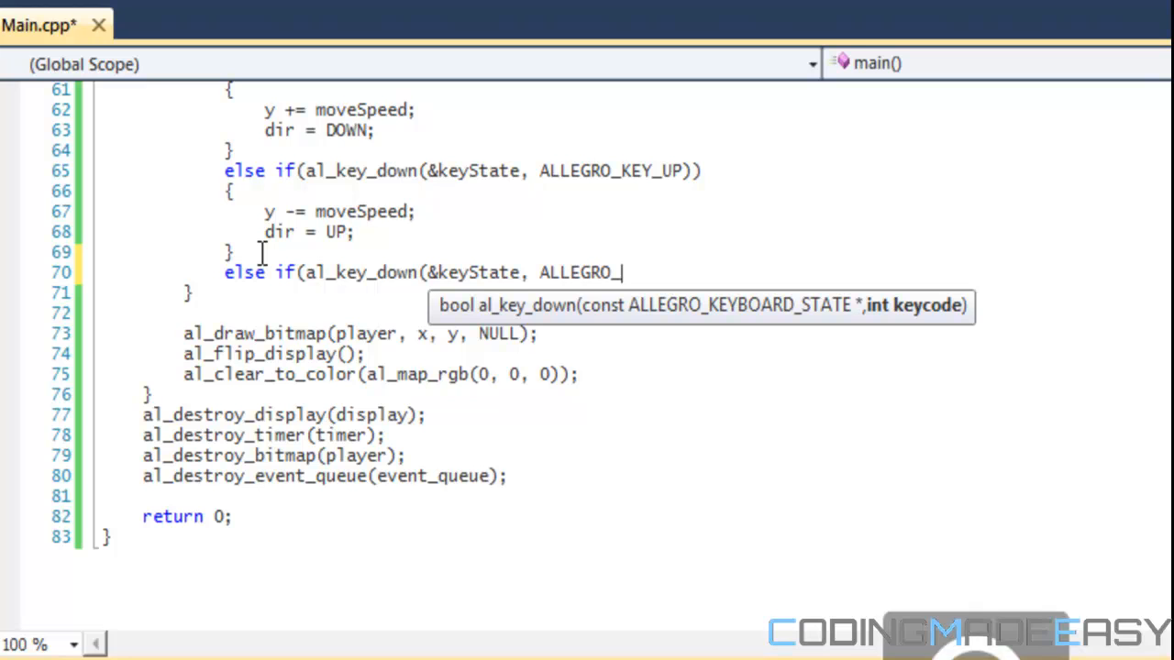
{"action": "type", "text": "KEY_RIGHT"}
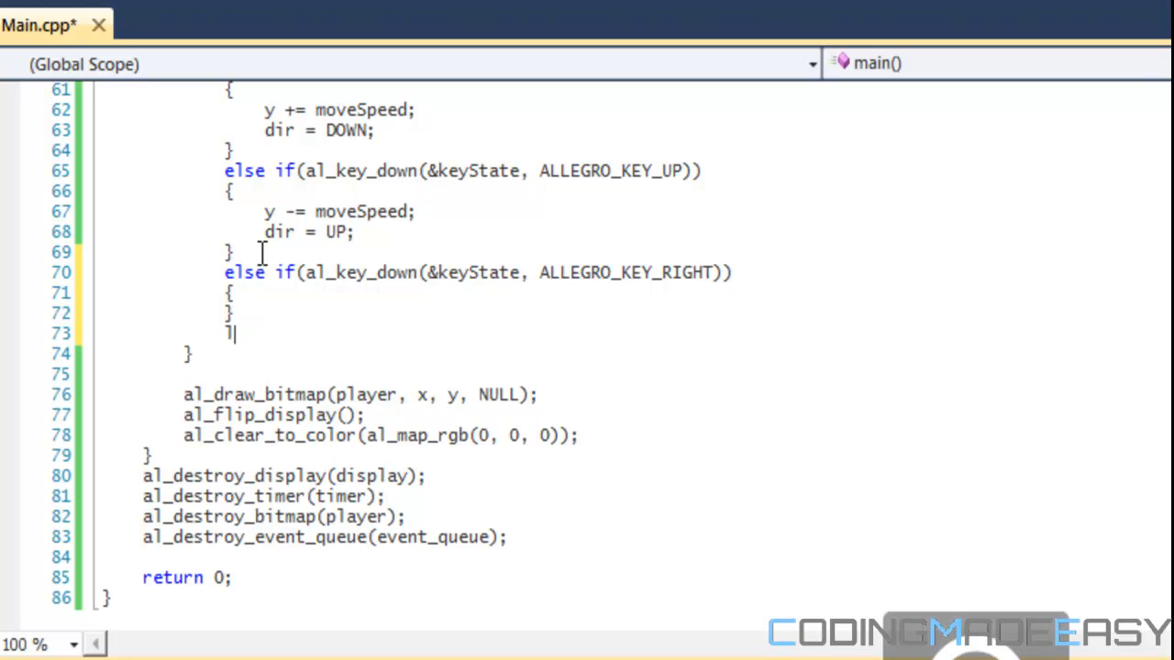
Step: Add an else if branch checking ALLEGRO_KEY_LEFT with empty braces
{"action": "type", "text": "else if(al"}
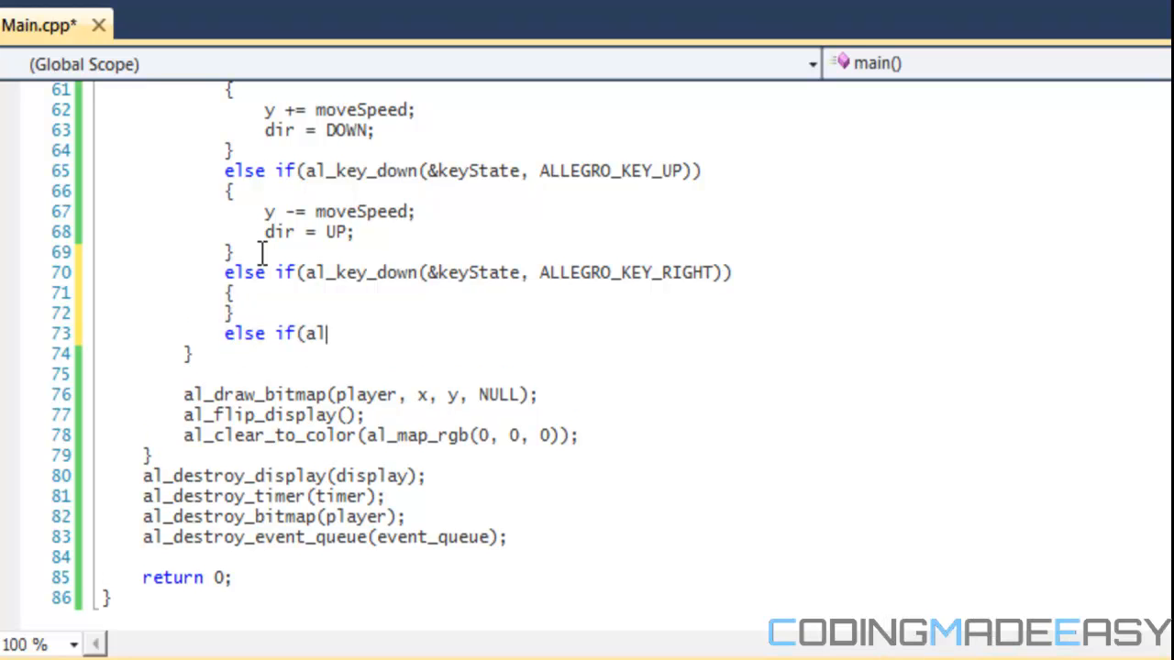
{"action": "type", "text": "_key_do"}
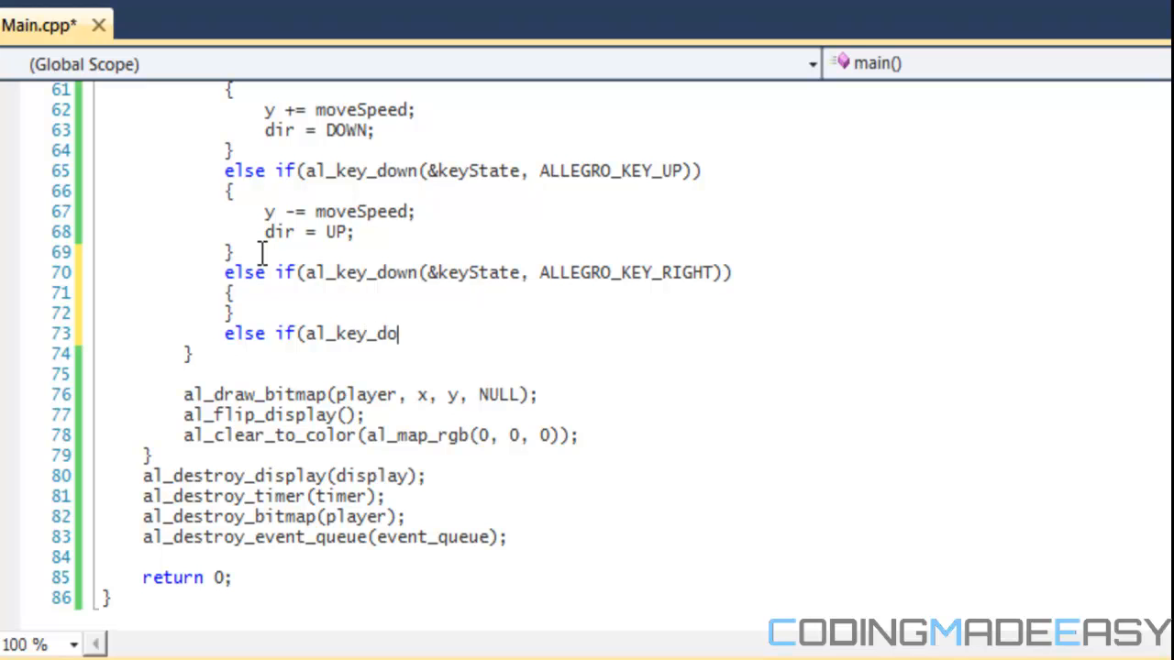
{"action": "type", "text": "wn(&key"}
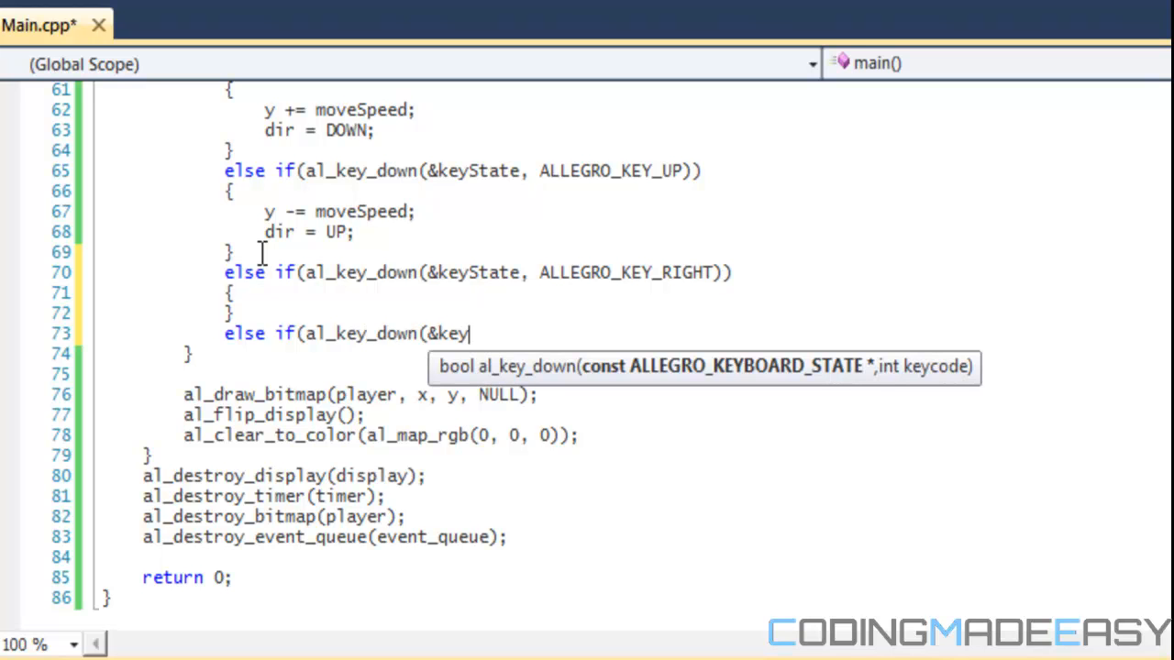
{"action": "type", "text": "Stat"}
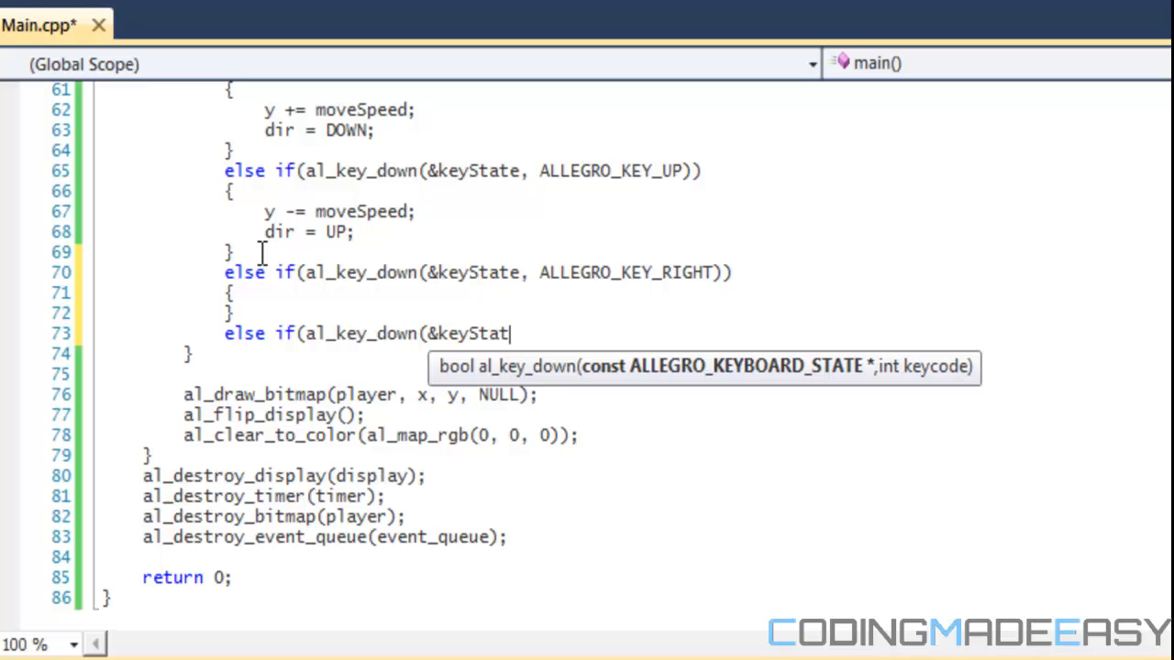
{"action": "type", "text": "e, ,"}
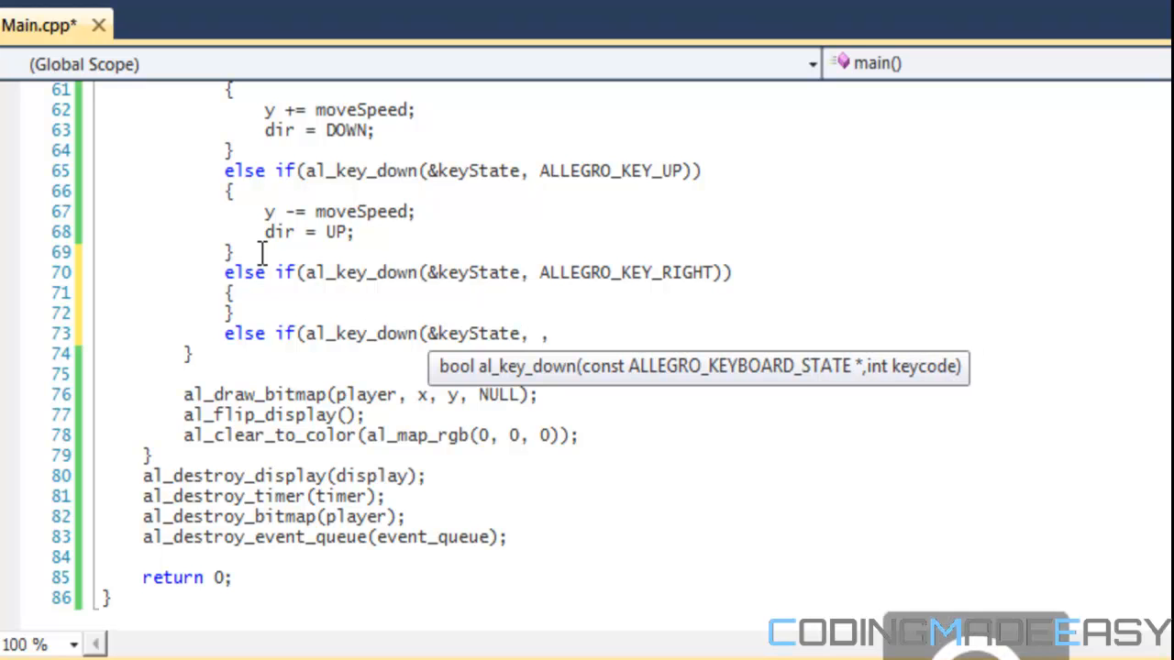
{"action": "type", "text": "ALLEGRO_LE"}
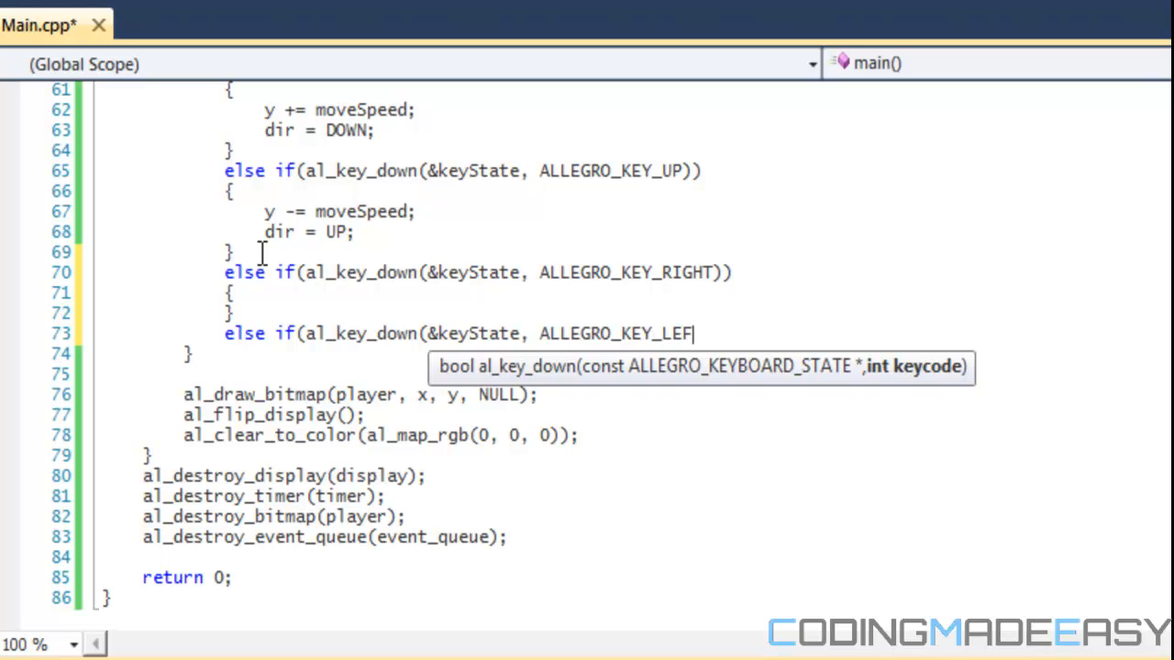
{"action": "type", "text": "T))"}
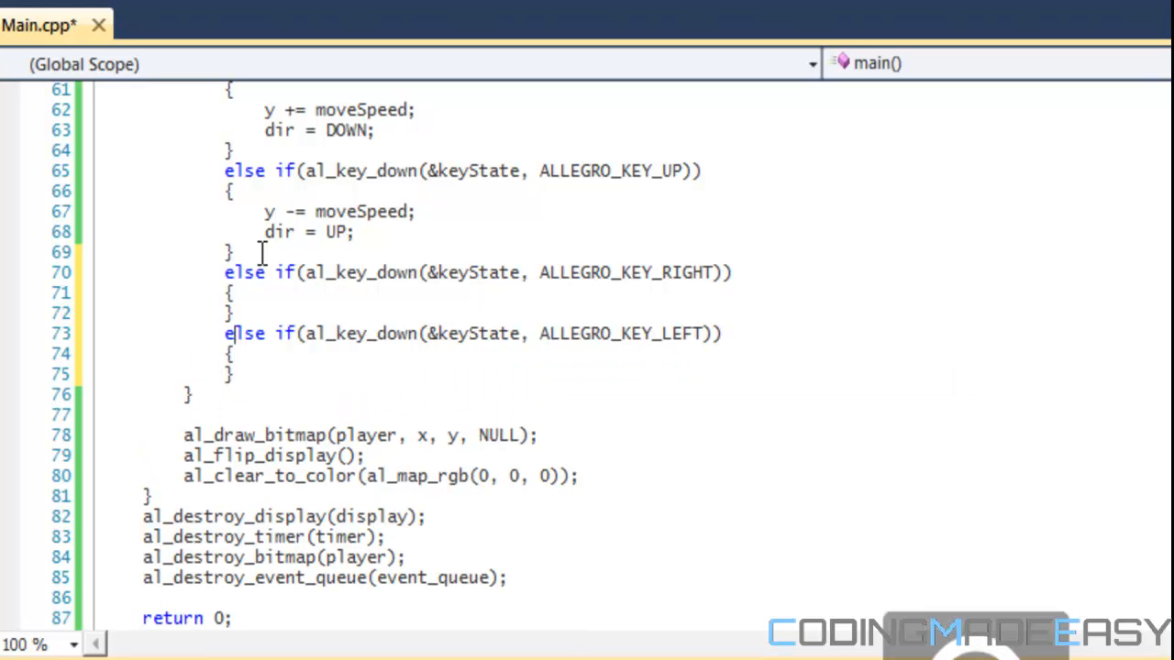
Step: Make the RIGHT branch do x += moveSpeed with dir = RIGHT, and LEFT x -= moveSpeed with dir = LEFT
{"action": "type", "text": "x"}
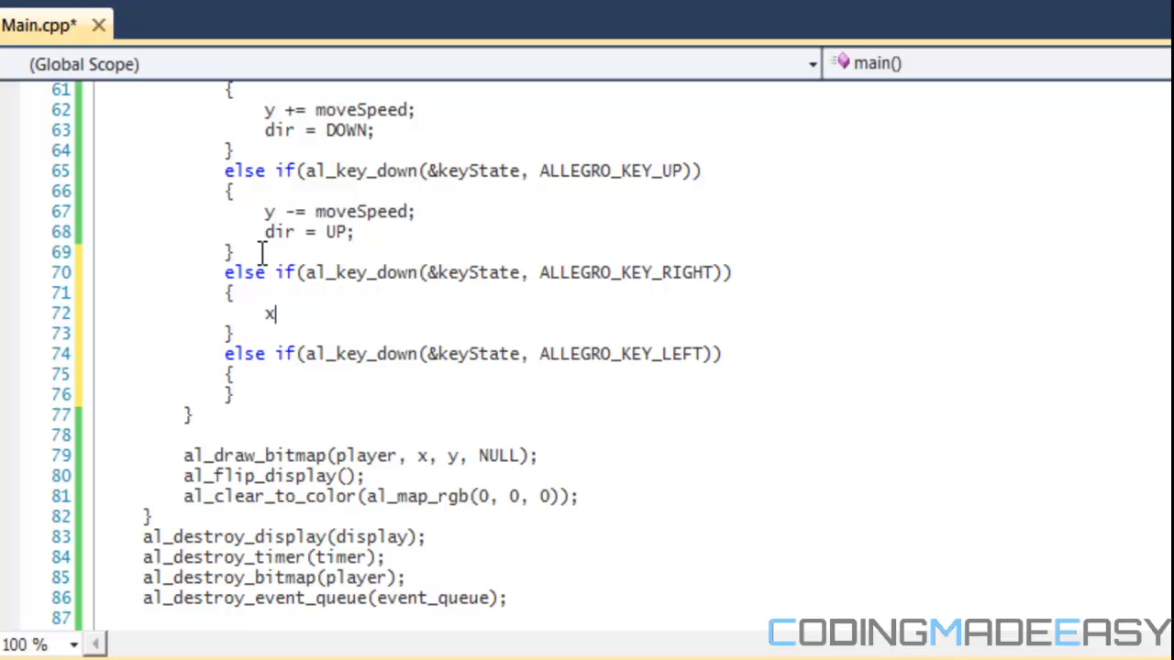
{"action": "type", "text": "+="}
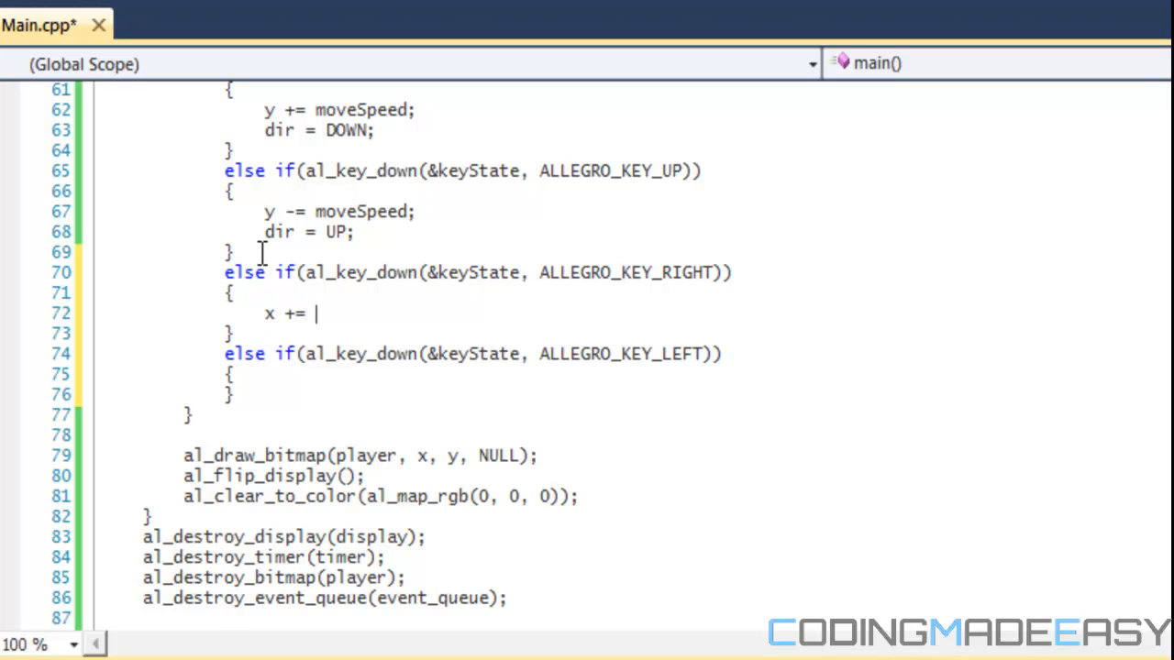
{"action": "type", "text": "moveSpeed;"}
{"action": "type", "text": "dir ="}
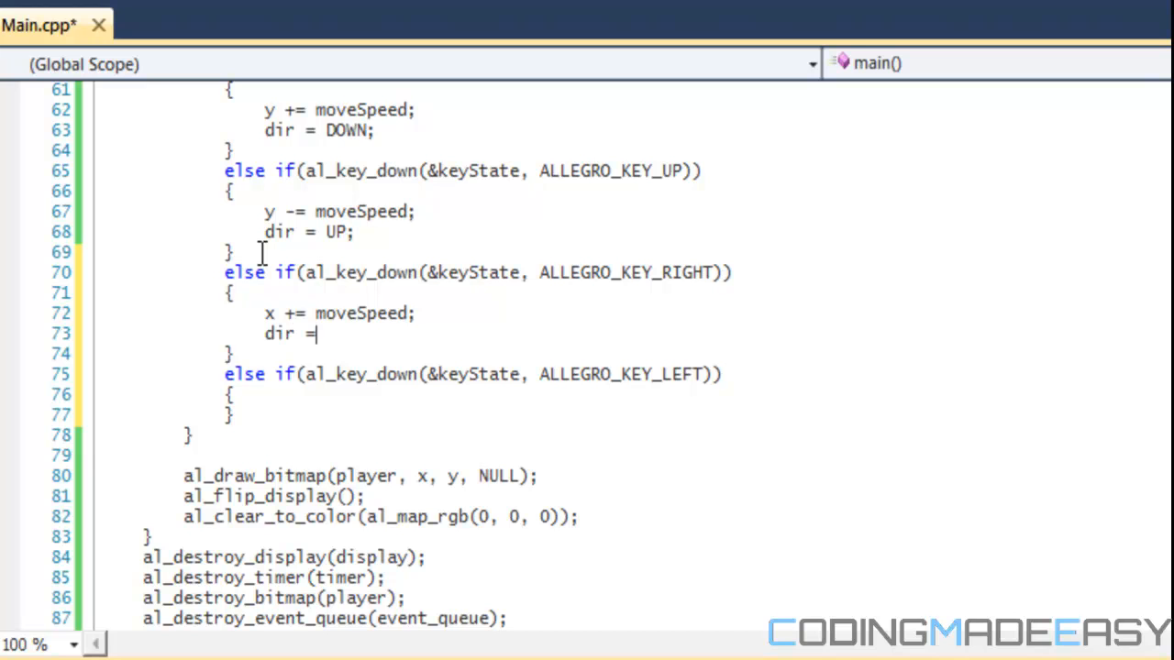
{"action": "type", "text": "RIGHT;"}
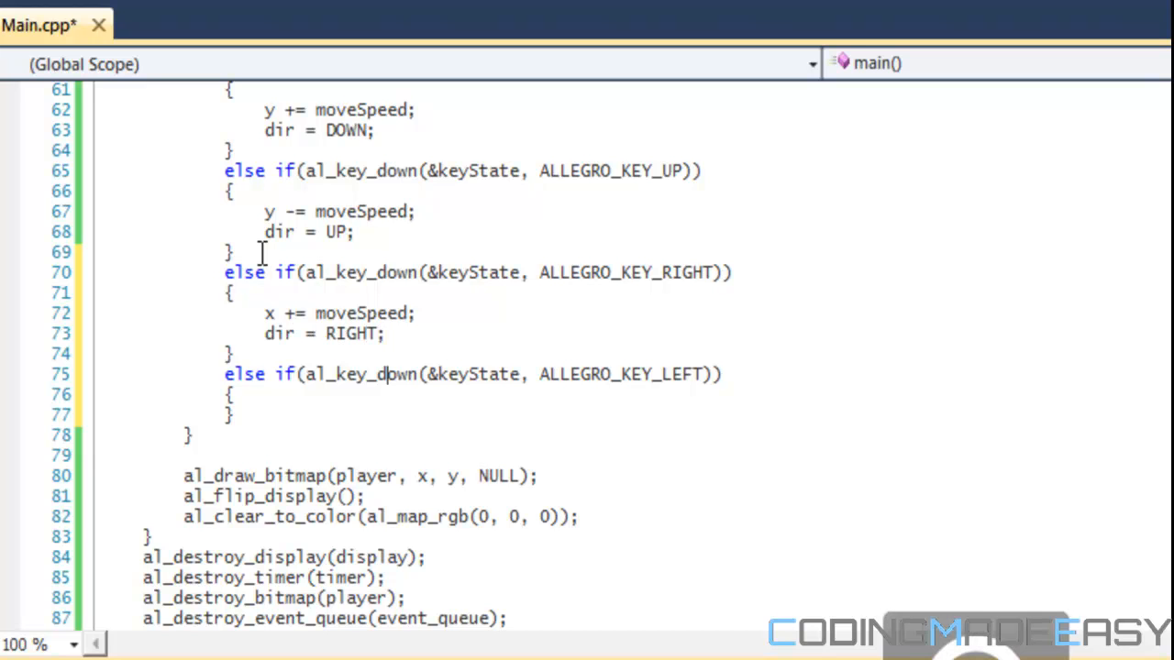
{"action": "type", "text": "x -= moveSpeed;"}
{"action": "type", "text": "dir"}
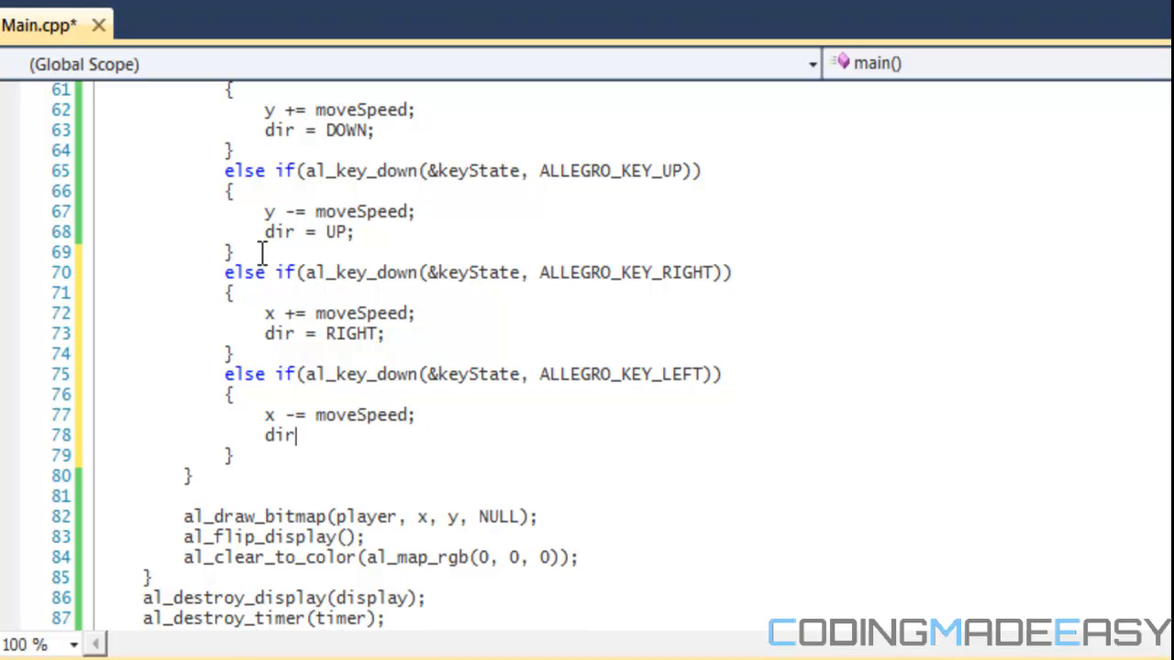
{"action": "type", "text": "= LEFT;"}
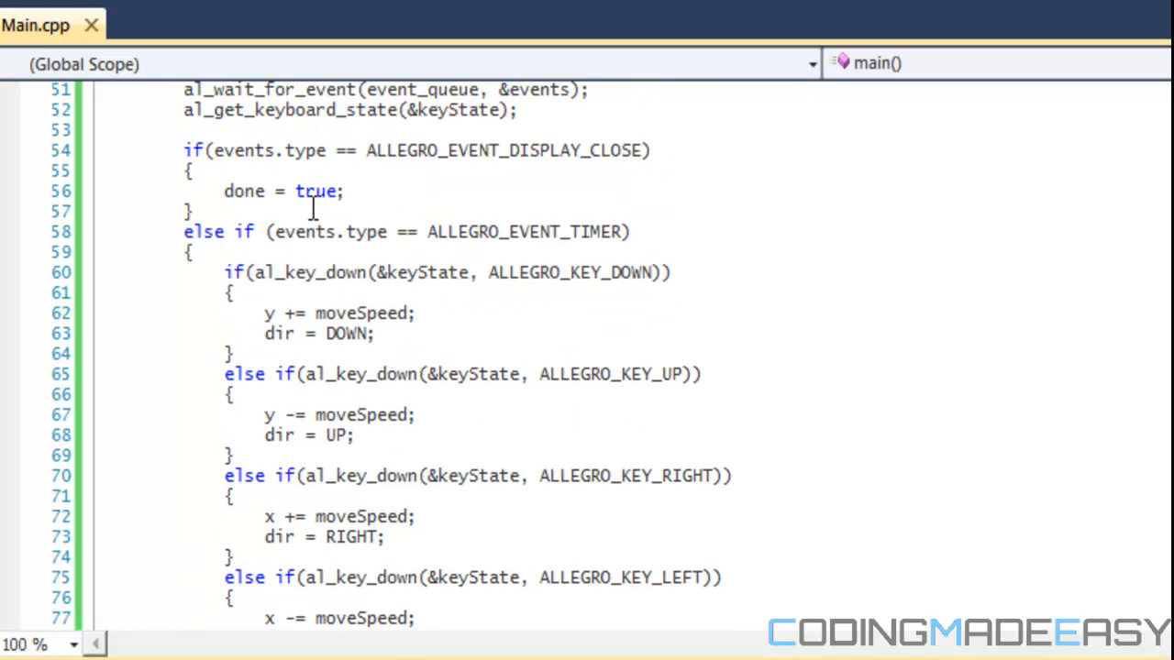
Step: Review the arrow-key code and add a blank line after the LEFT branch's closing brace
{"action": "scroll", "scroll_direction": "down", "scroll_amount": 3}
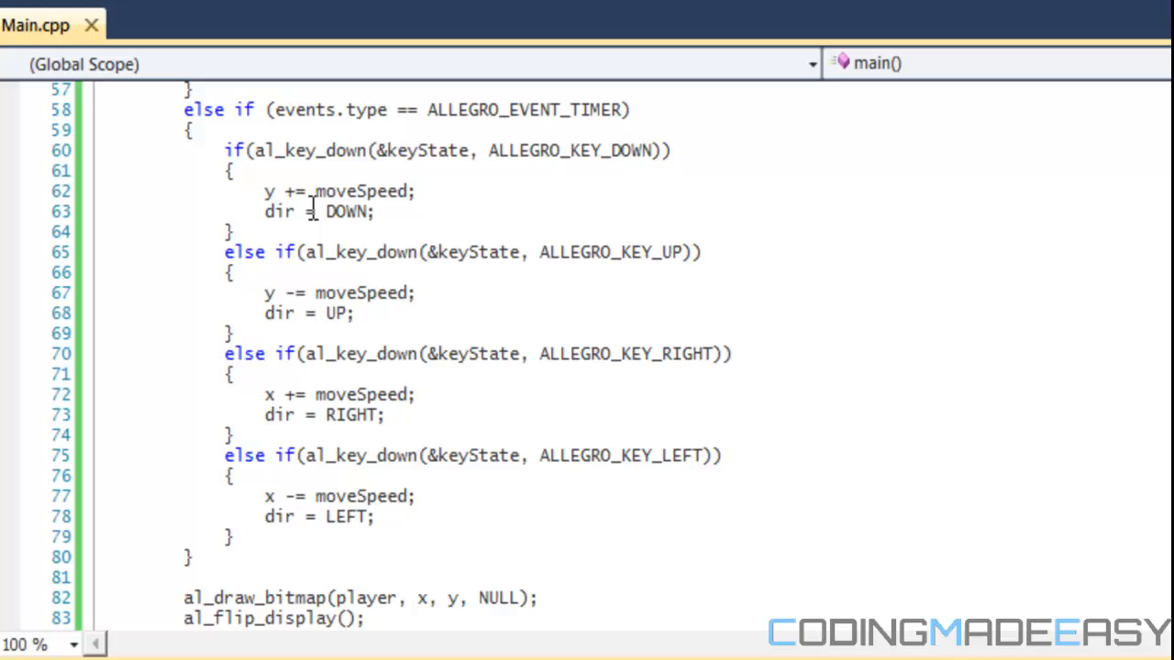
{"action": "scroll", "scroll_direction": "down", "scroll_amount": 3}
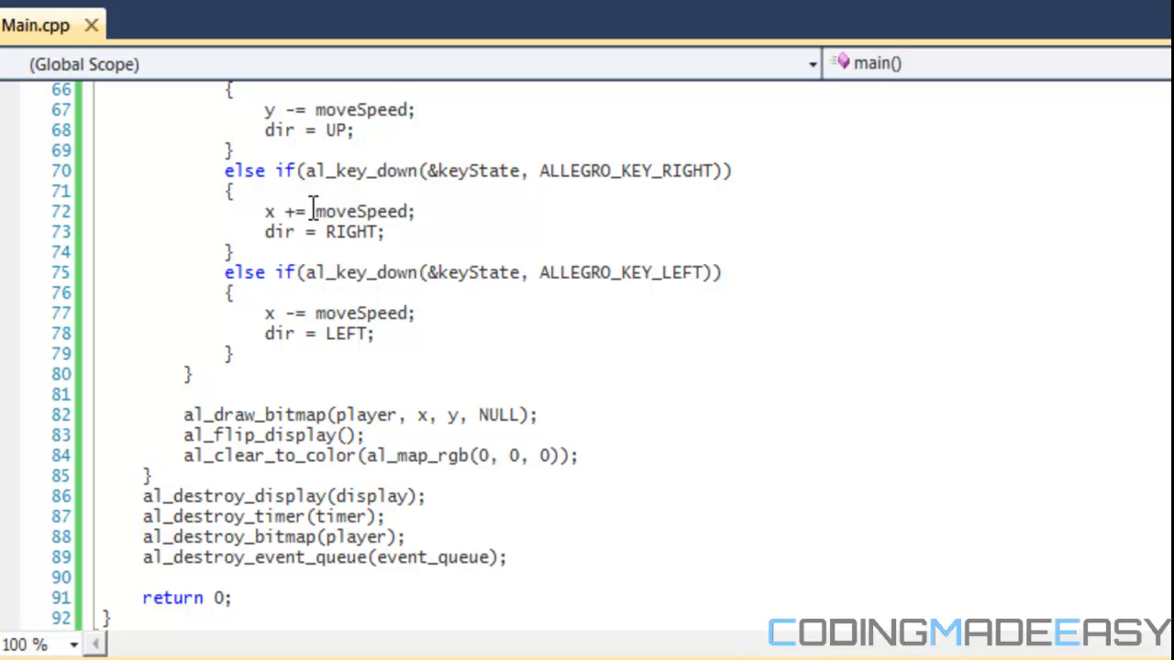
{"action": "mouse_move", "coordinate": [344, 256]}
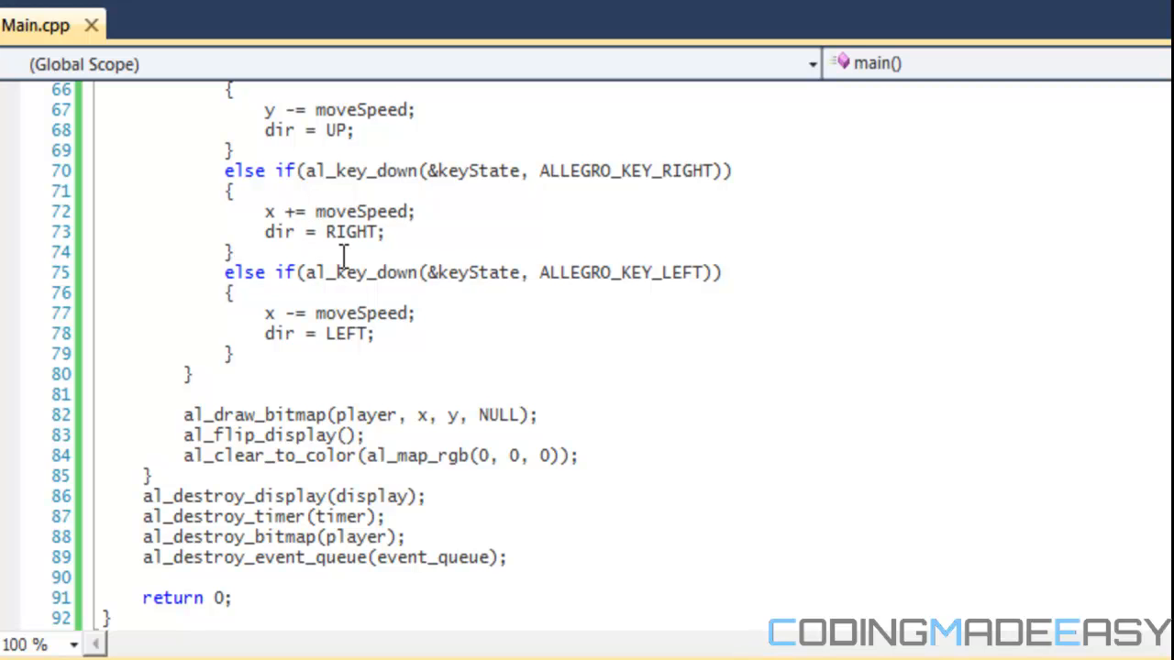
{"action": "left_click", "coordinate": [235, 251]}
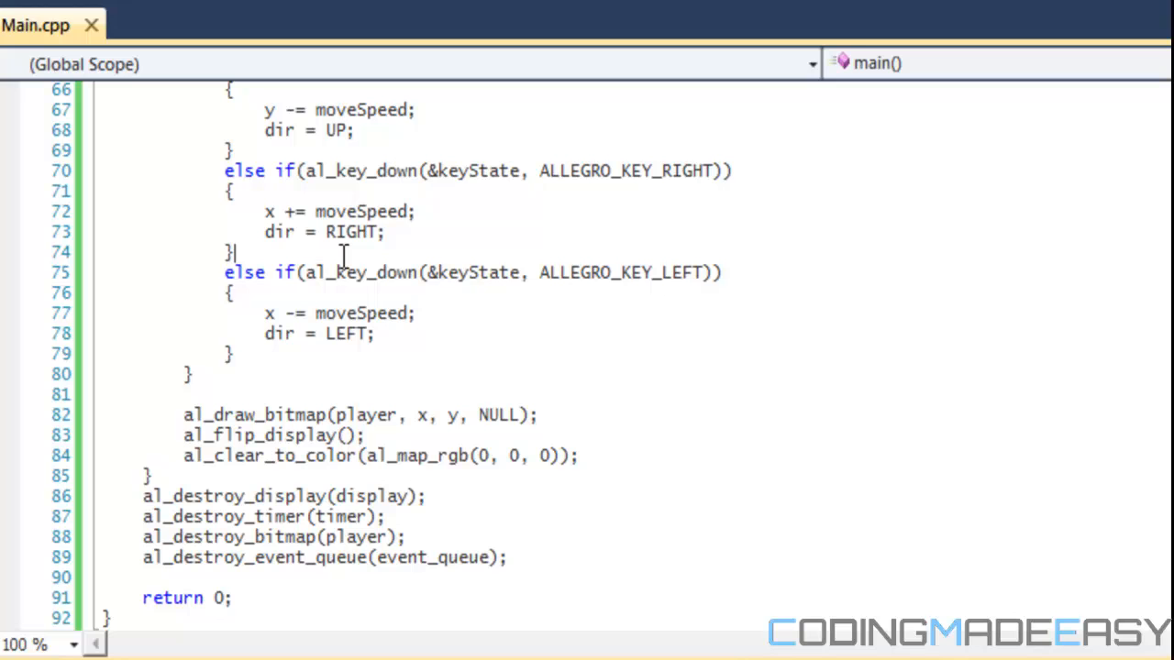
{"action": "mouse_move", "coordinate": [312, 415]}
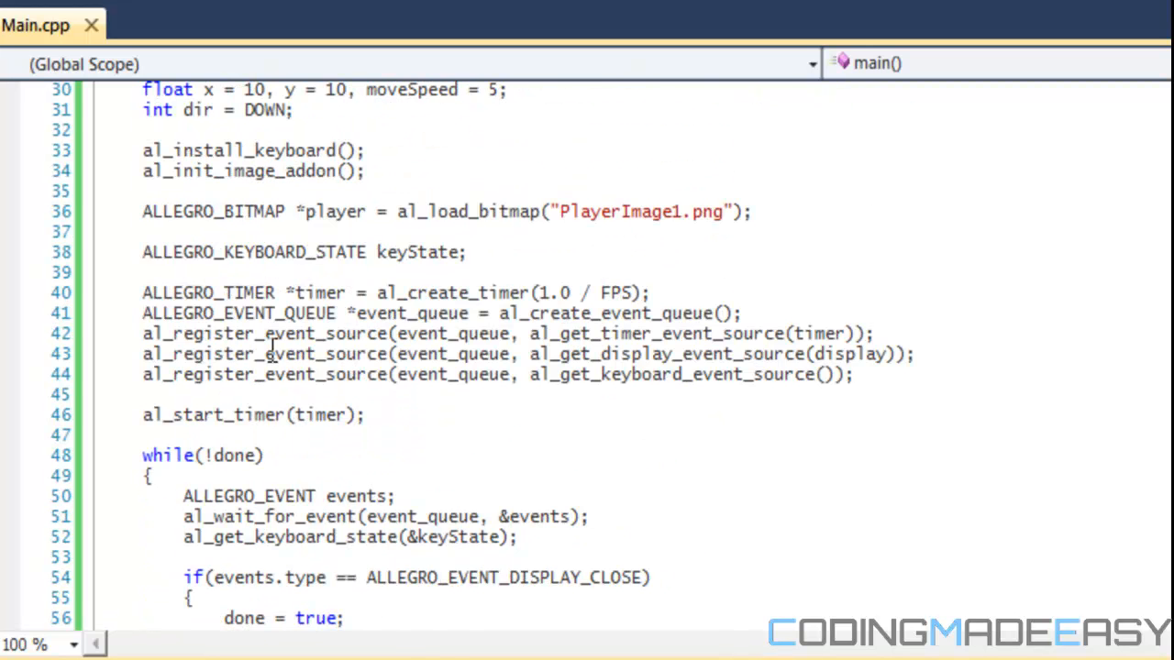
{"action": "scroll", "scroll_direction": "down", "scroll_amount": 3}
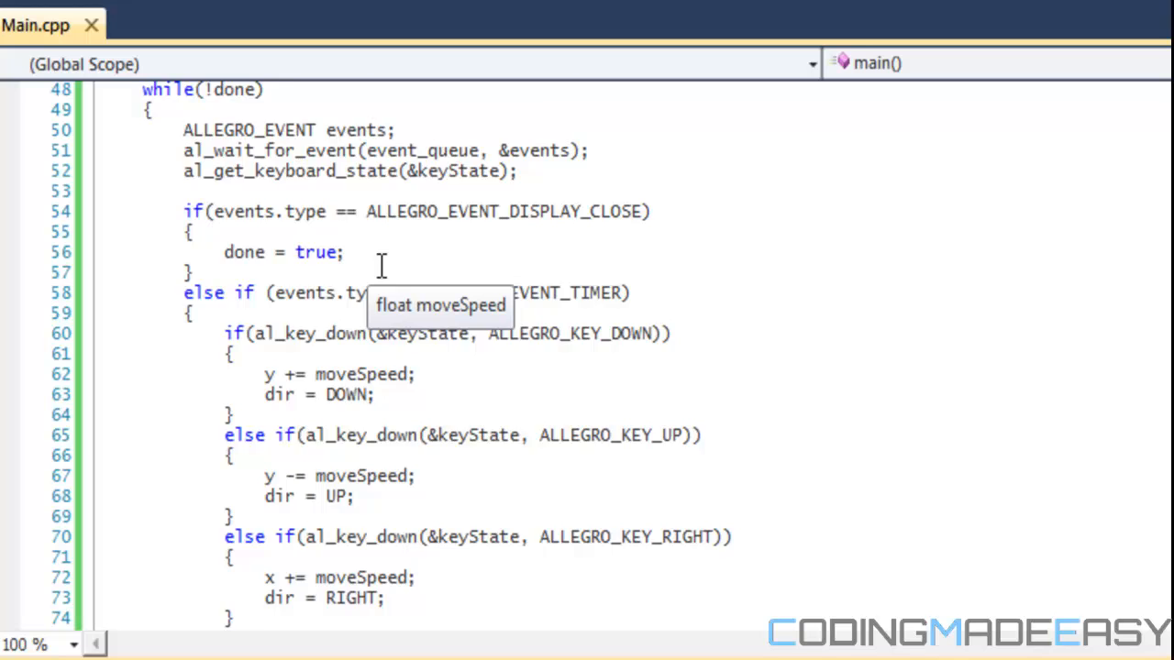
{"action": "scroll", "scroll_direction": "down", "scroll_amount": 3}
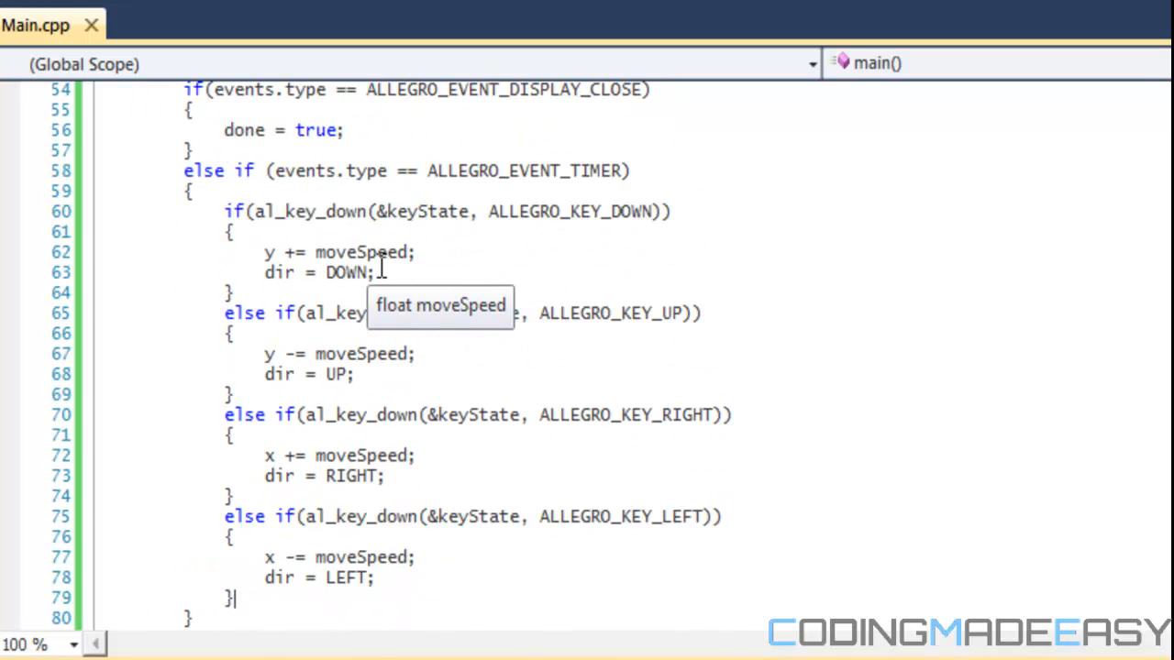
{"action": "scroll", "scroll_direction": "down", "scroll_amount": 3}
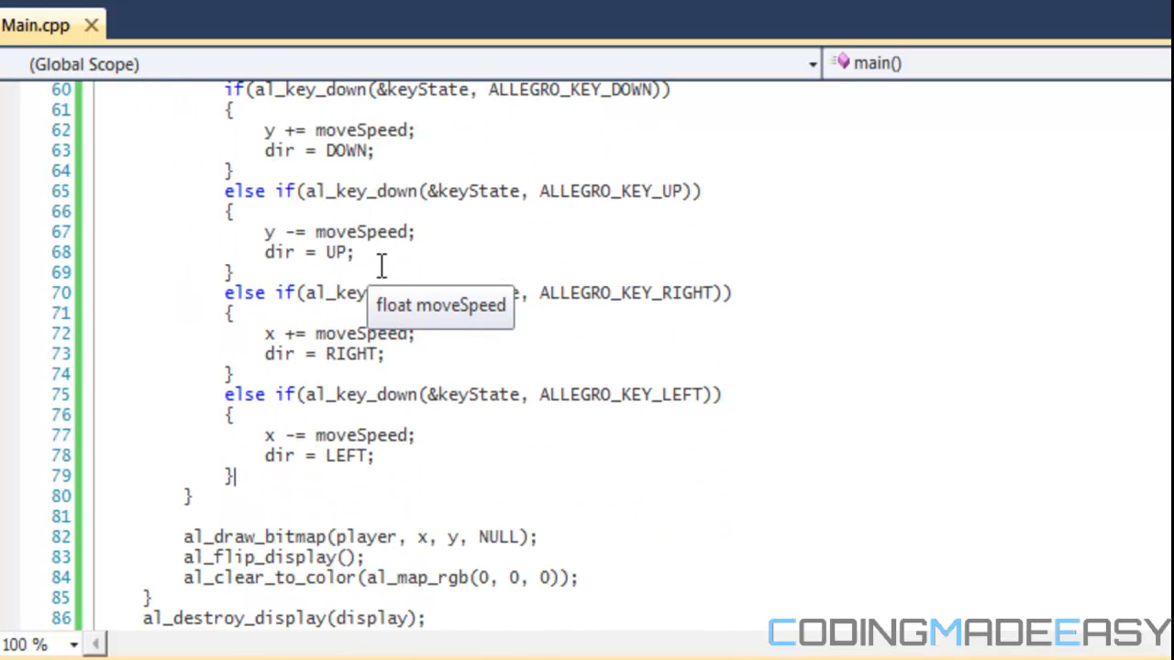
{"action": "key", "text": "Enter"}
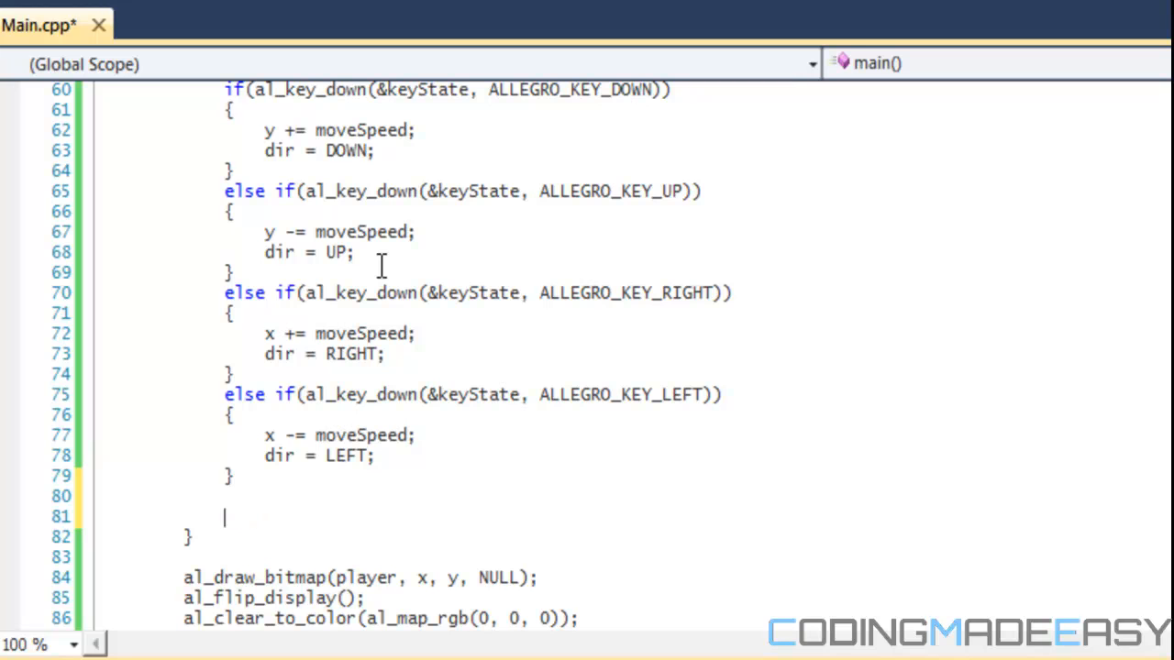
Step: Add draw = true; after the branches and an if(draw) condition before al_draw_bitmap
{"action": "type", "text": "draw =t"}
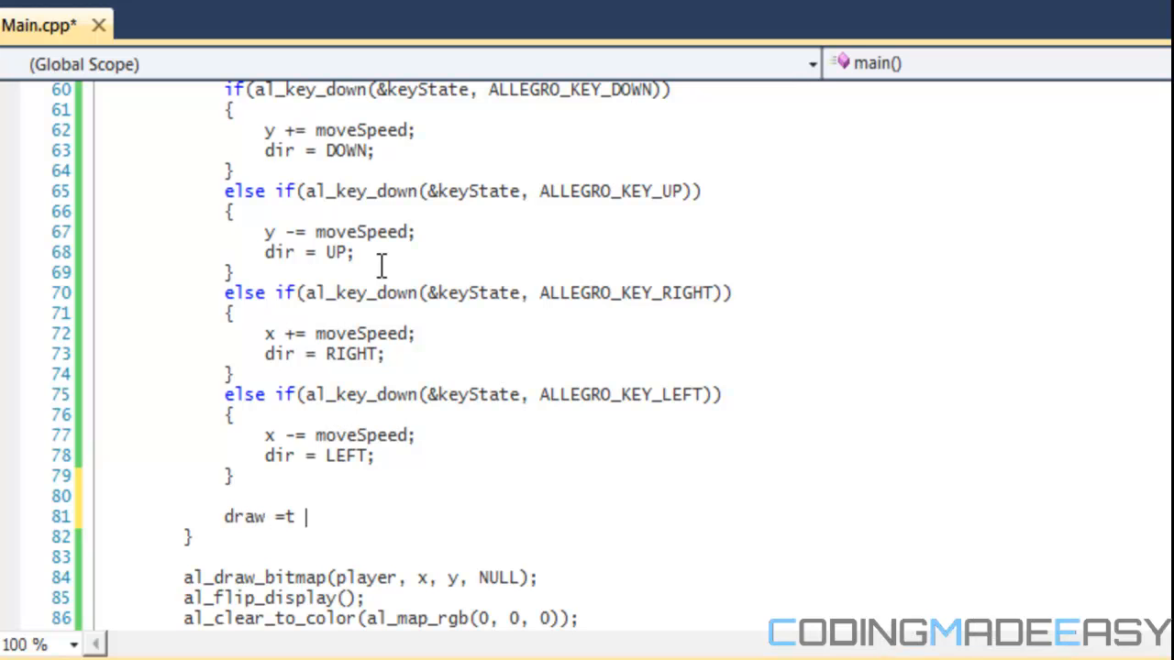
{"action": "type", "text": "rue;"}
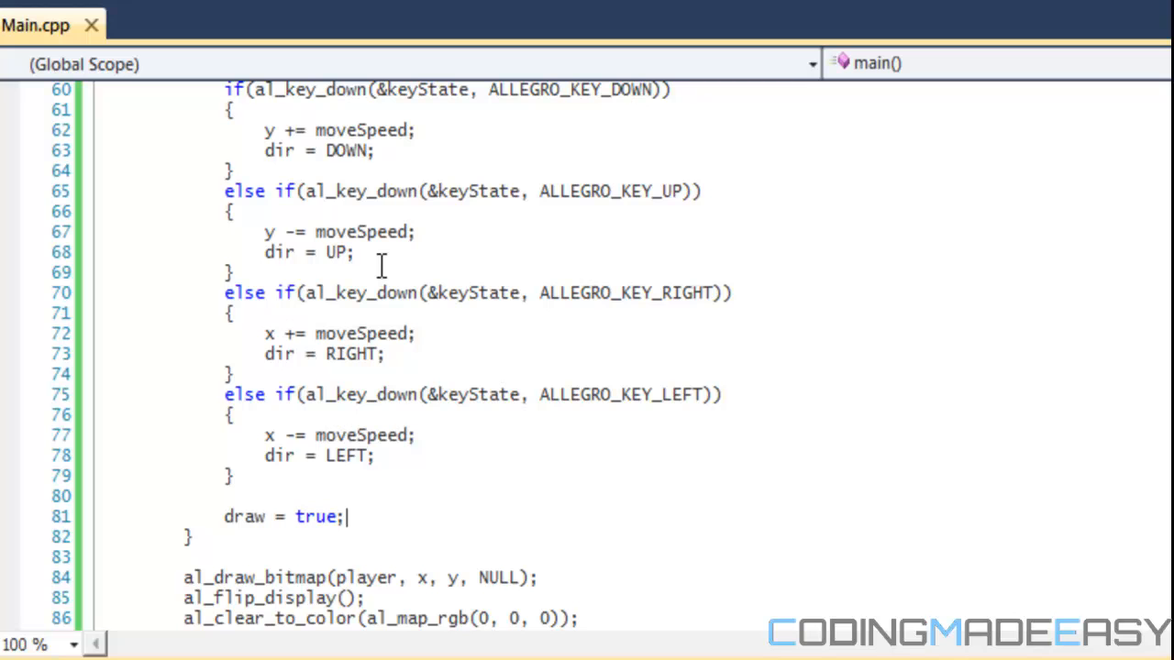
{"action": "left_click", "coordinate": [259, 541]}
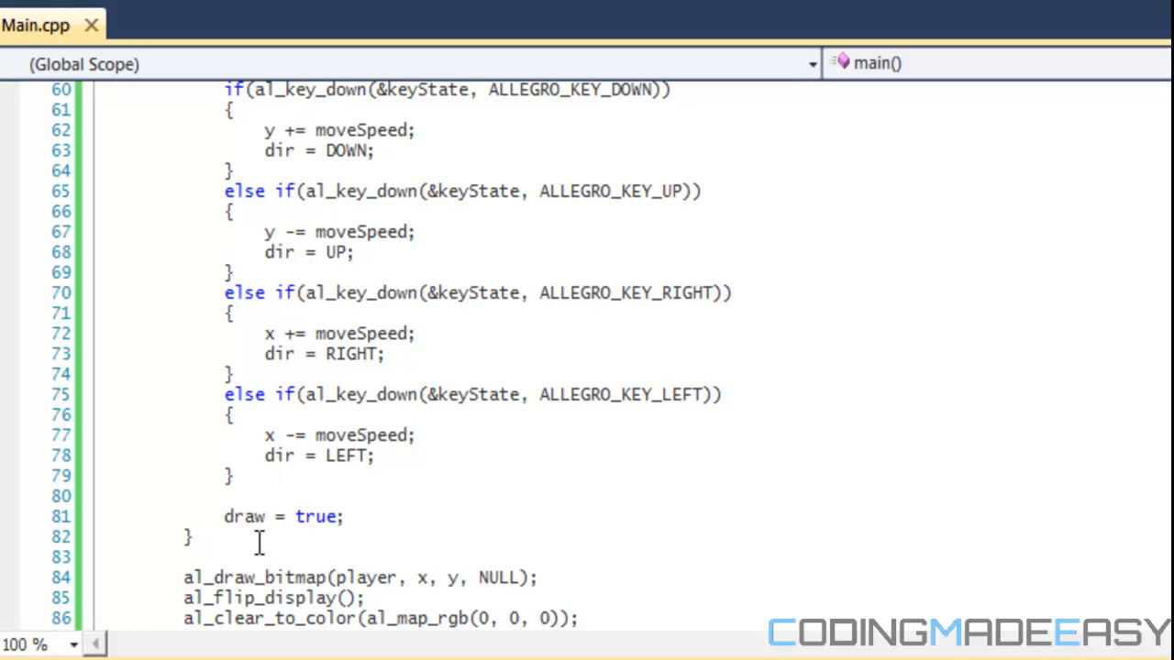
{"action": "scroll", "scroll_direction": "down", "scroll_amount": 3}
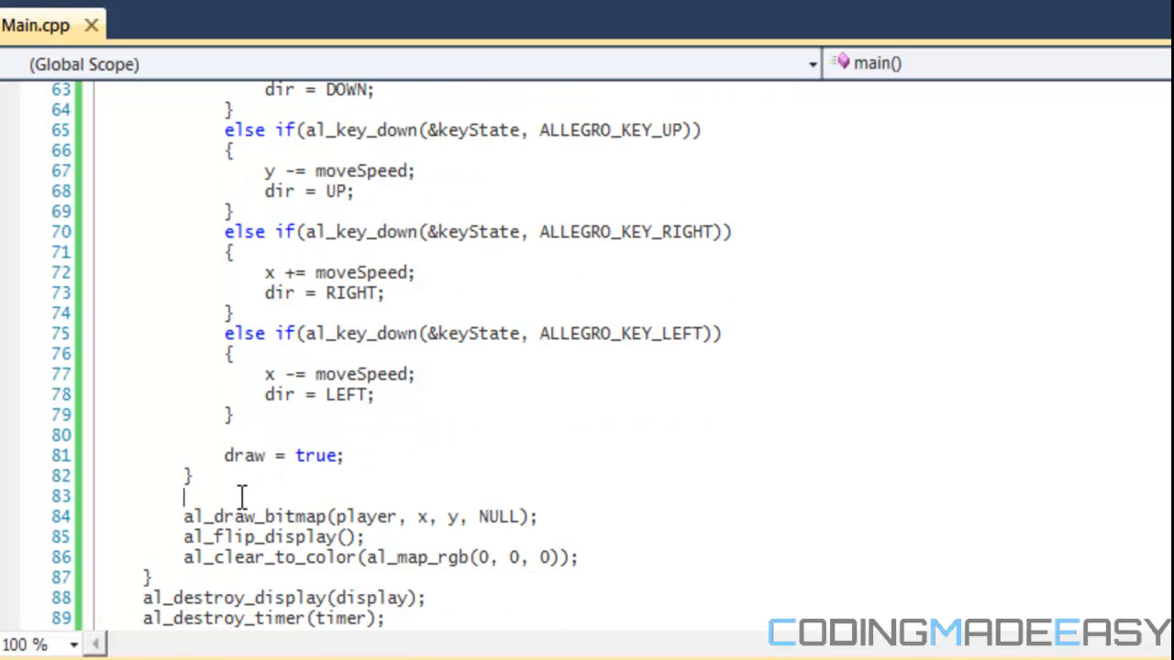
{"action": "type", "text": "if(draw)"}
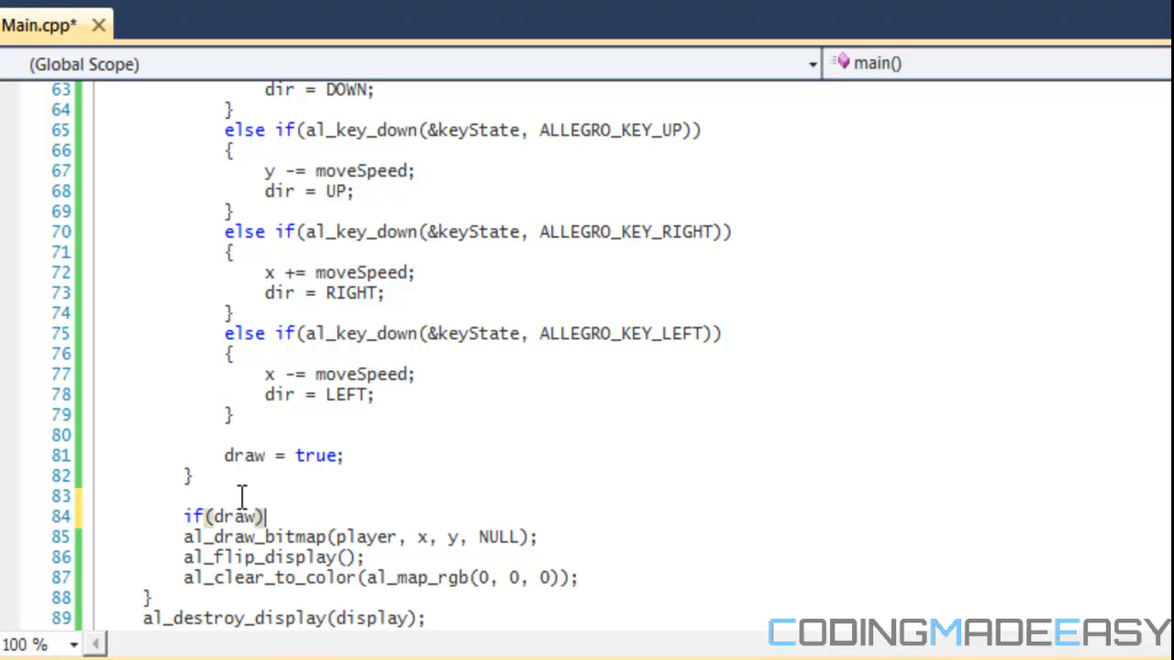